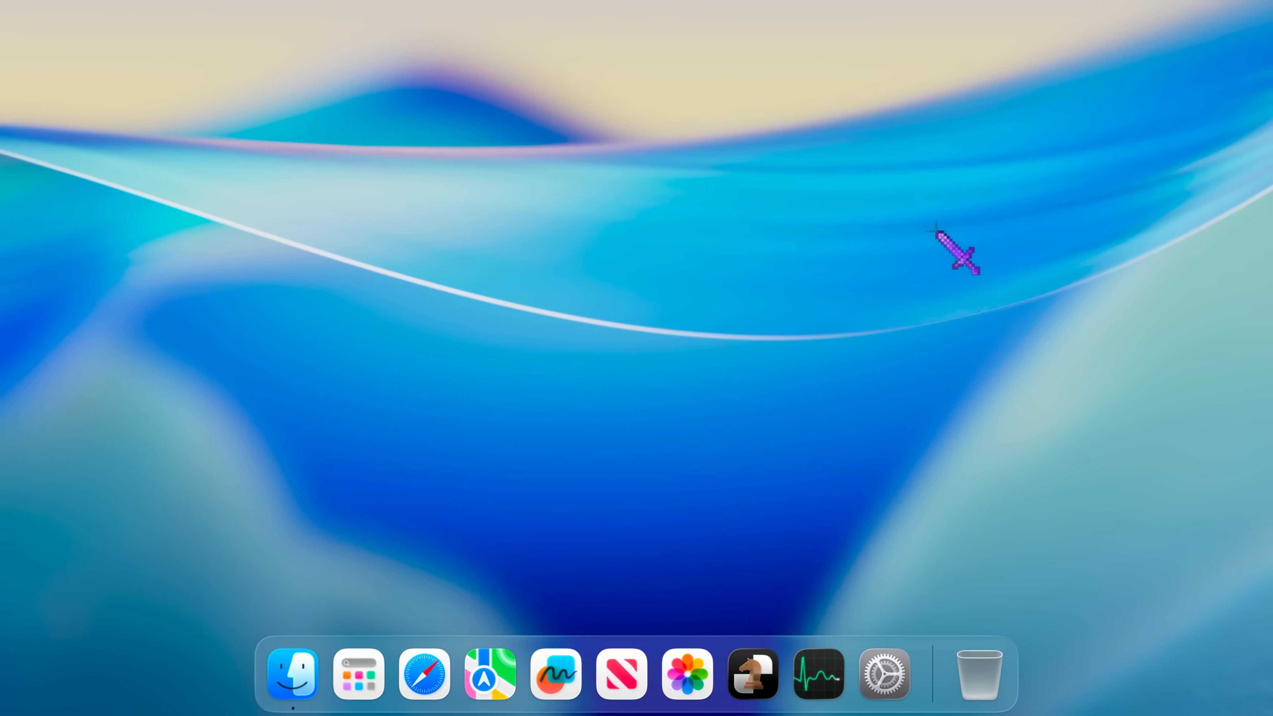
Search Google for 'animated cursors' via the 'animated cu' suggestion
left_click(423, 673)
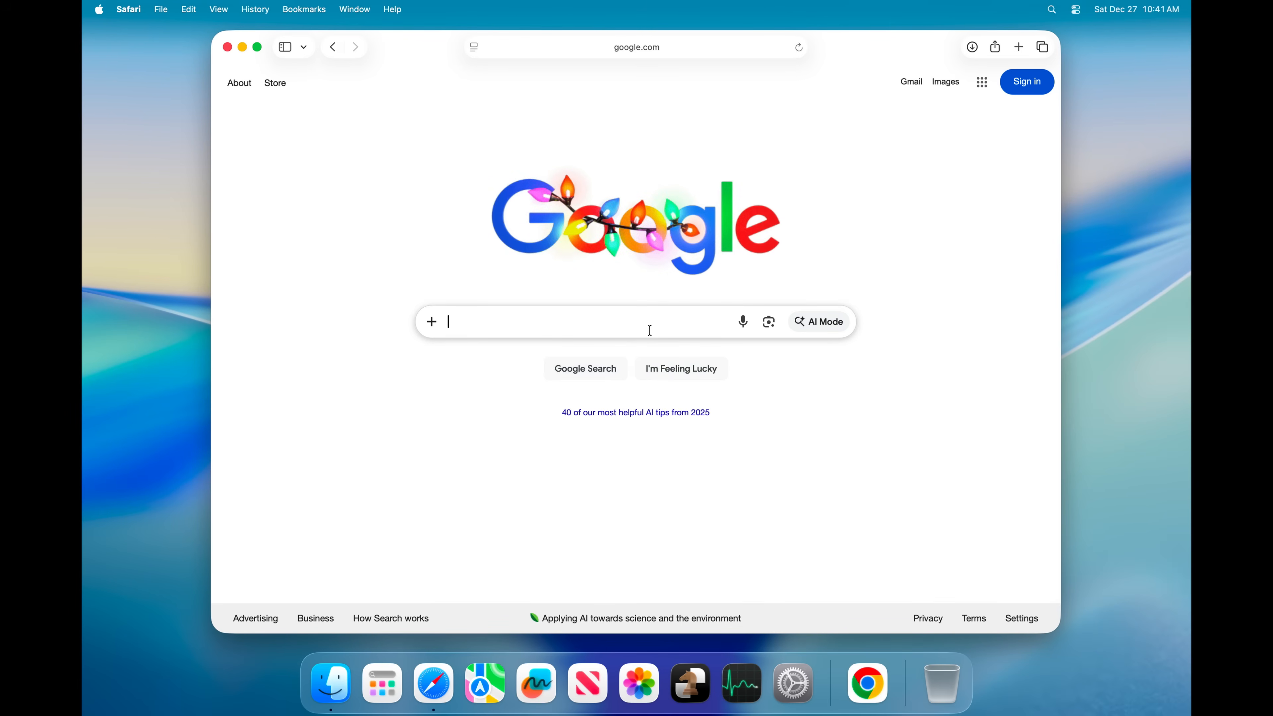
type("animated cu")
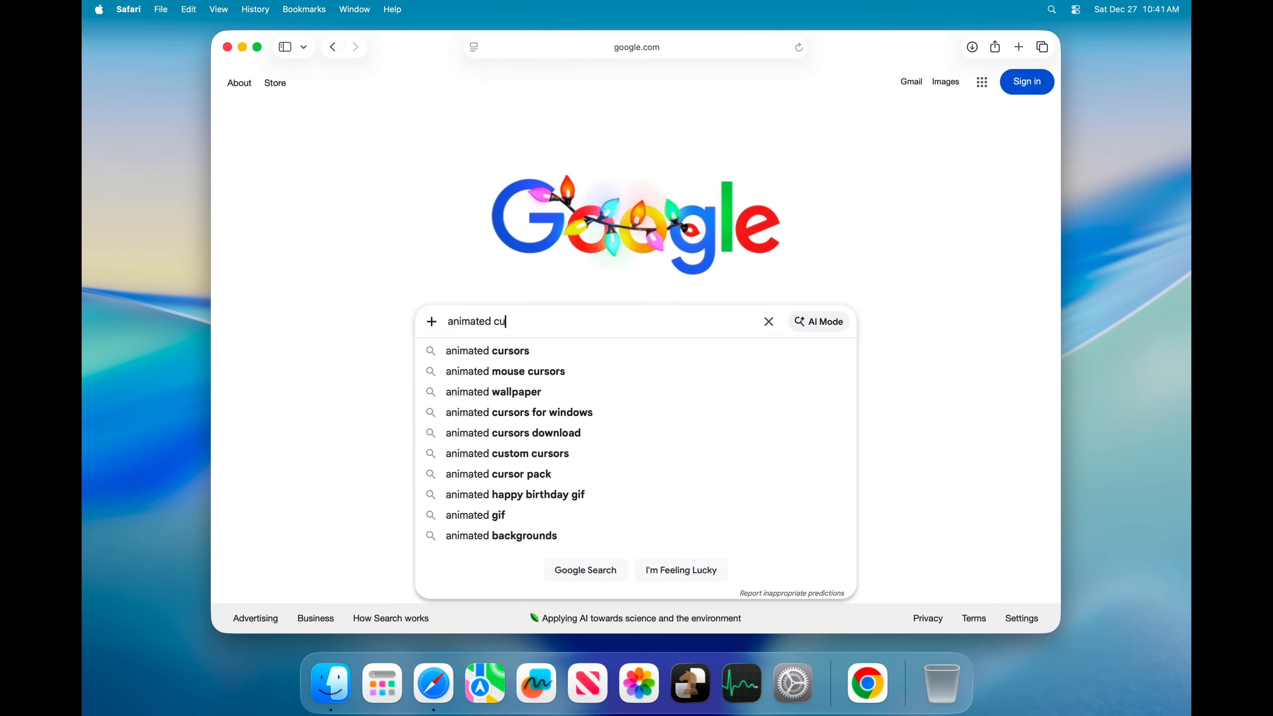
left_click(487, 350)
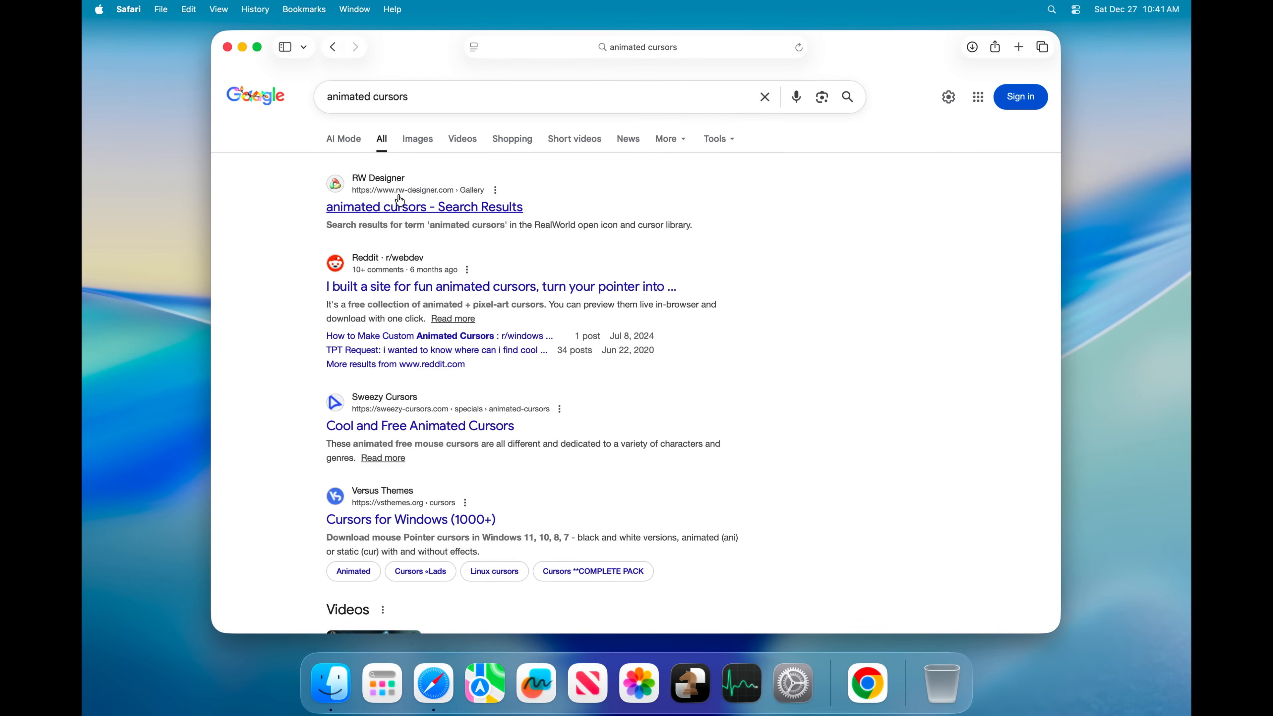
mouse_move(422, 211)
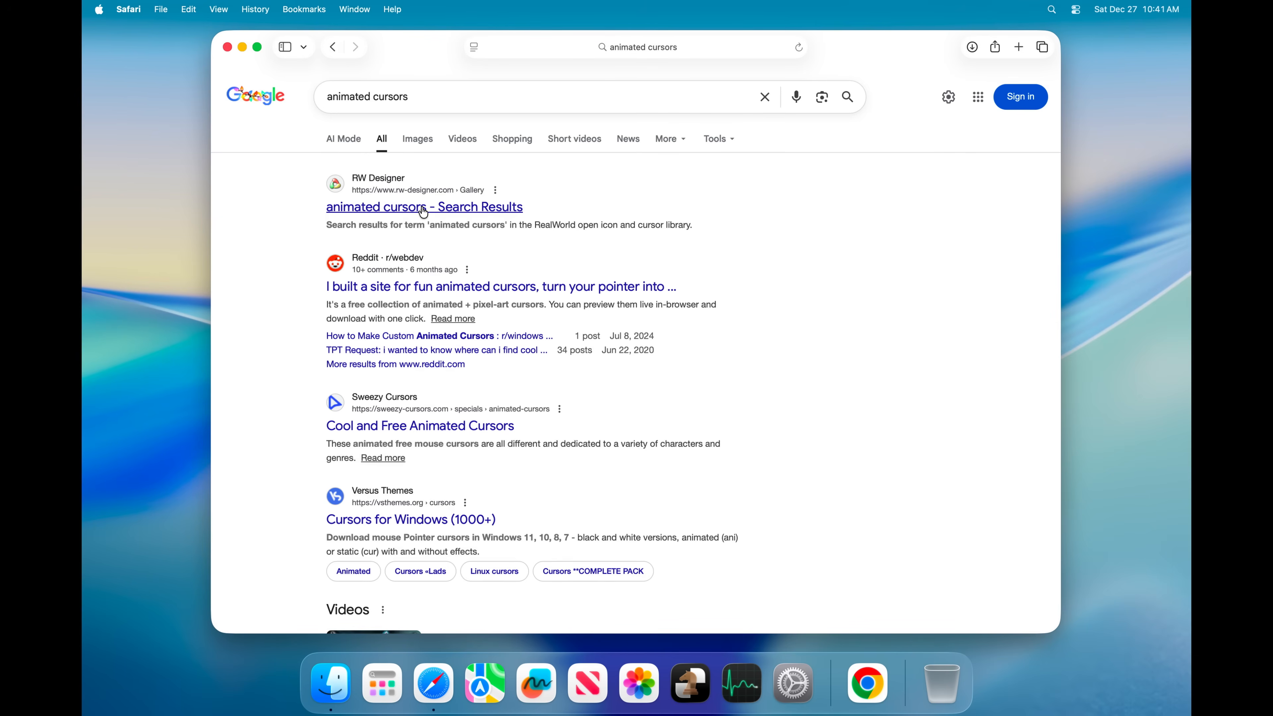
Reach the 15 - Link Select.ani cursor page in RW Designer's Minecraft Netherite set
left_click(423, 206)
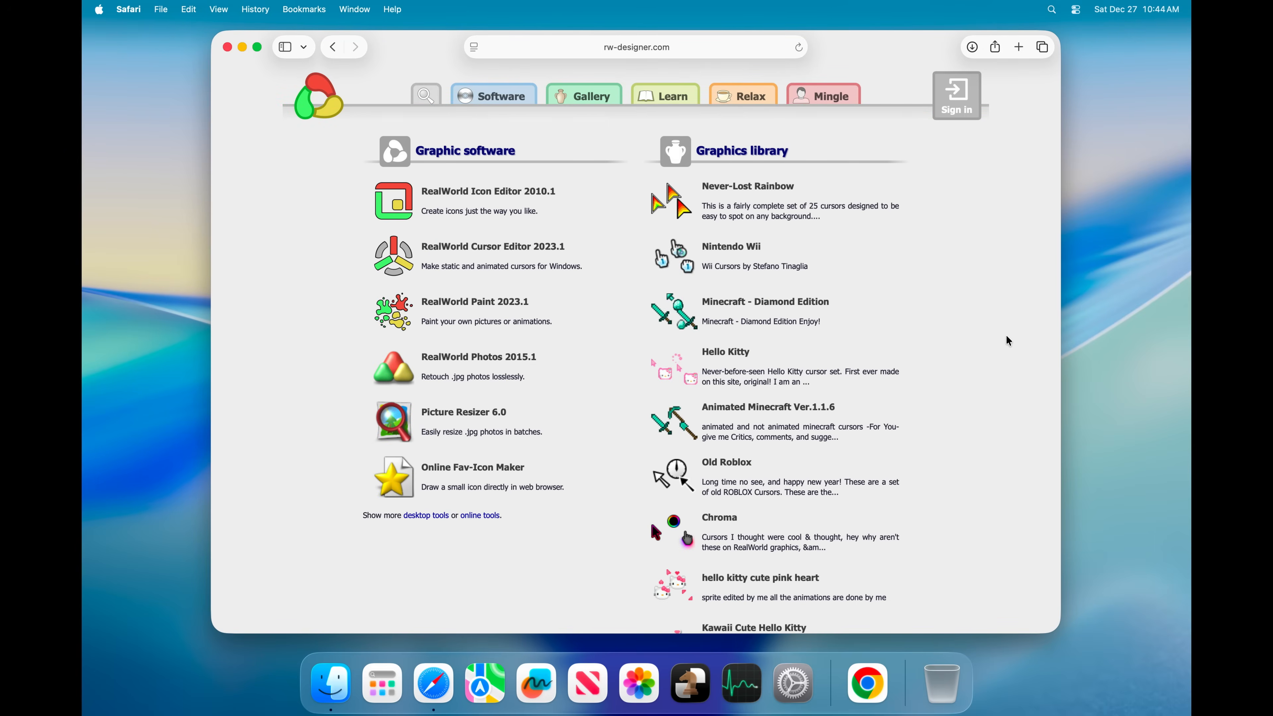
mouse_move(717, 123)
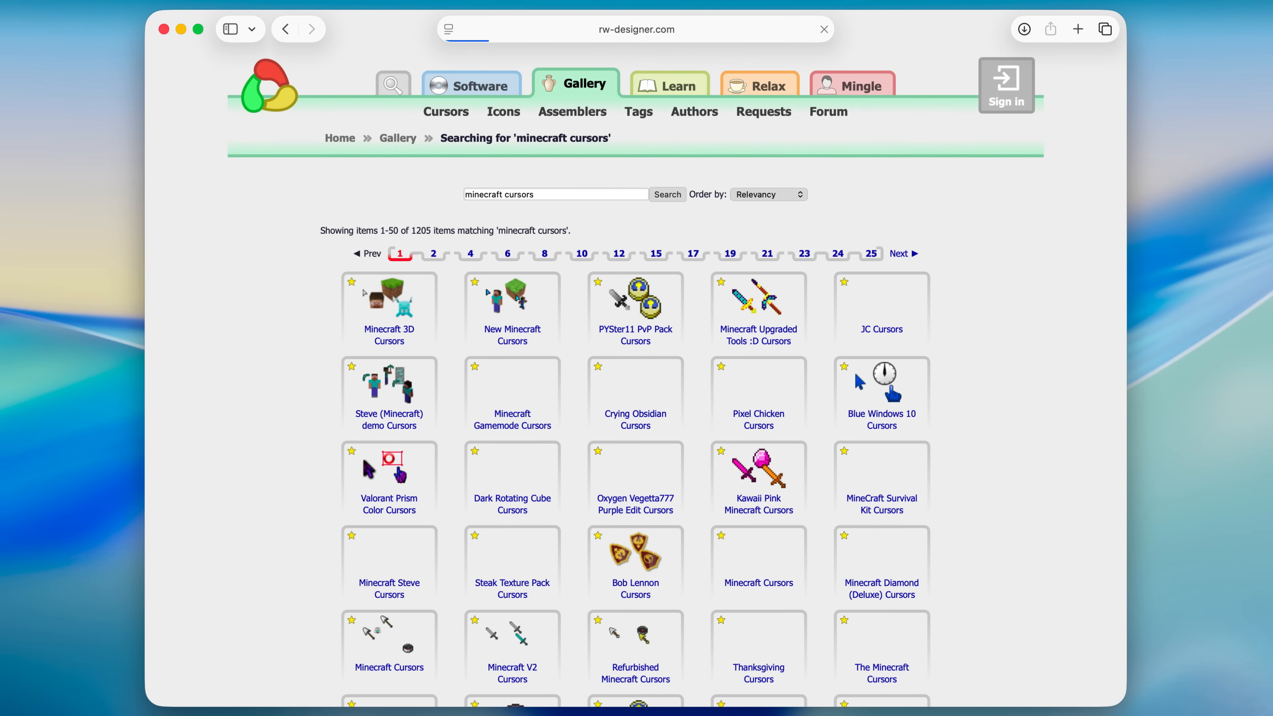
scroll("down", 3)
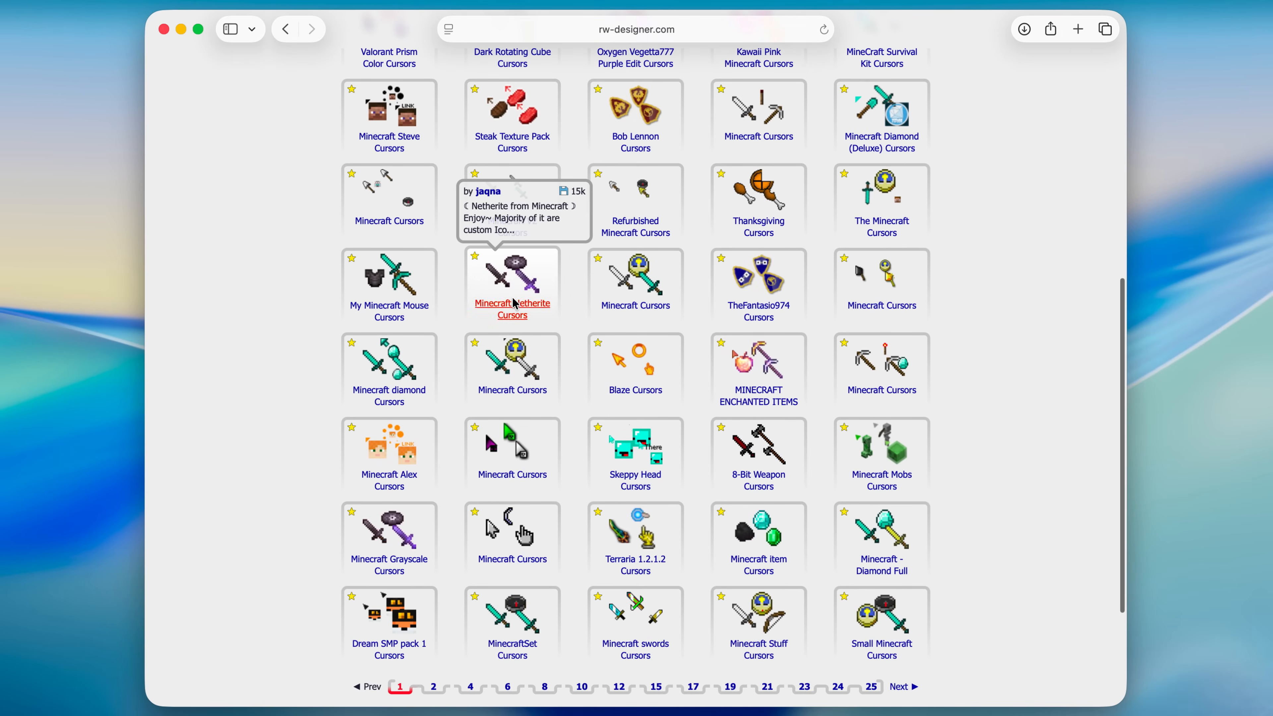
left_click(512, 303)
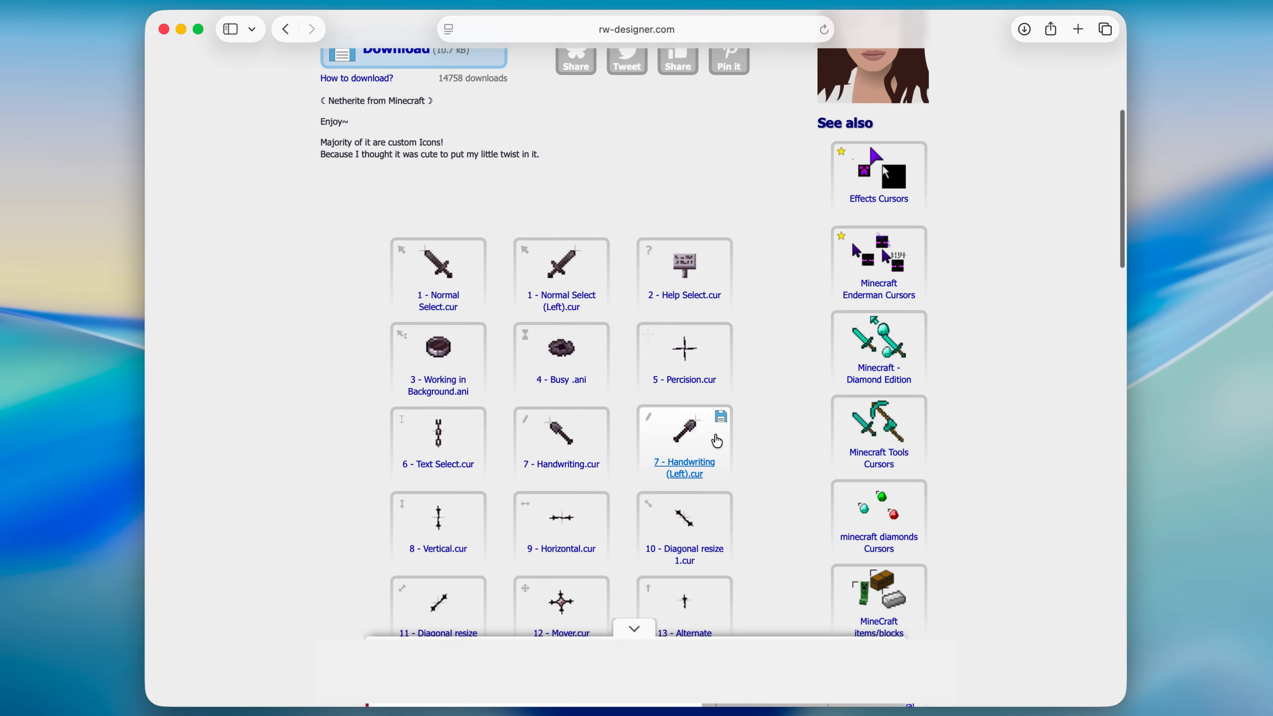
scroll("down", 3)
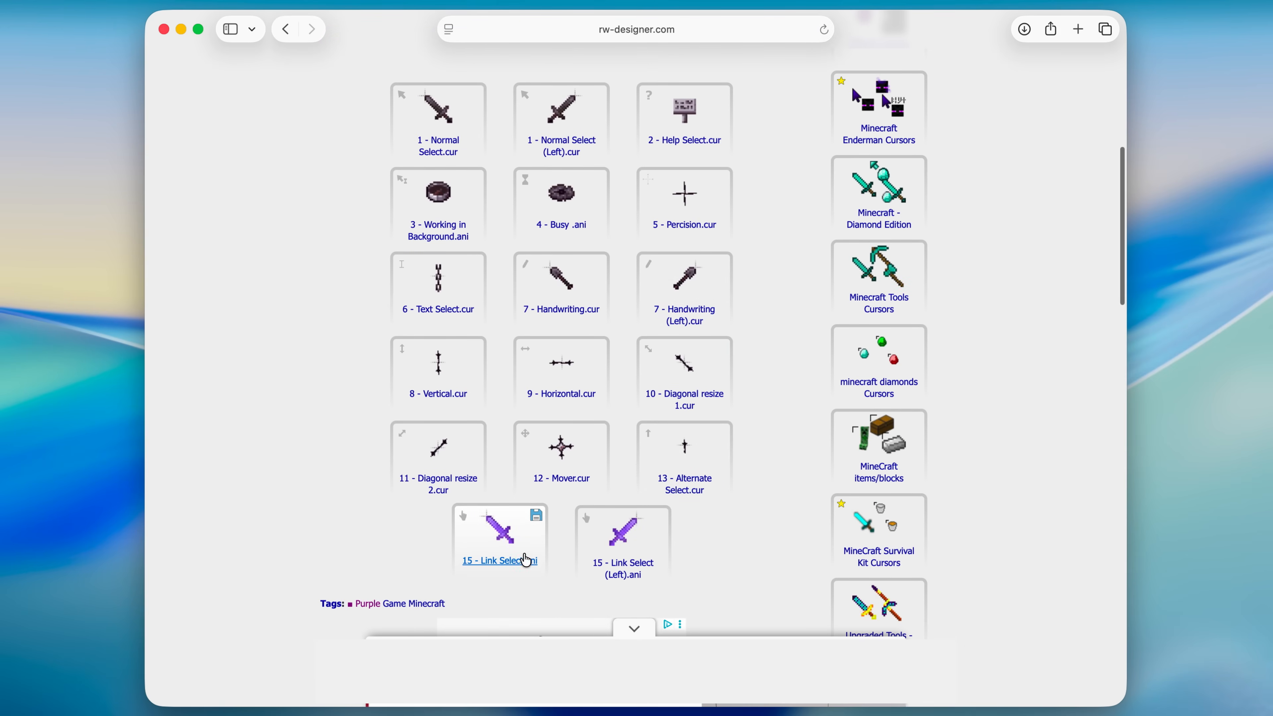
scroll("down", 3)
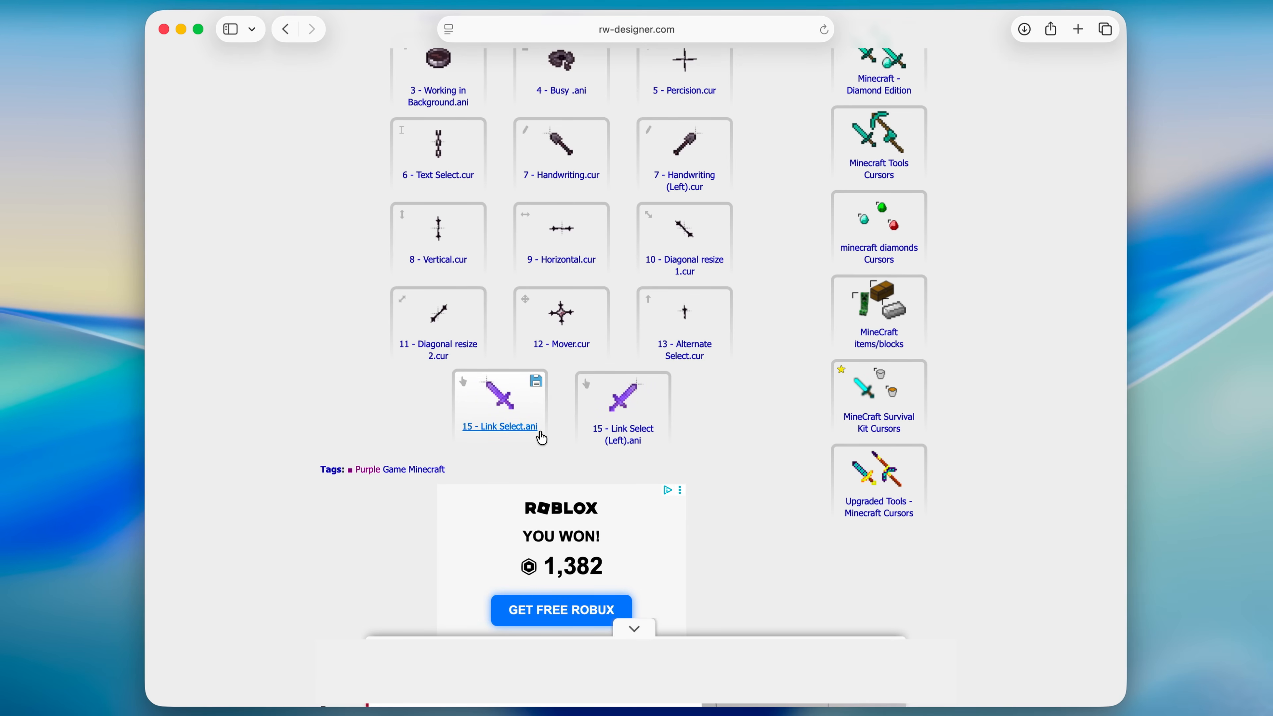
left_click(499, 426)
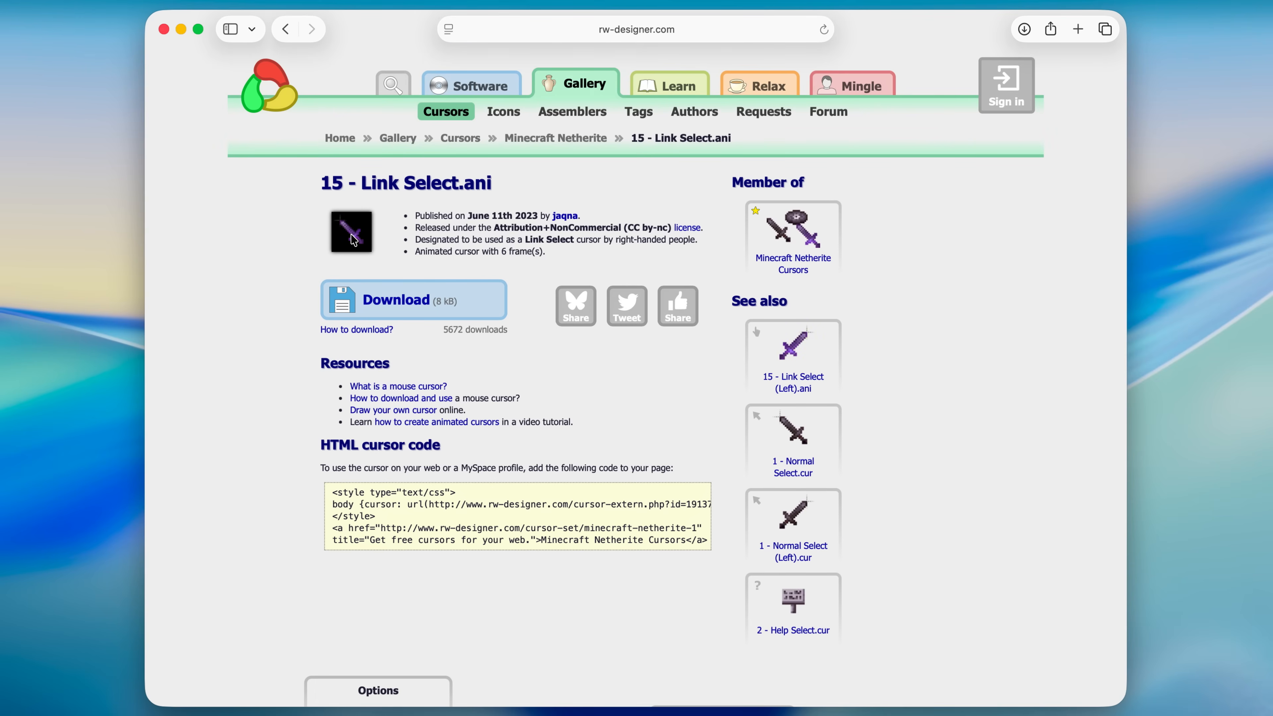
Save the purple sword cursor preview image as cursor.png
right_click(351, 232)
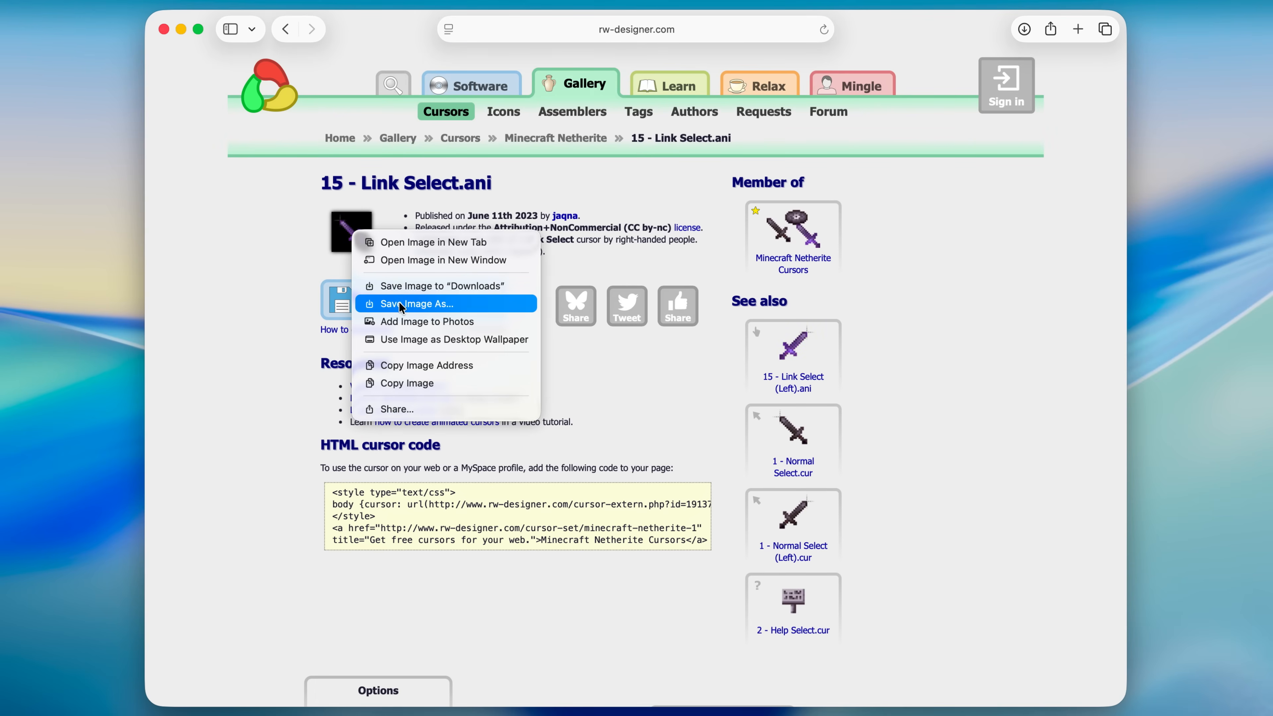
left_click(420, 303)
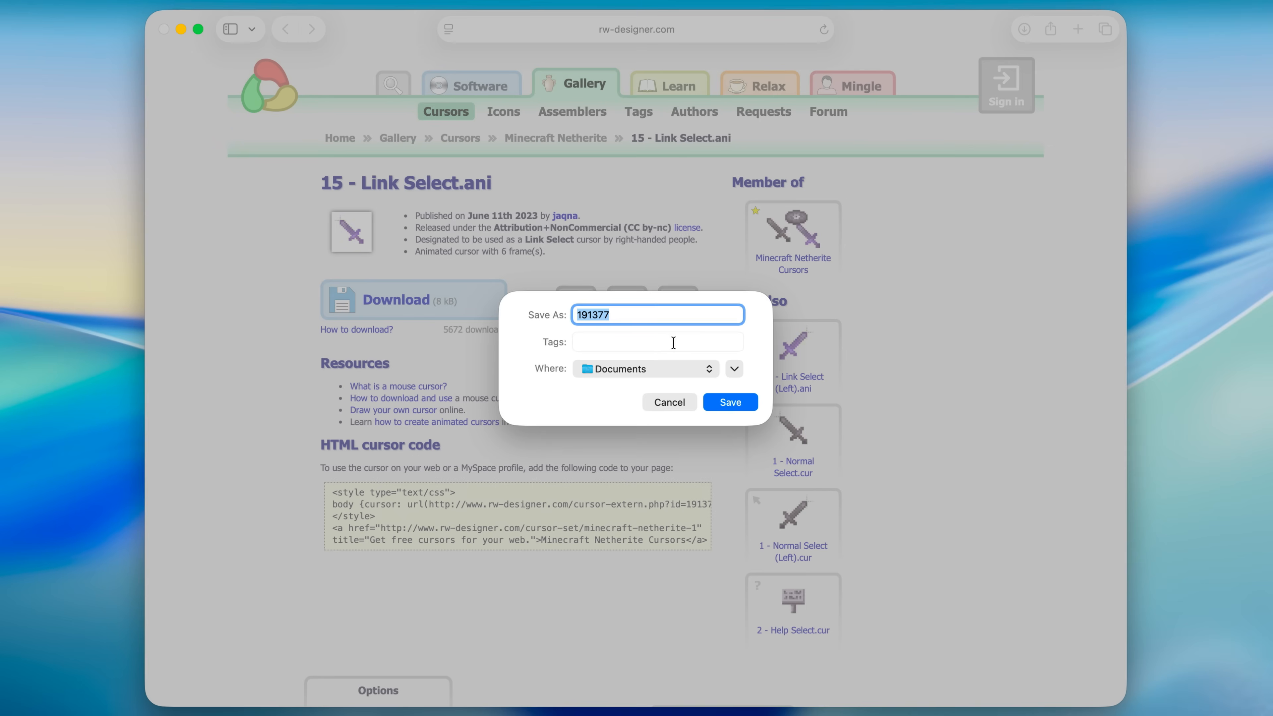
type("curos")
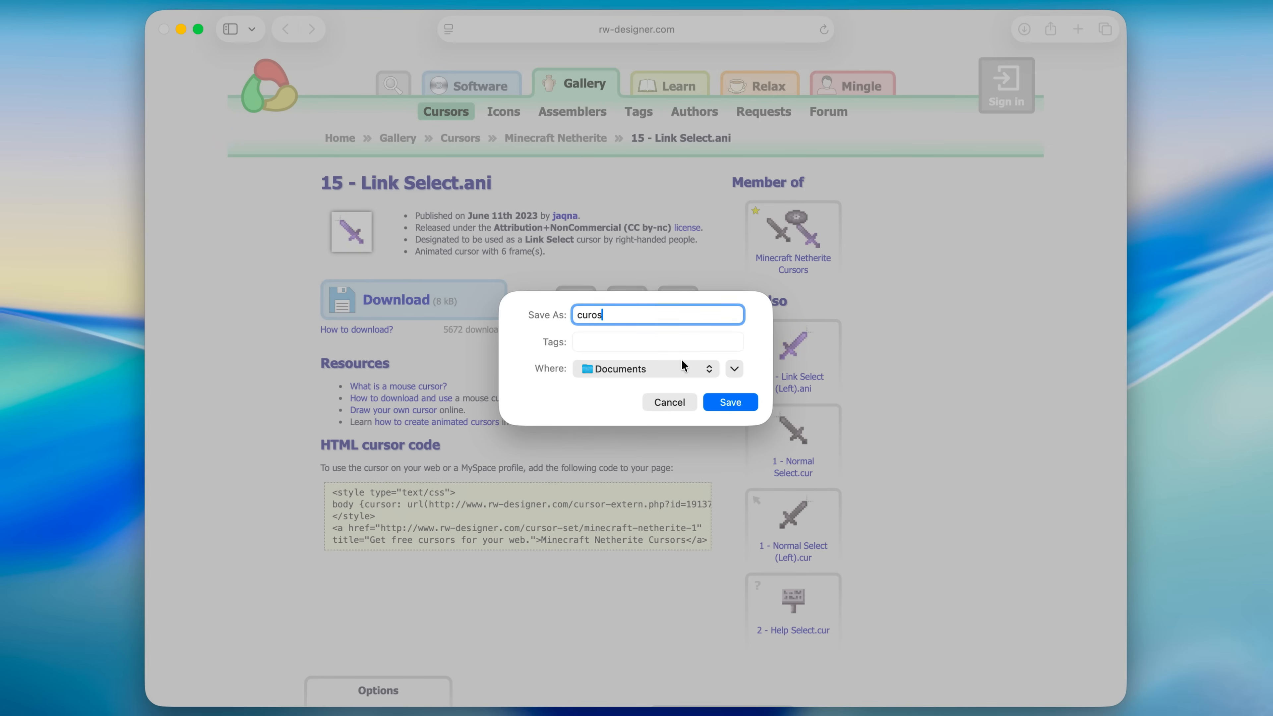
left_click(729, 402)
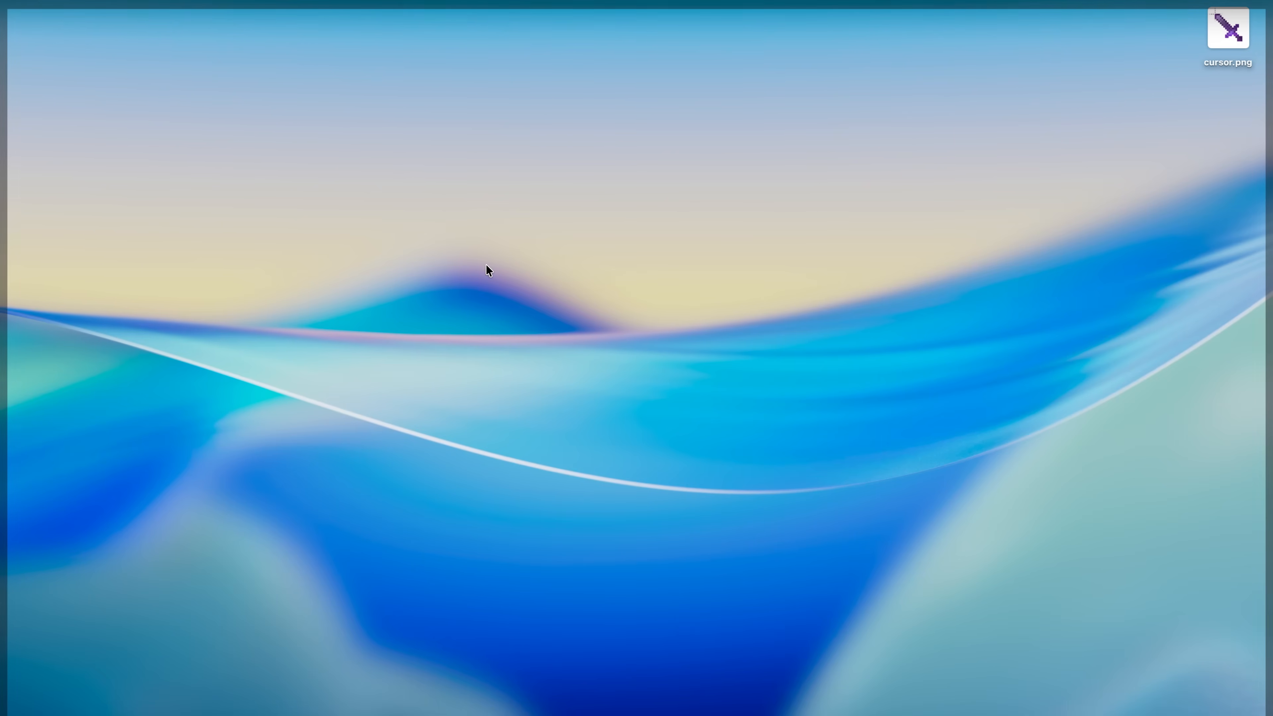
View cursor.png in Preview and browse its sword animation frame thumbnails
double_click(1227, 30)
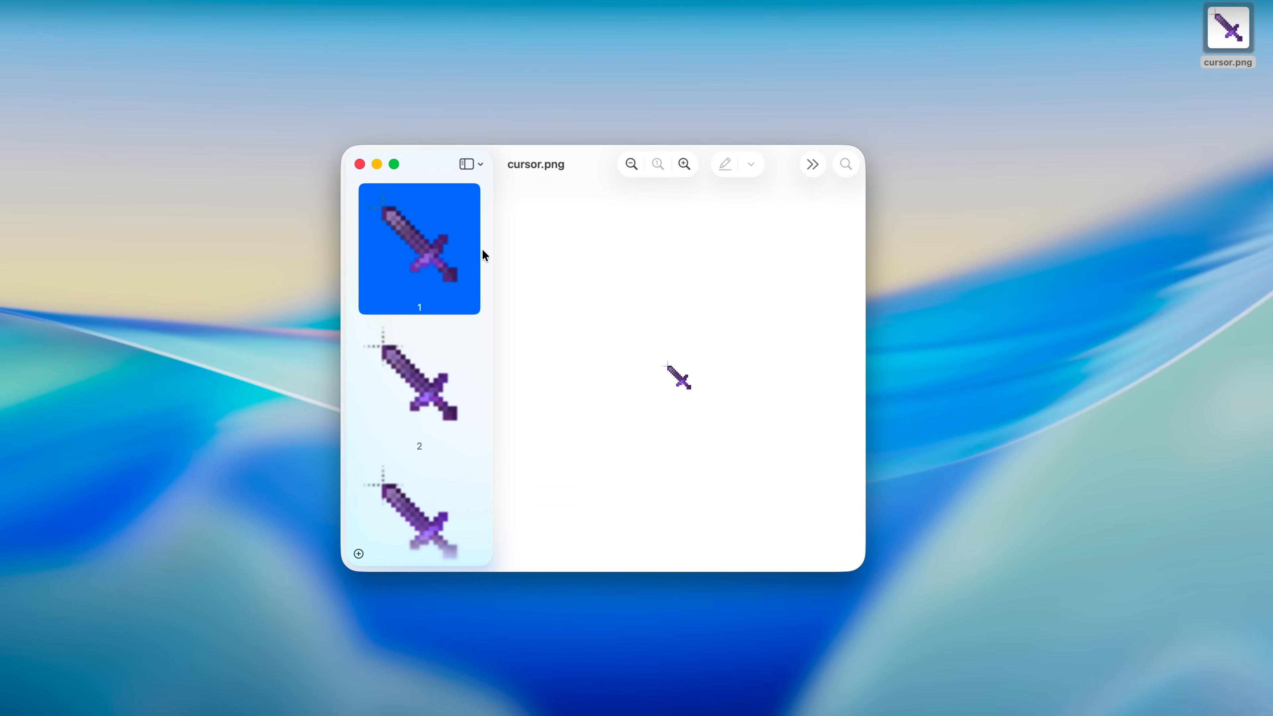
scroll("down", 3)
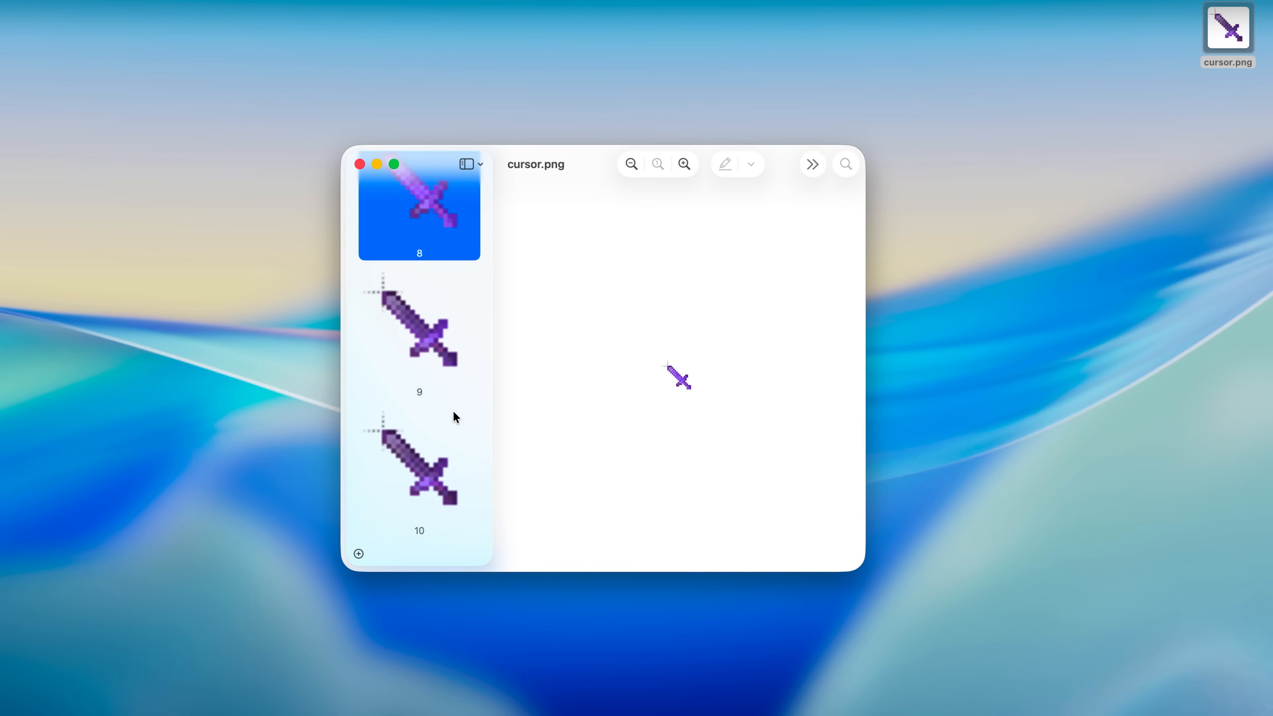
mouse_move(451, 370)
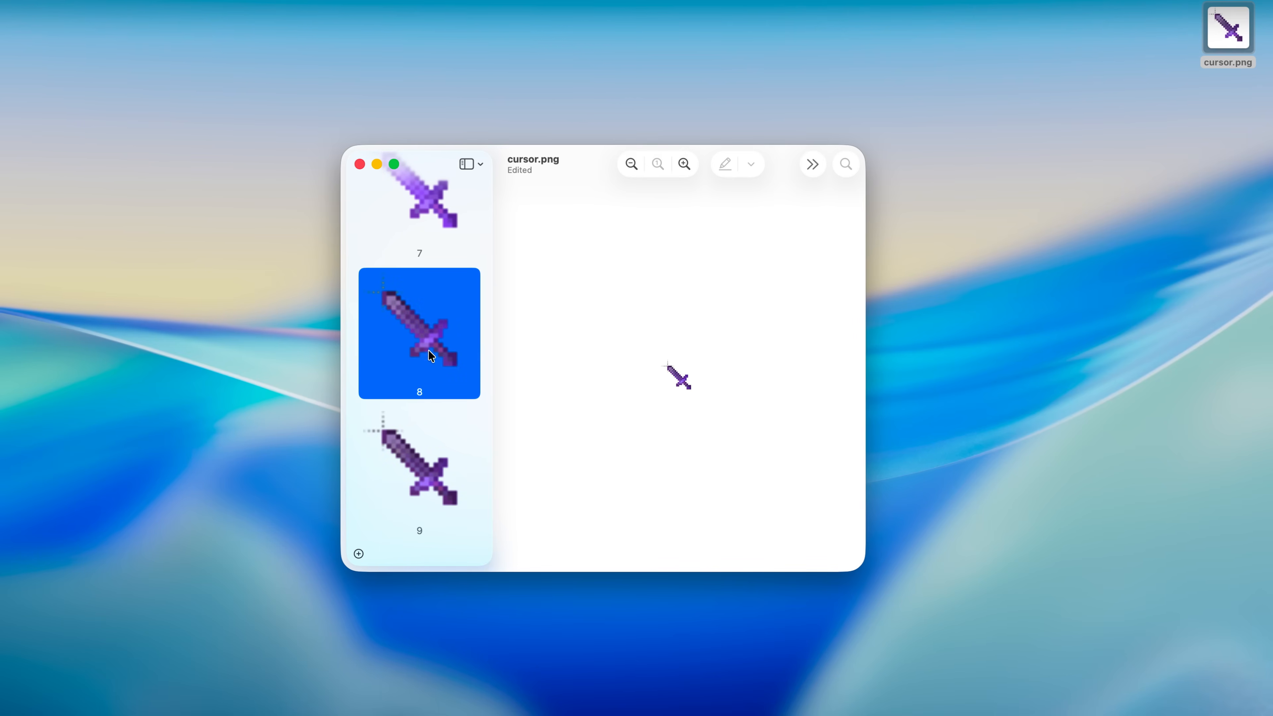
Upload cursor.png to Ezgif's Split tool and split it into individual frames
left_click(359, 164)
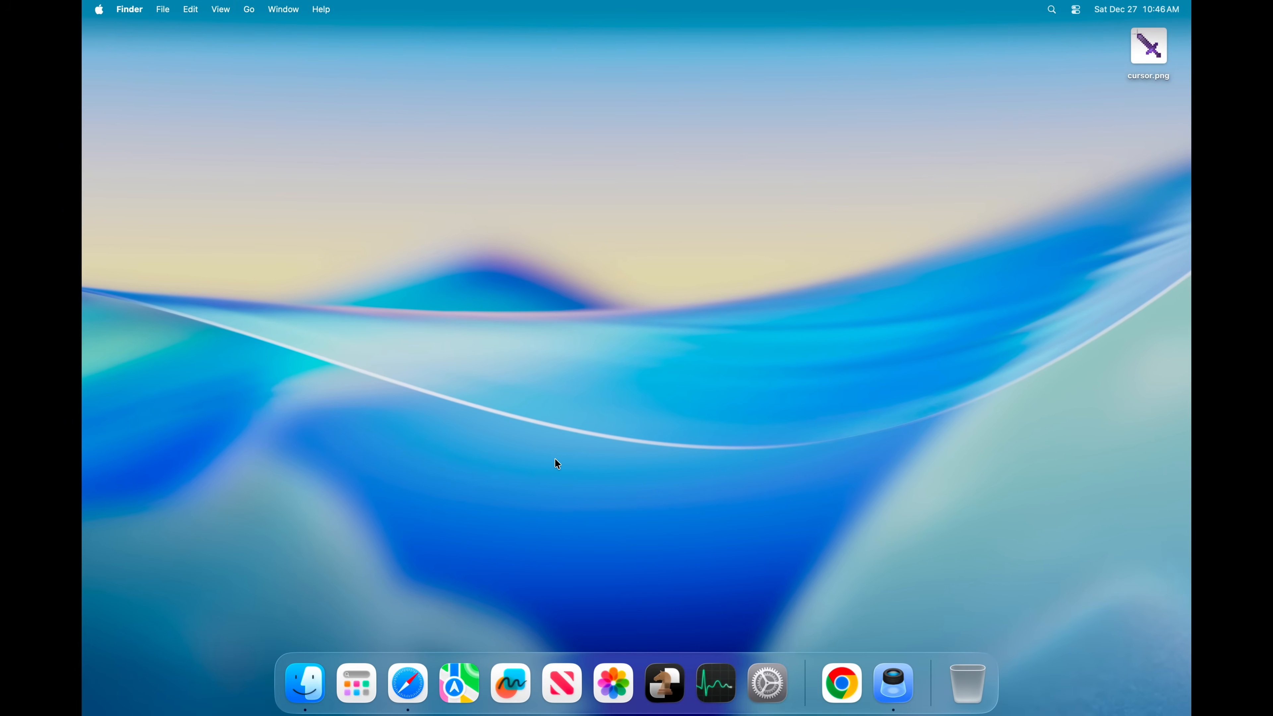
type("ezgif.com")
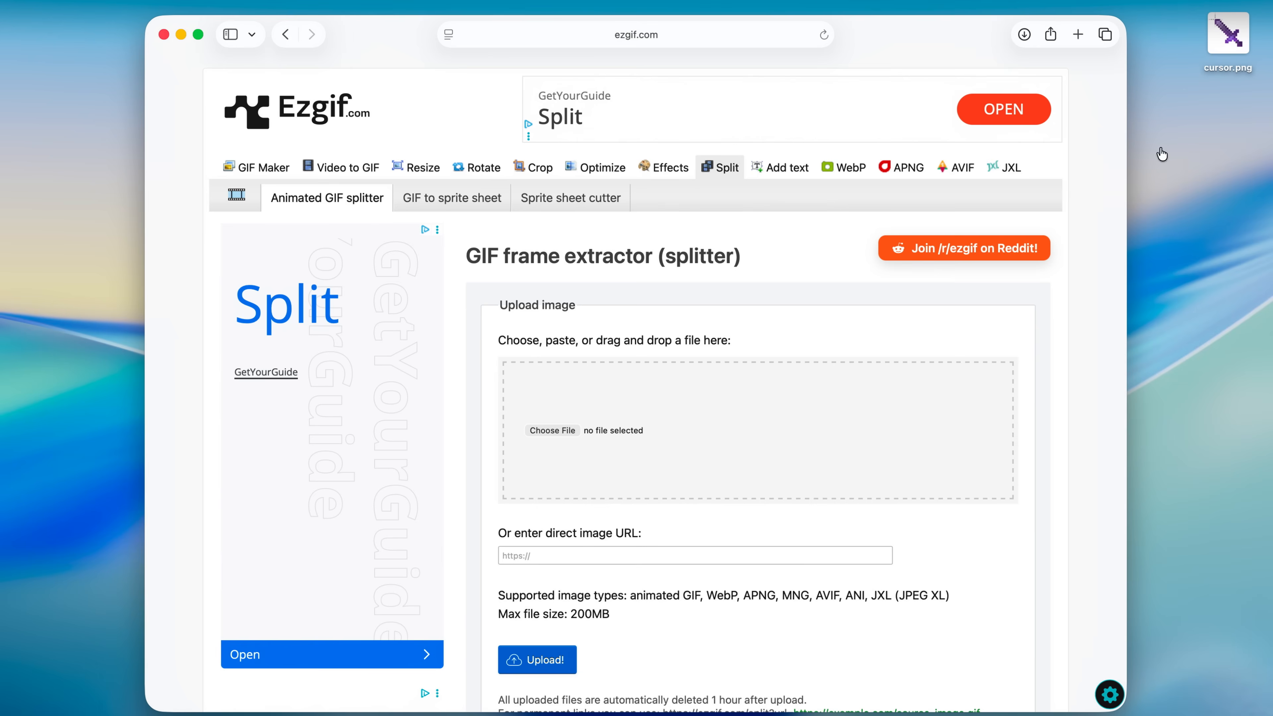
left_click_drag(1227, 34, 556, 430)
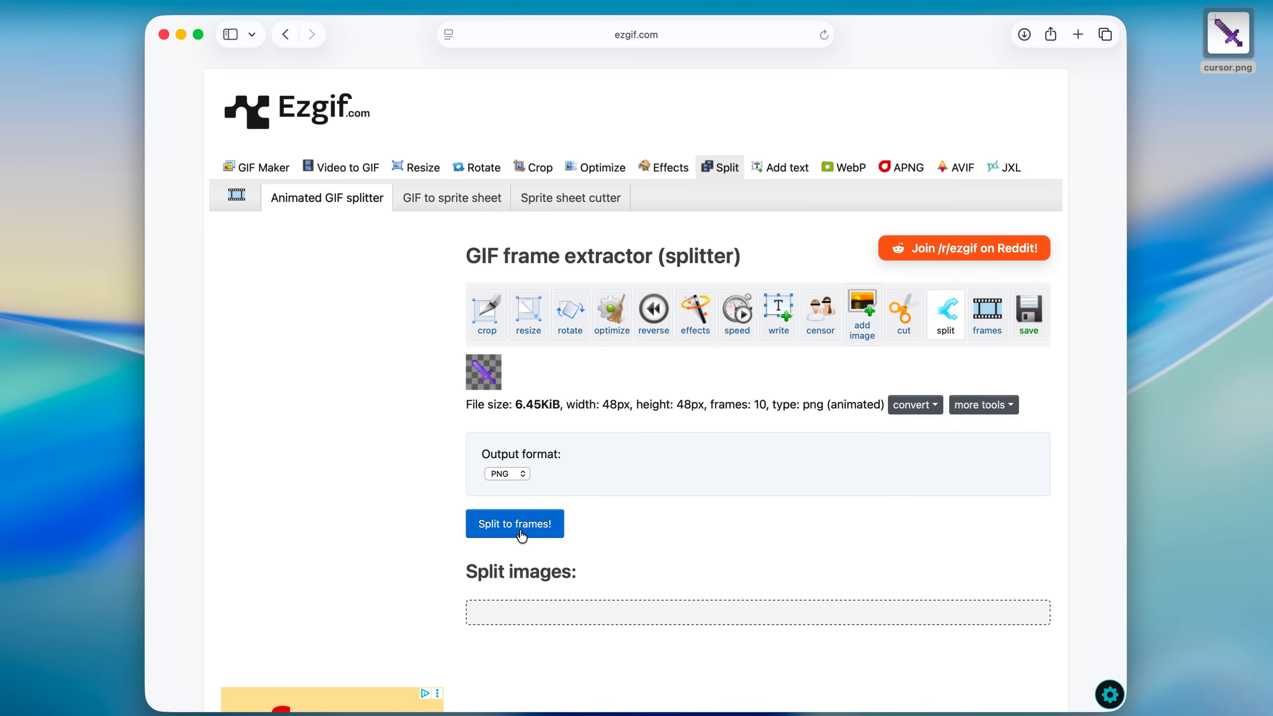
left_click(513, 524)
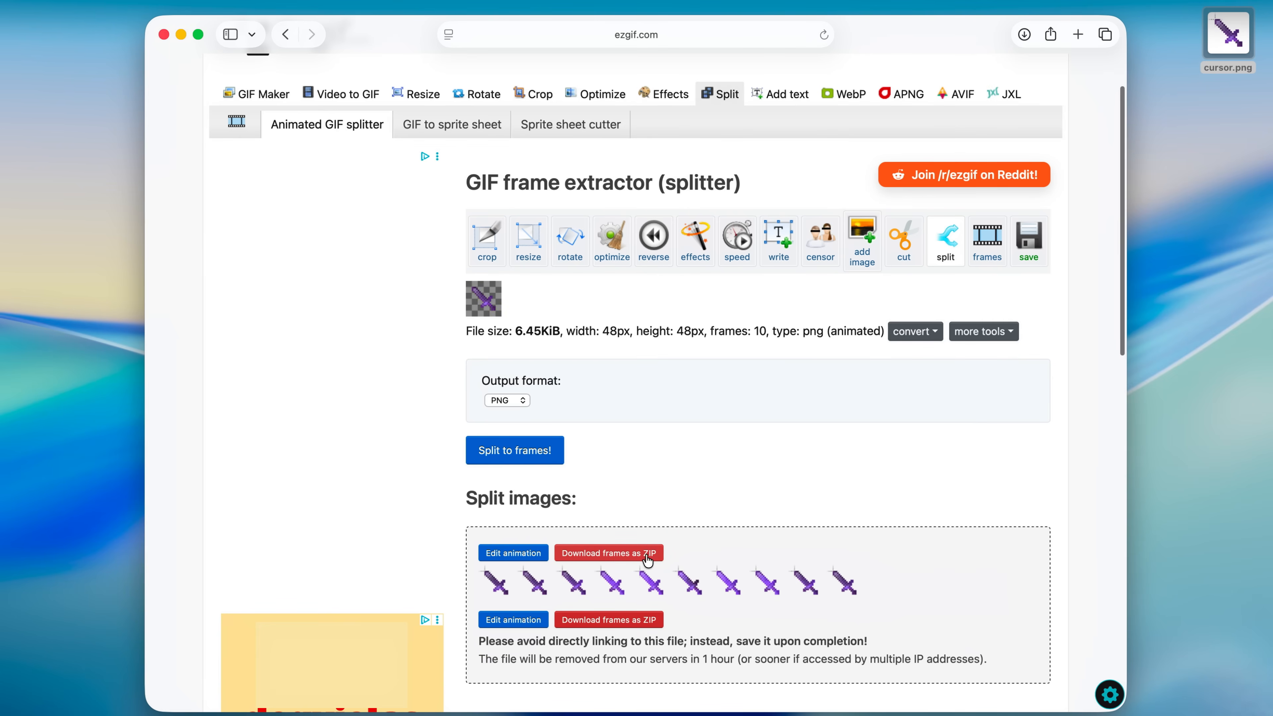
Download the frames as a ZIP and reveal the ezgif-split folder of ten PNGs
left_click(608, 553)
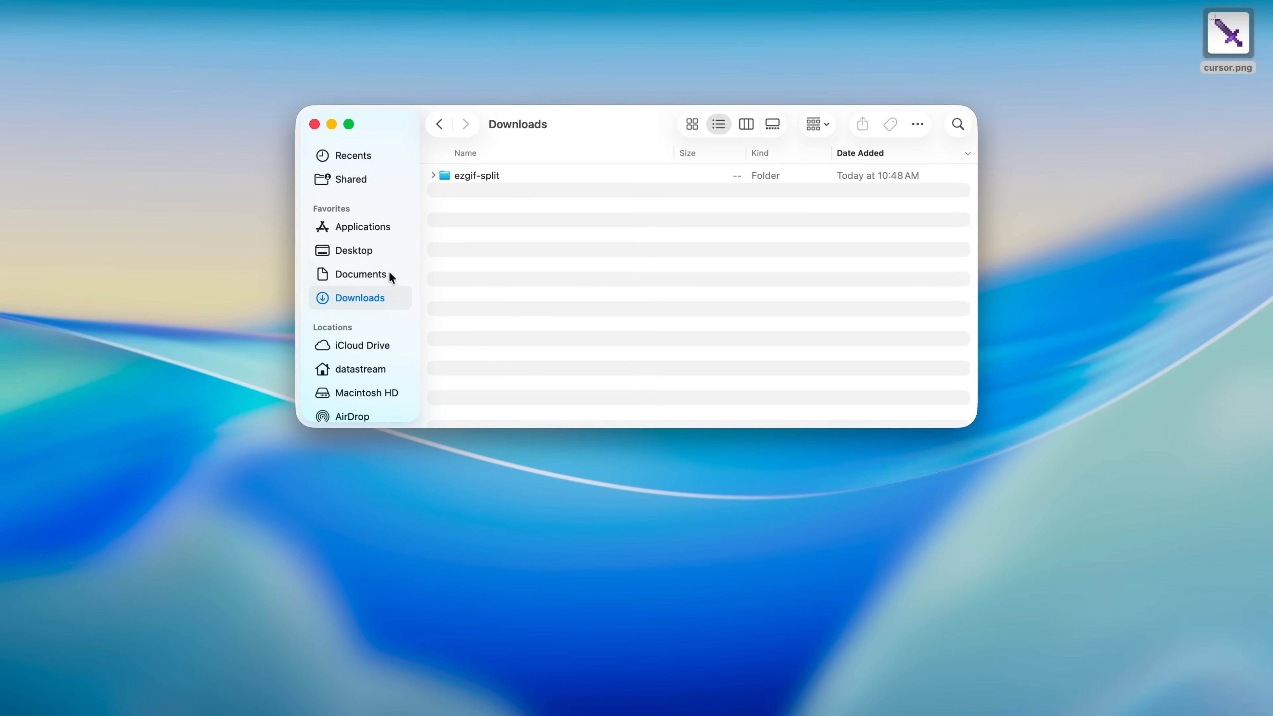
mouse_move(475, 191)
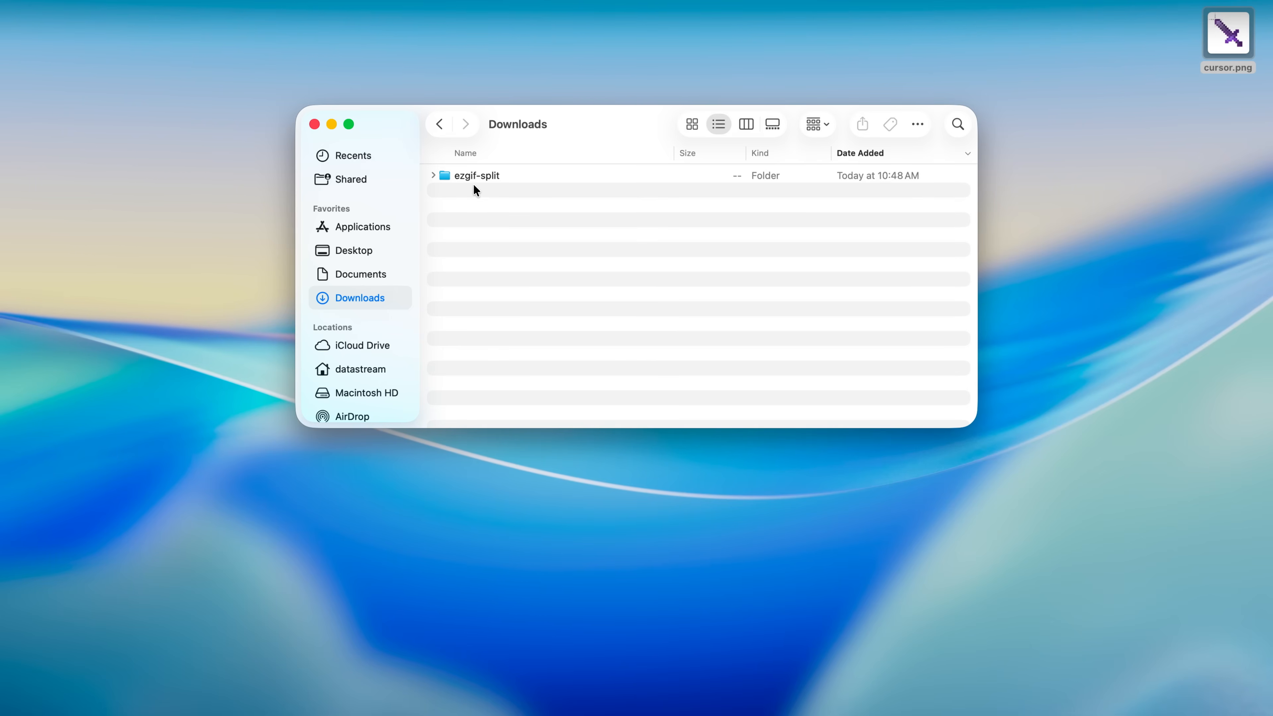
double_click(477, 174)
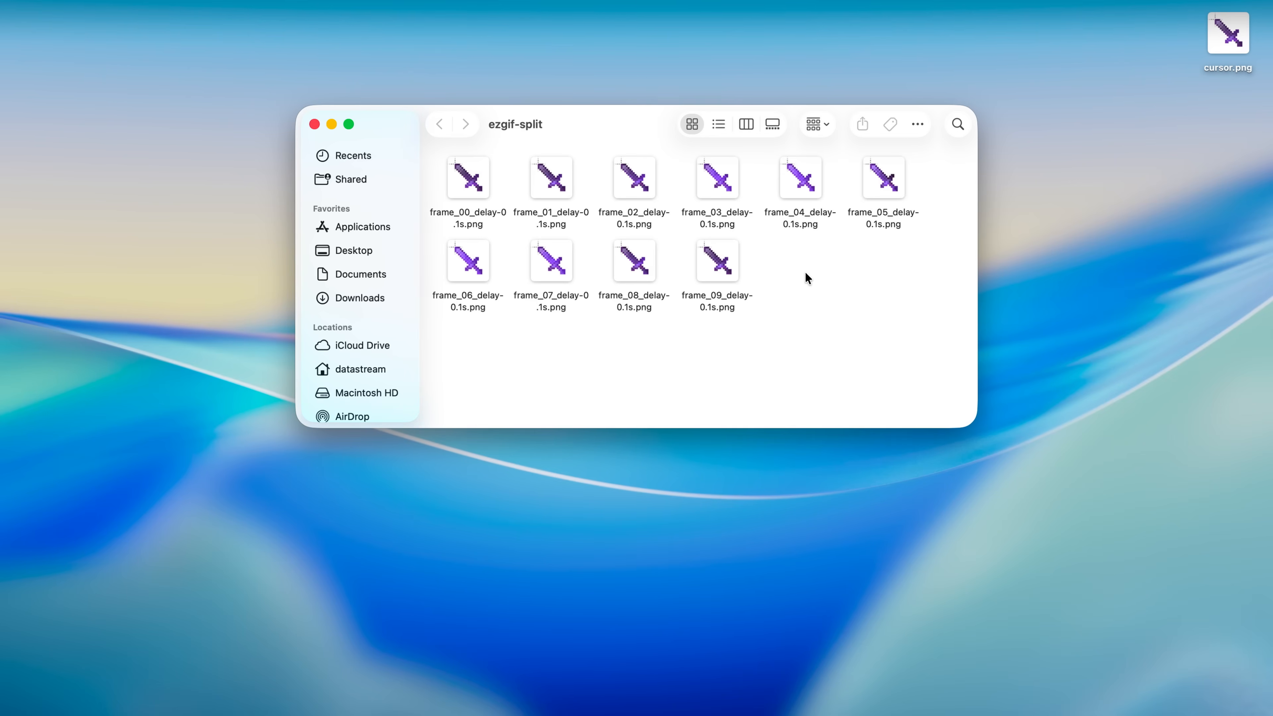
mouse_move(910, 306)
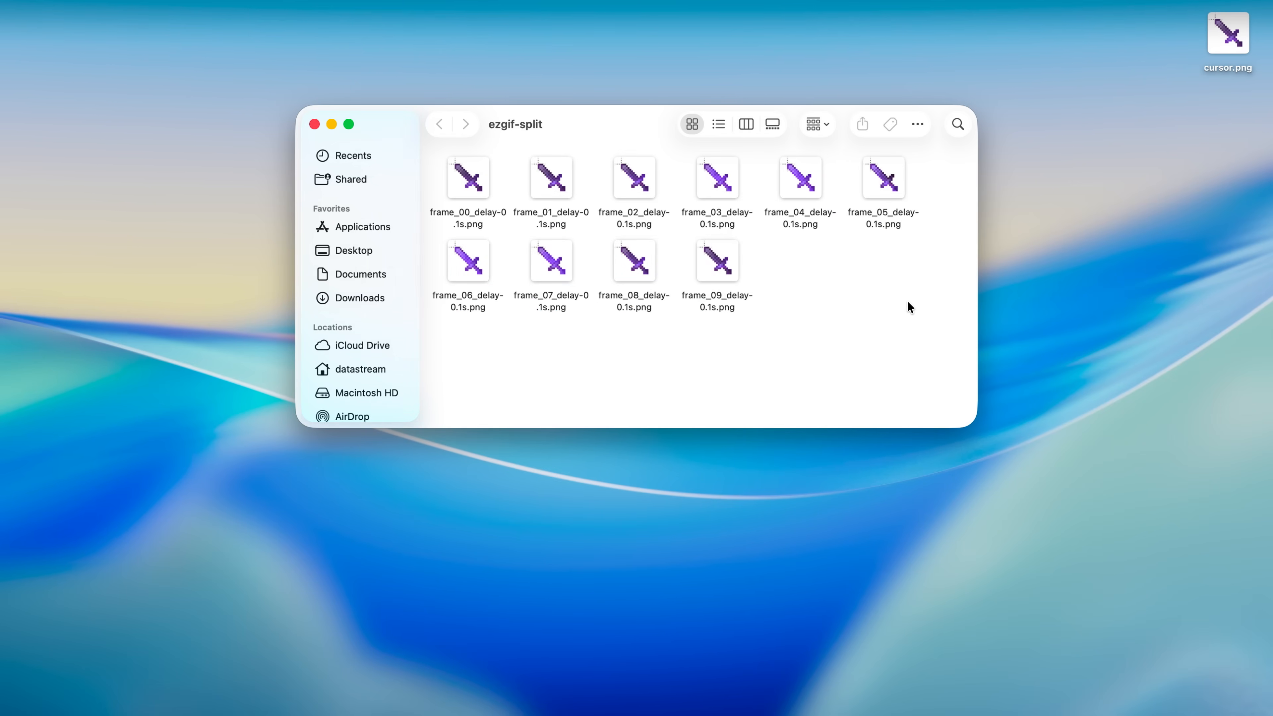
left_click(312, 124)
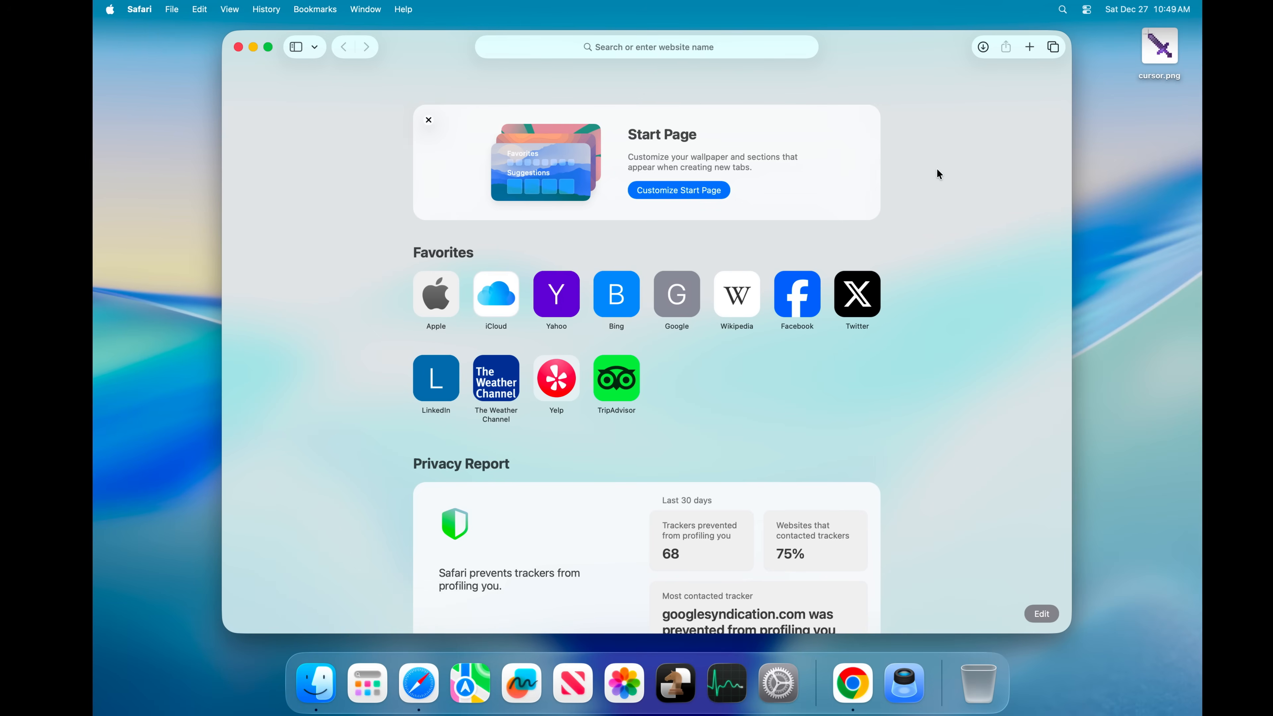
mouse_move(954, 317)
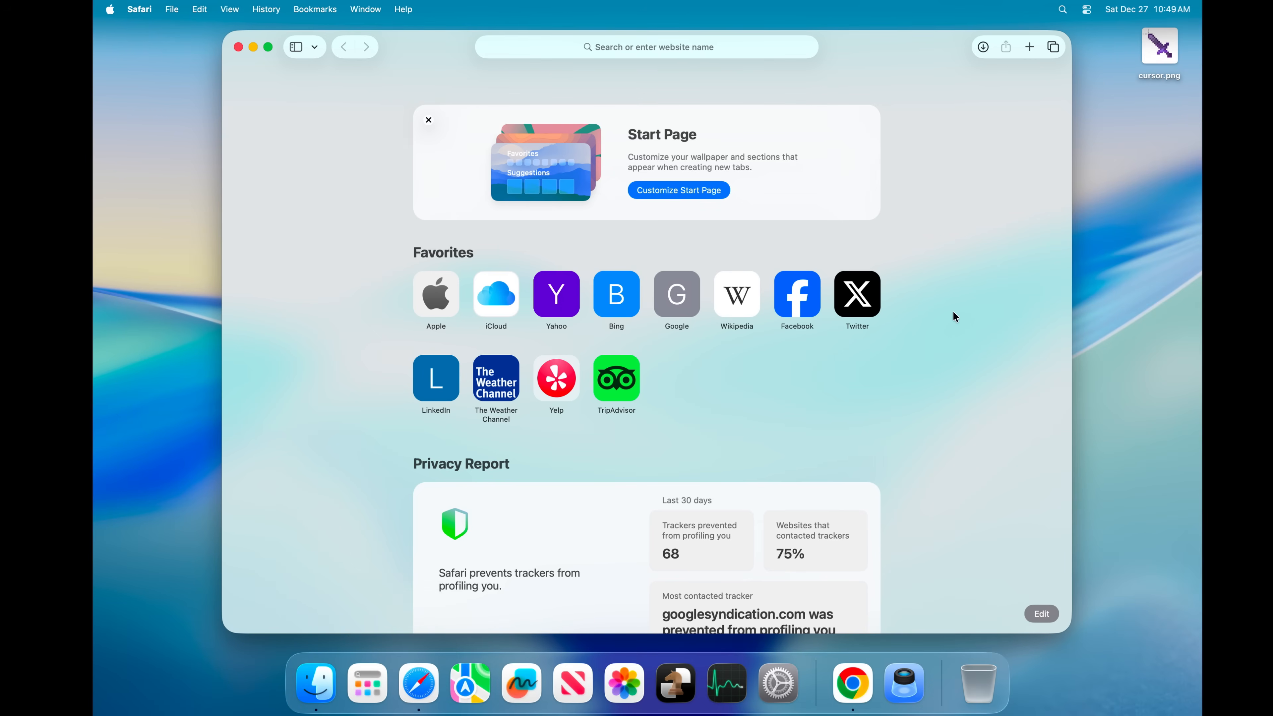
mouse_move(695, 28)
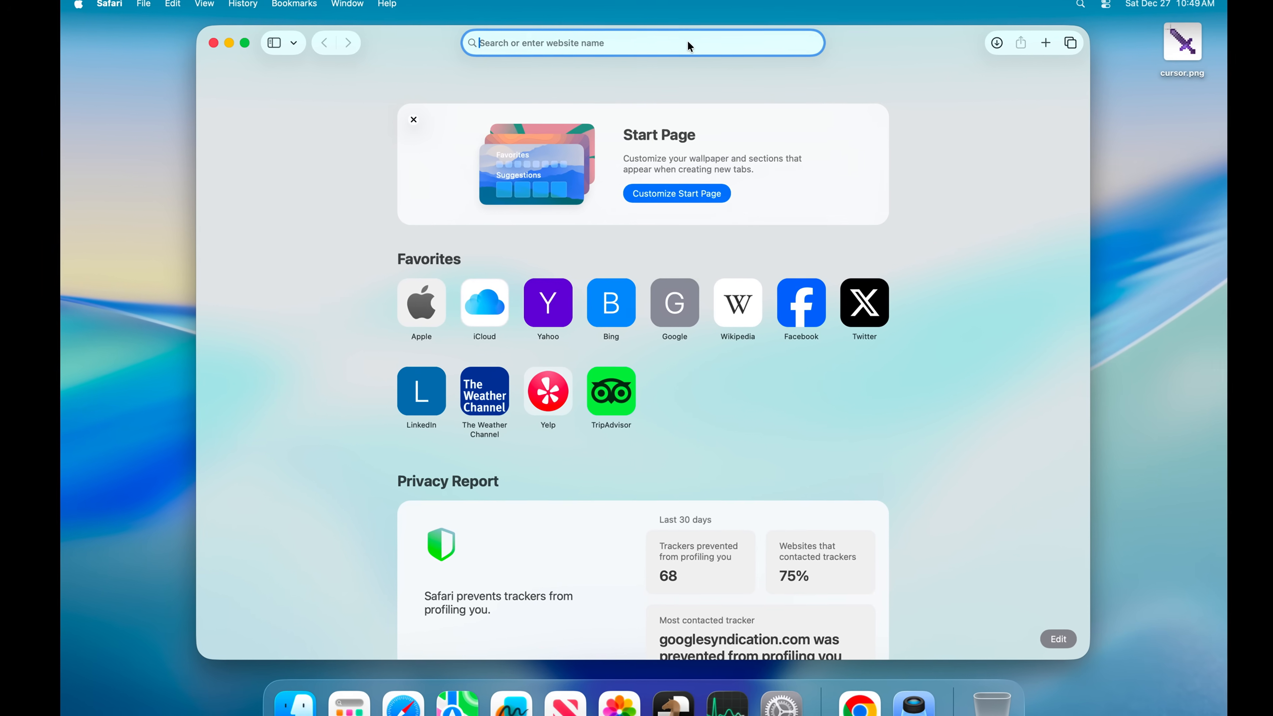
Load pixlr.com and scroll to the Pixlr Editor tile
type("pixlr.com")
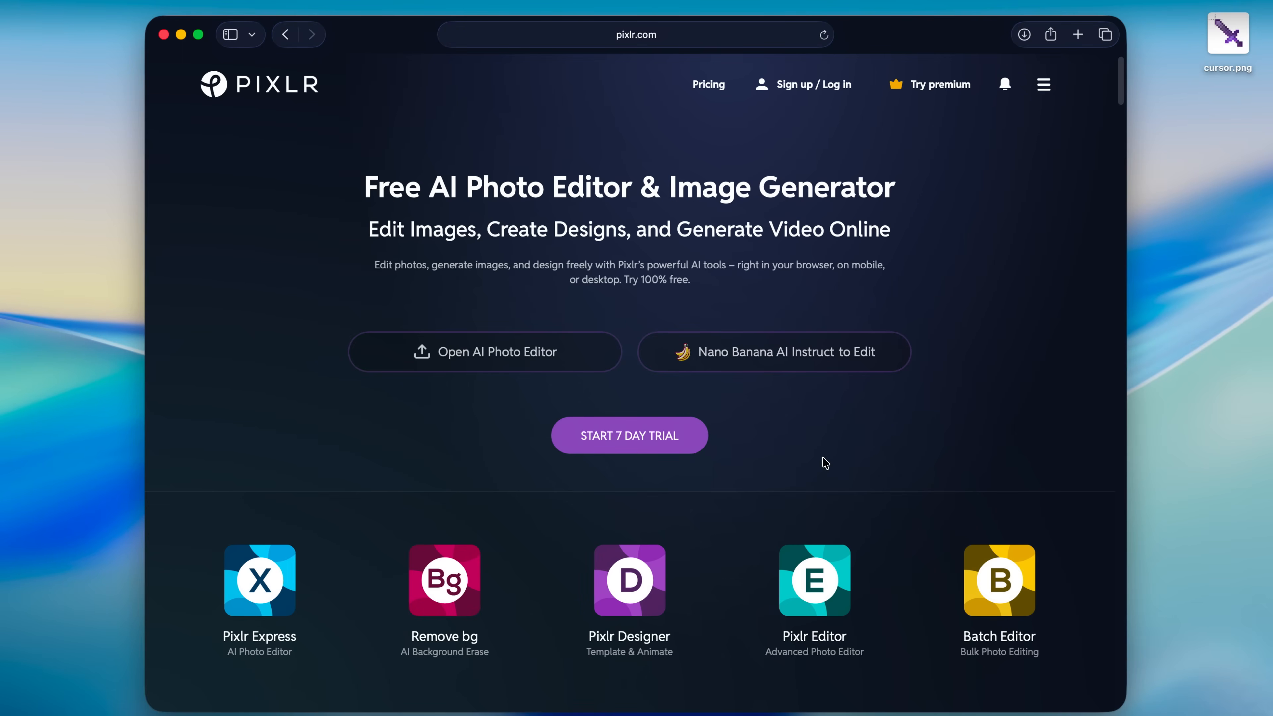
scroll("down", 3)
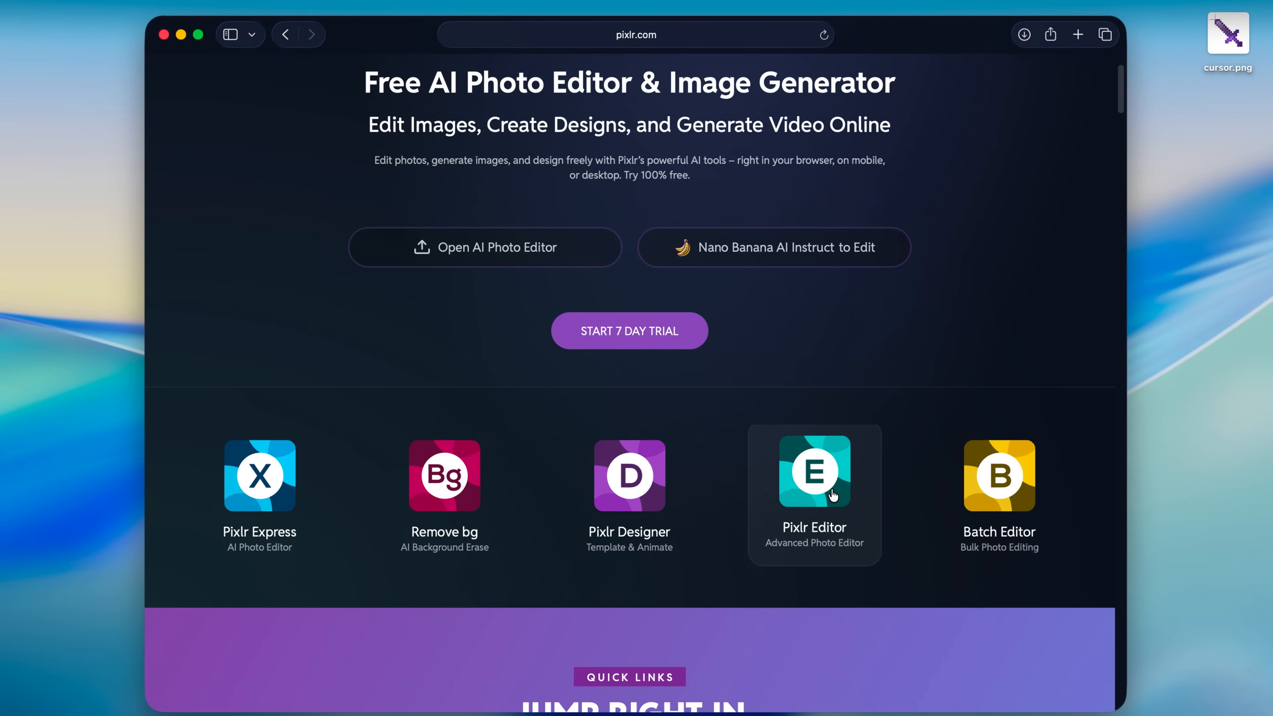
Start a new Pixlr E image named 'Cursor' and begin editing its height
left_click(813, 475)
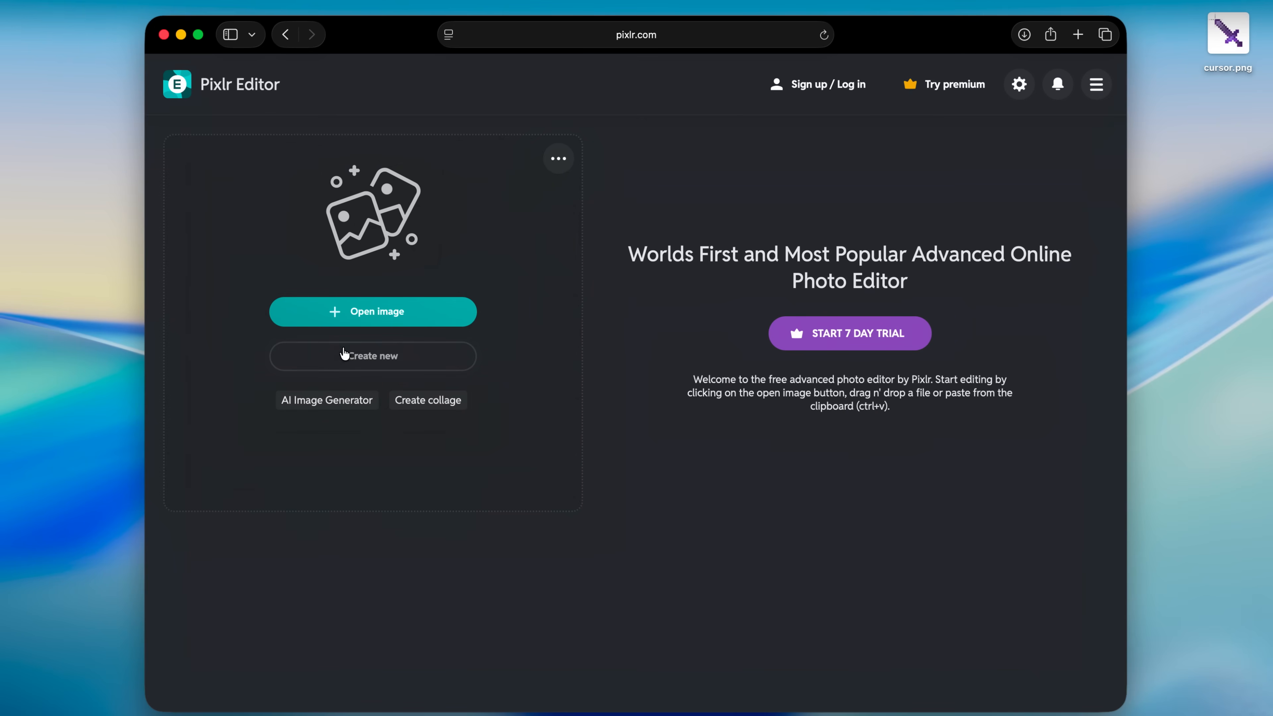
left_click(372, 355)
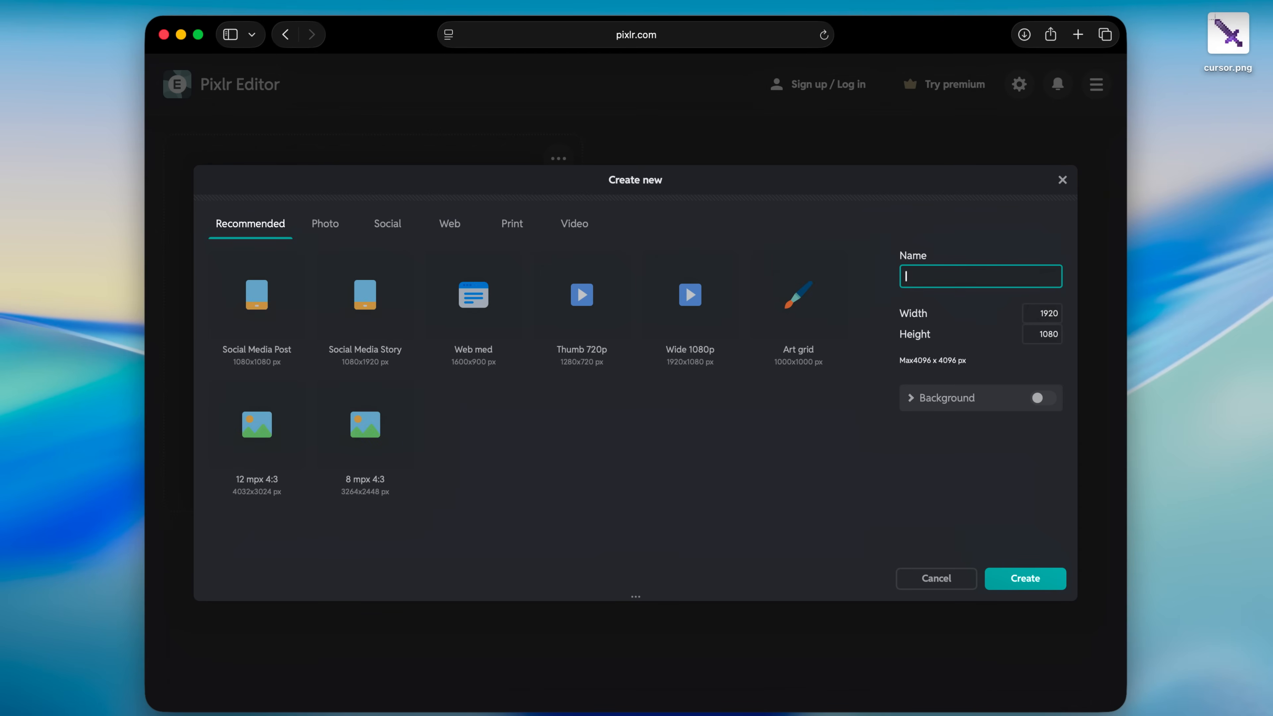
type("Cursor")
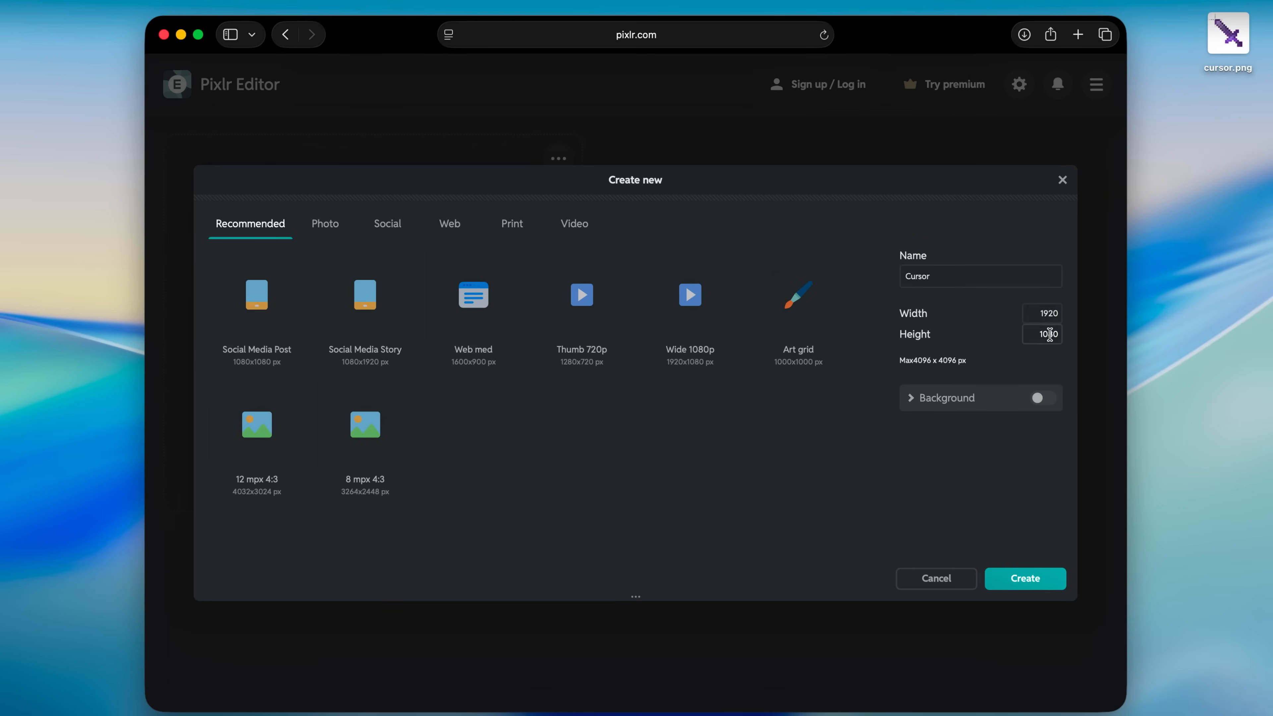
type("1080")
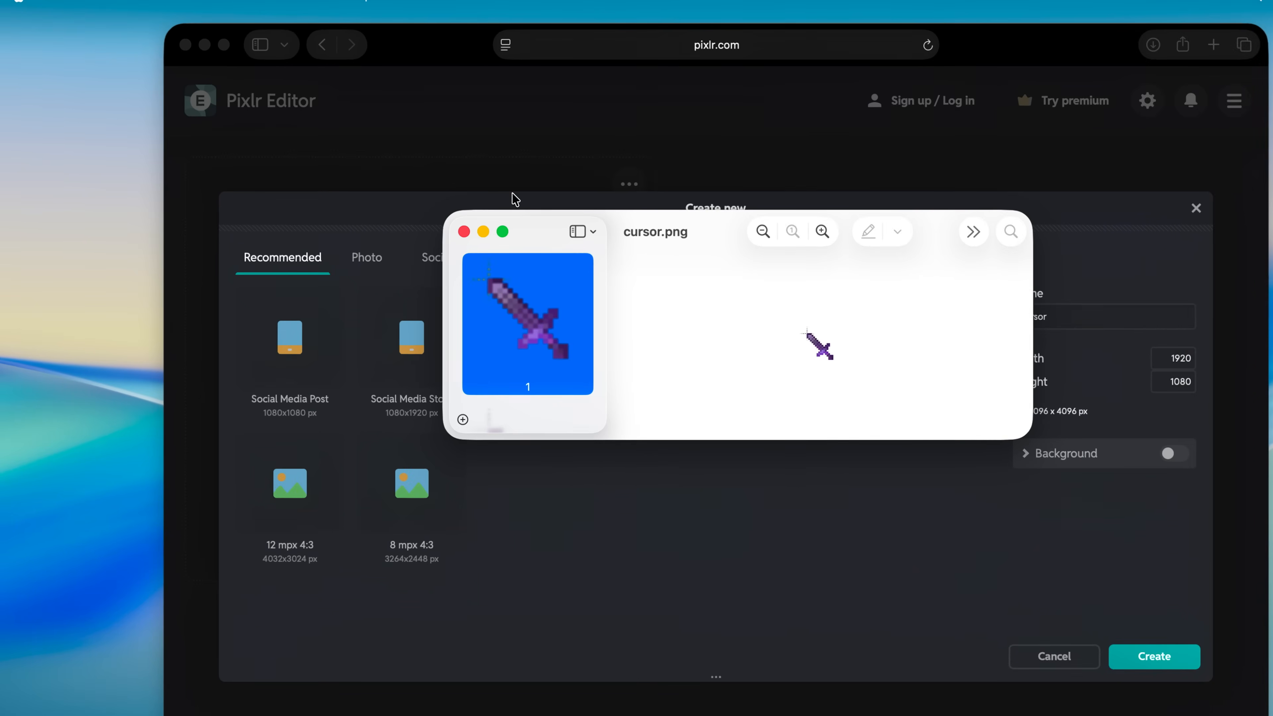
Show Preview's inspector for cursor.png, revealing its 48 × 48 pixel size
left_click(391, 16)
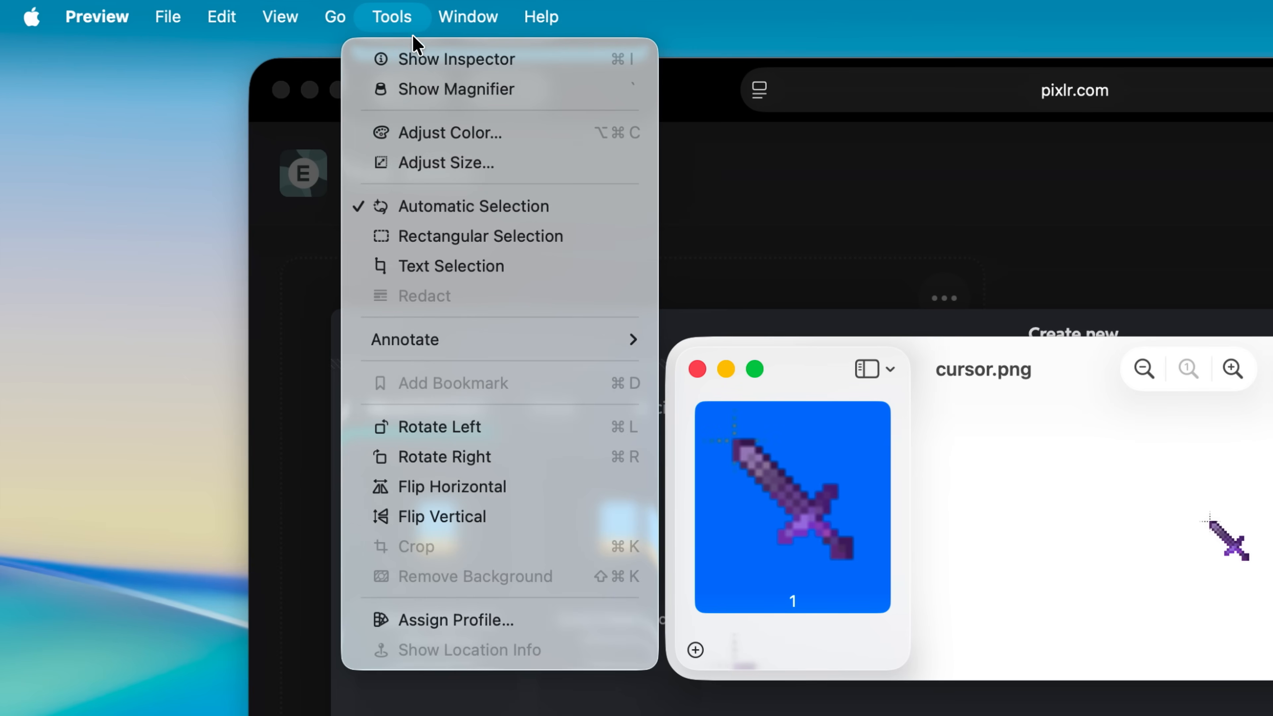
left_click(455, 58)
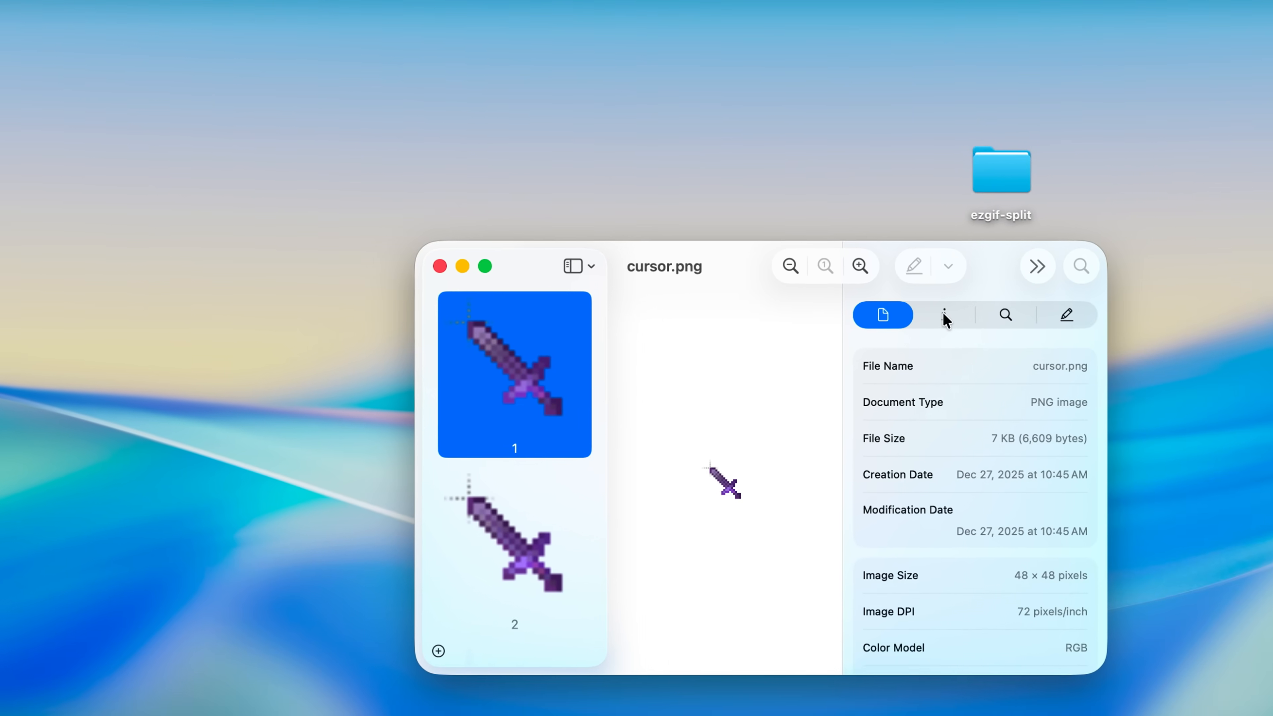
left_click(944, 315)
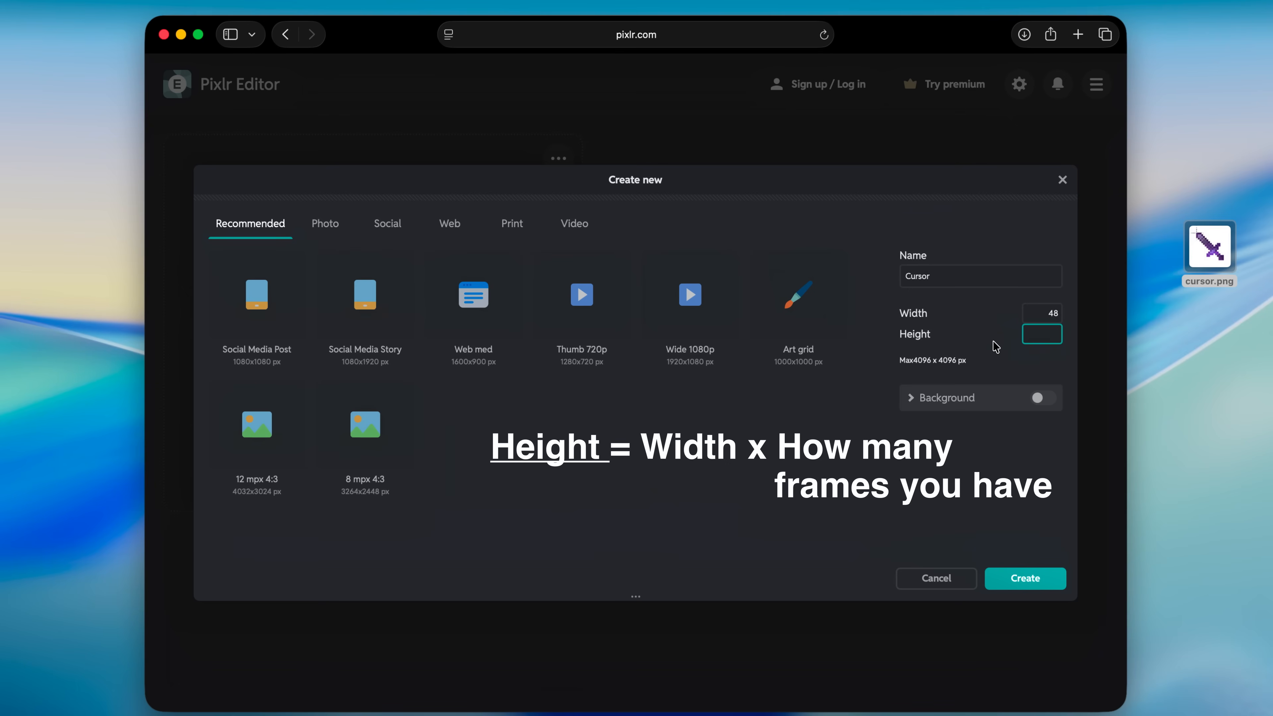
Create a 48 × 480 canvas and stack the sword frames as layers vertically
type("480")
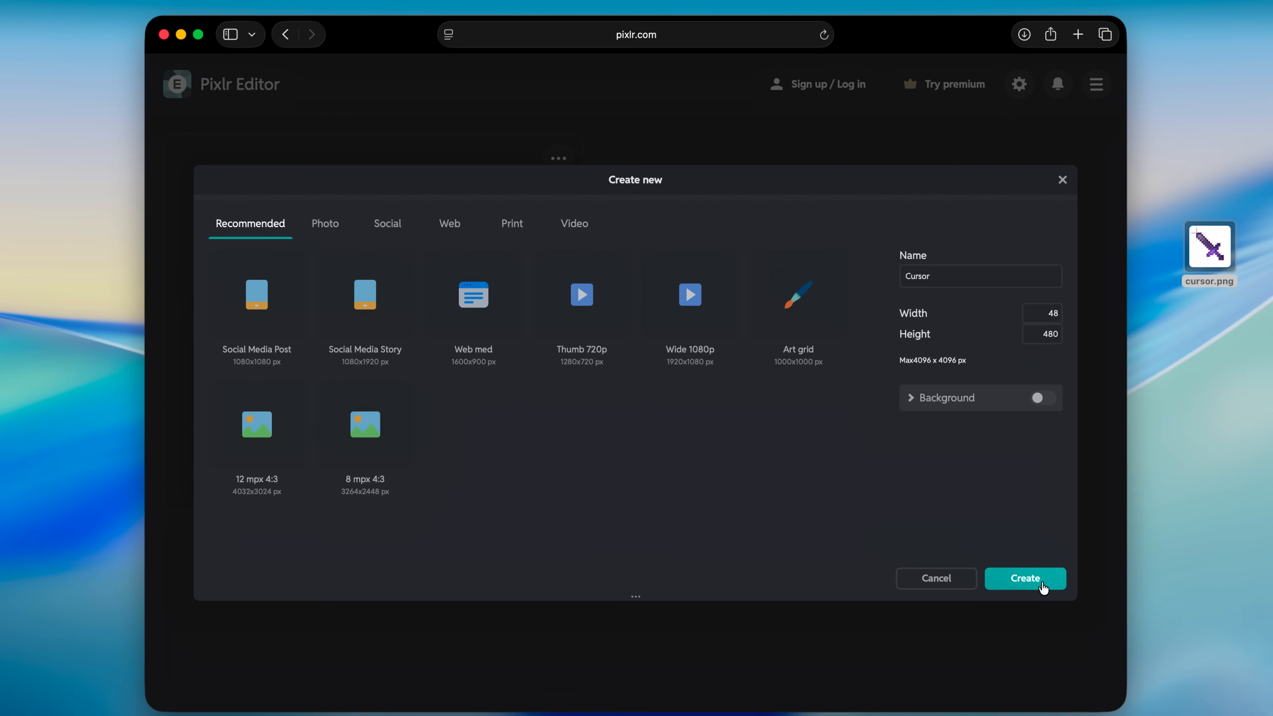
left_click(1024, 578)
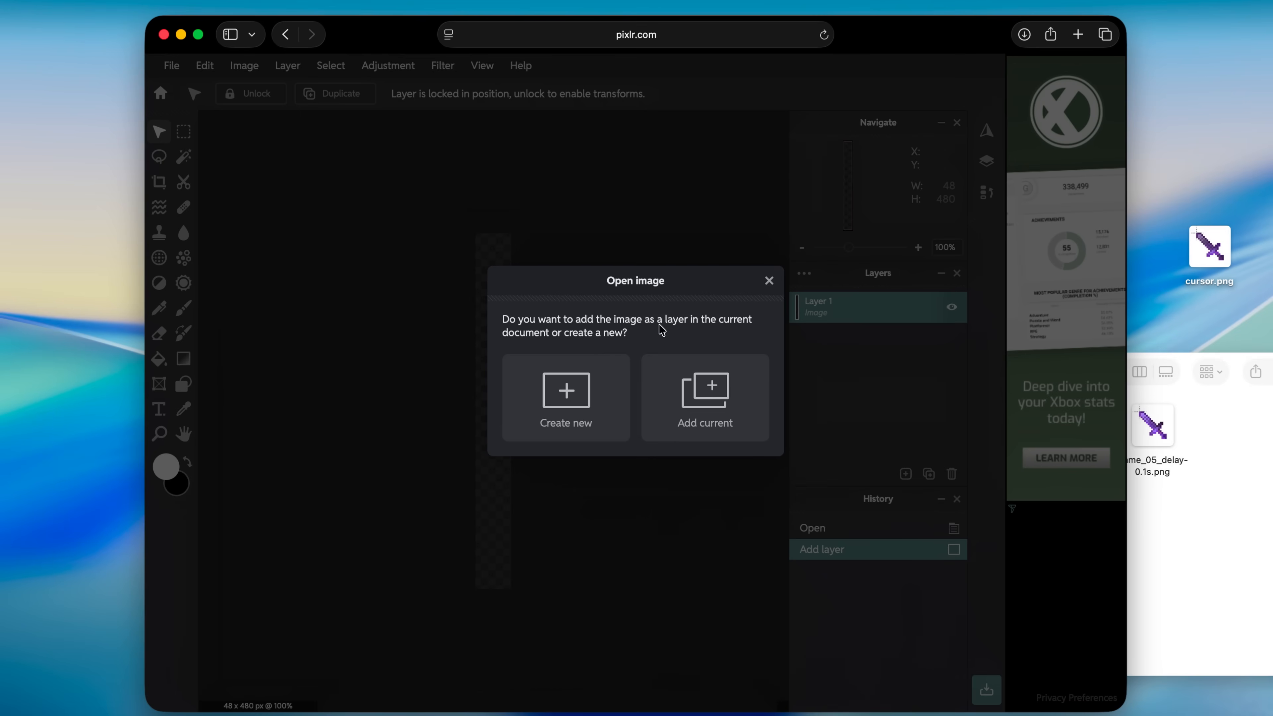
left_click(704, 397)
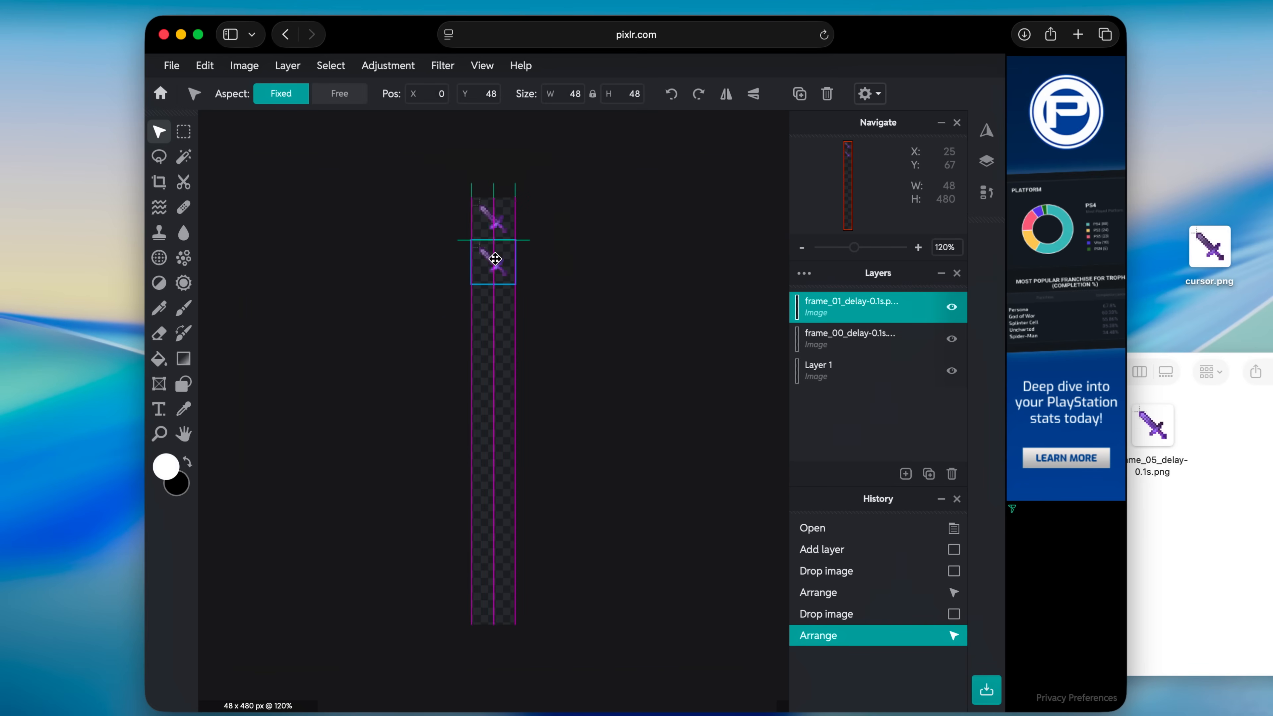
left_click_drag(493, 253, 493, 261)
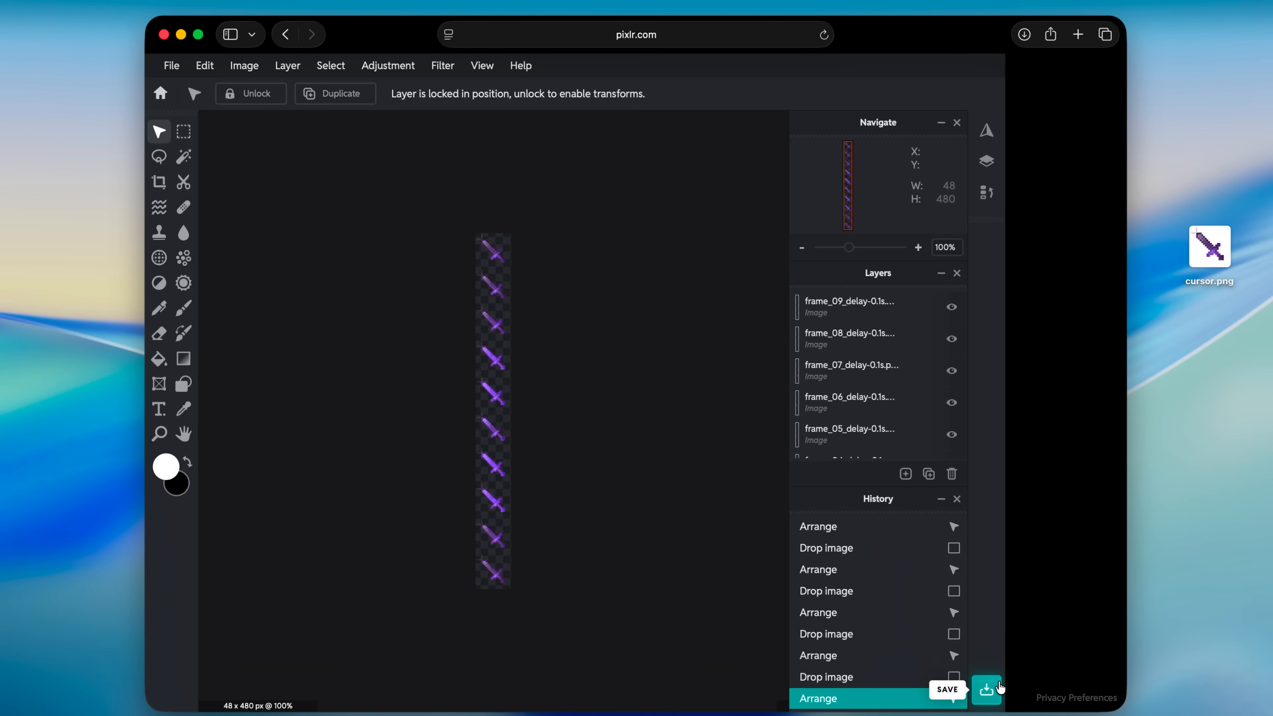
Download the sprite strip as a transparent PNG named Cursor
left_click(986, 689)
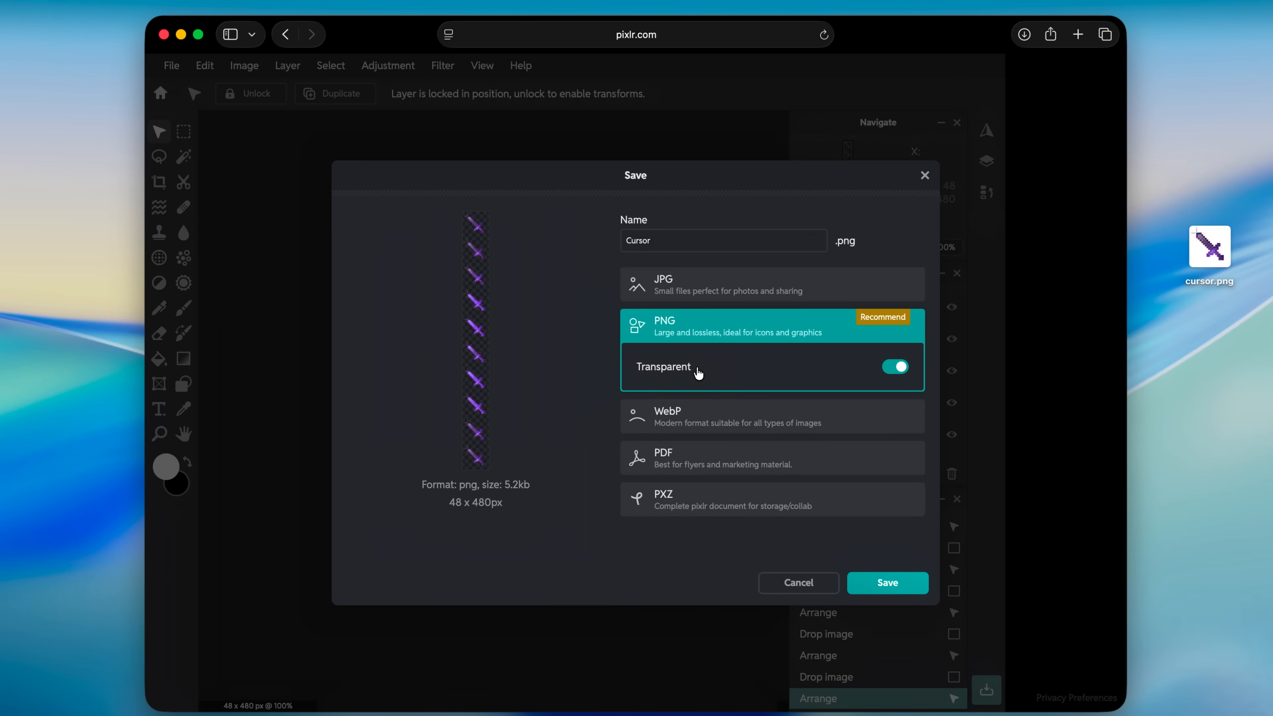
left_click(886, 583)
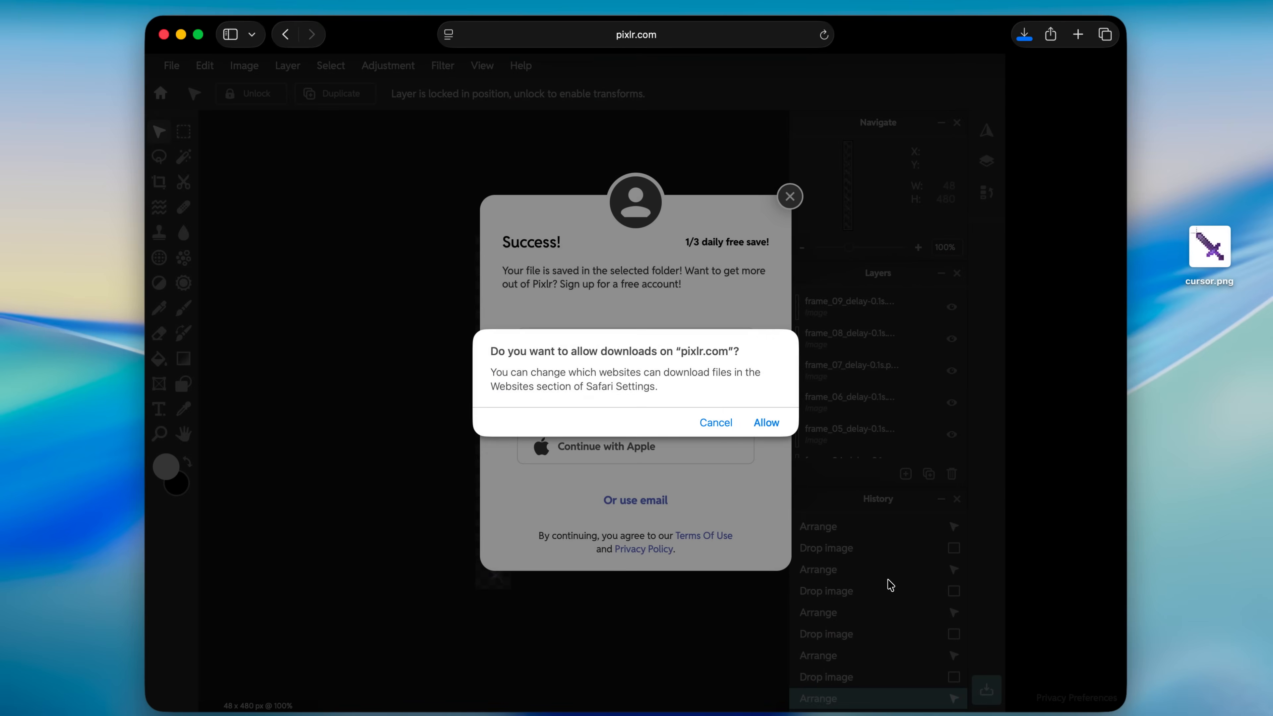
left_click(764, 422)
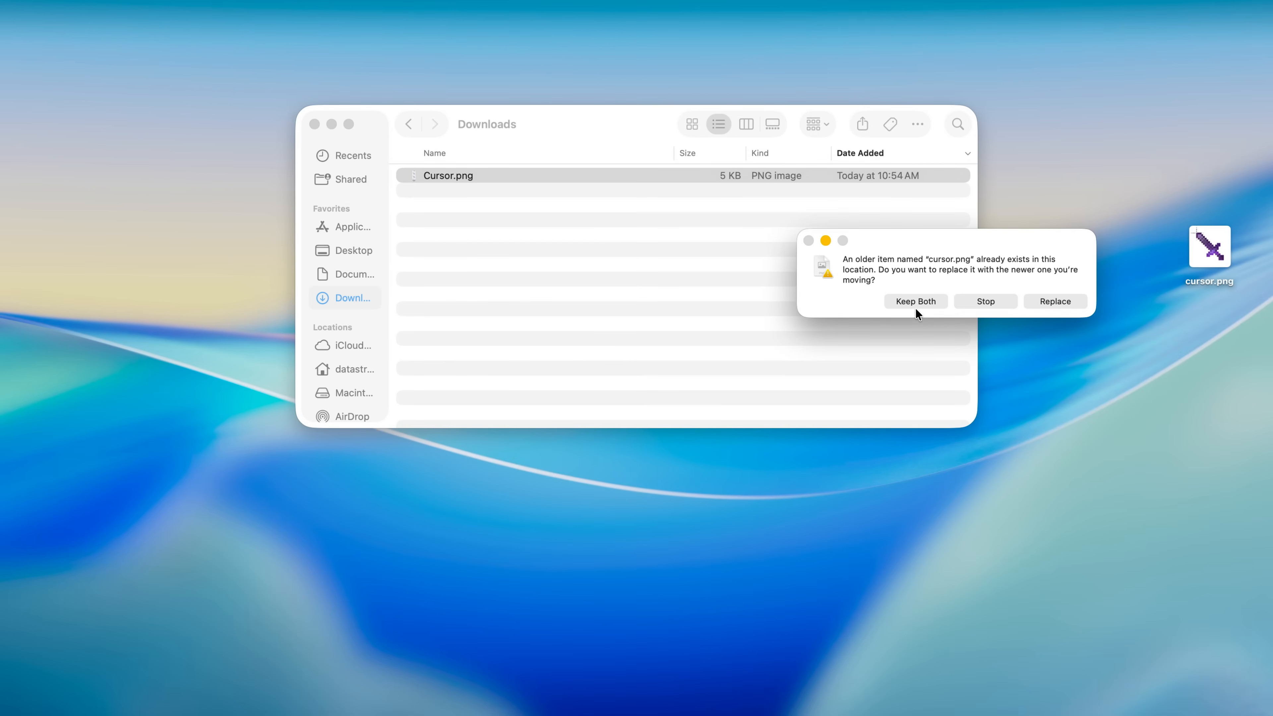
Move Cursor.png to the desktop, keeping both it and the existing cursor.png
left_click(915, 301)
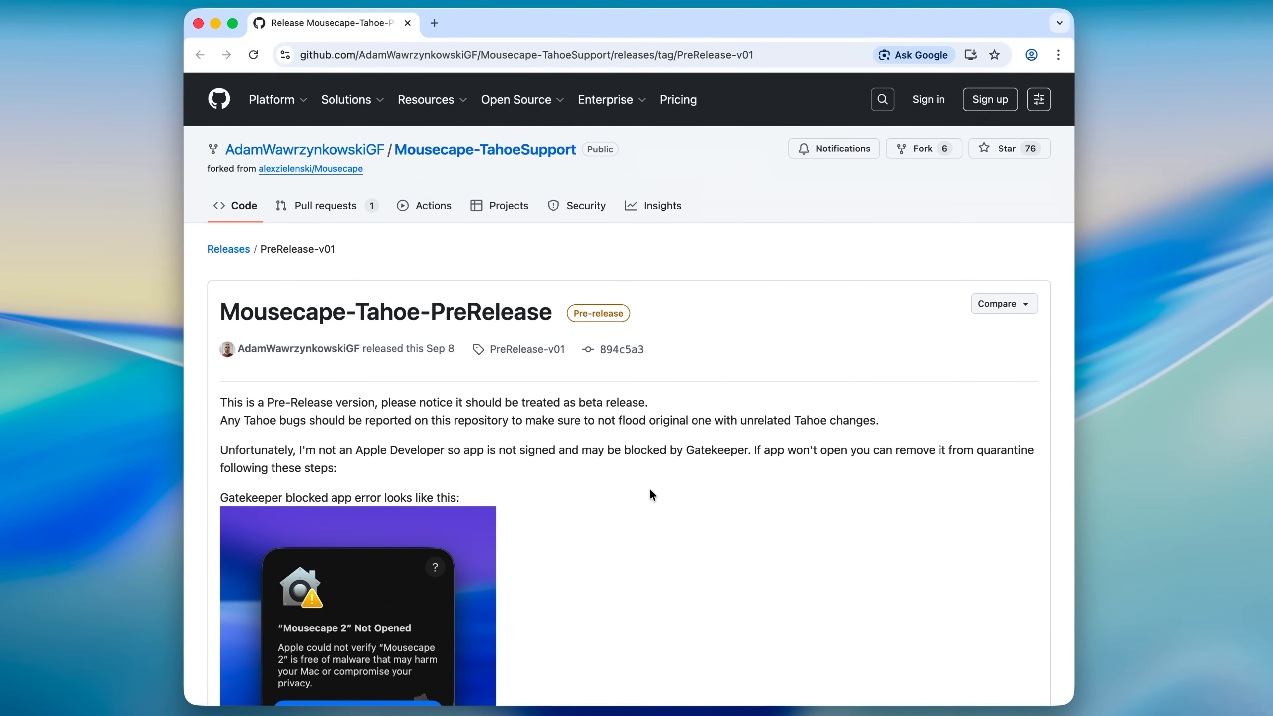
mouse_move(333, 335)
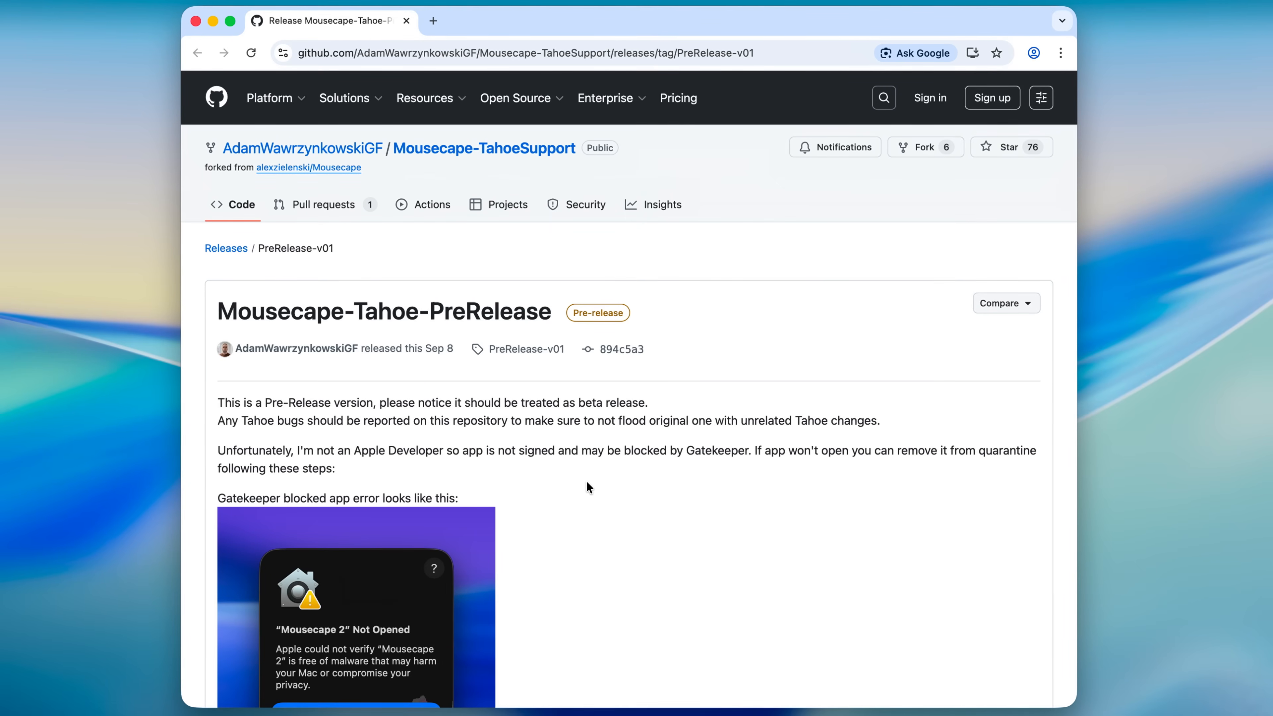
mouse_move(546, 444)
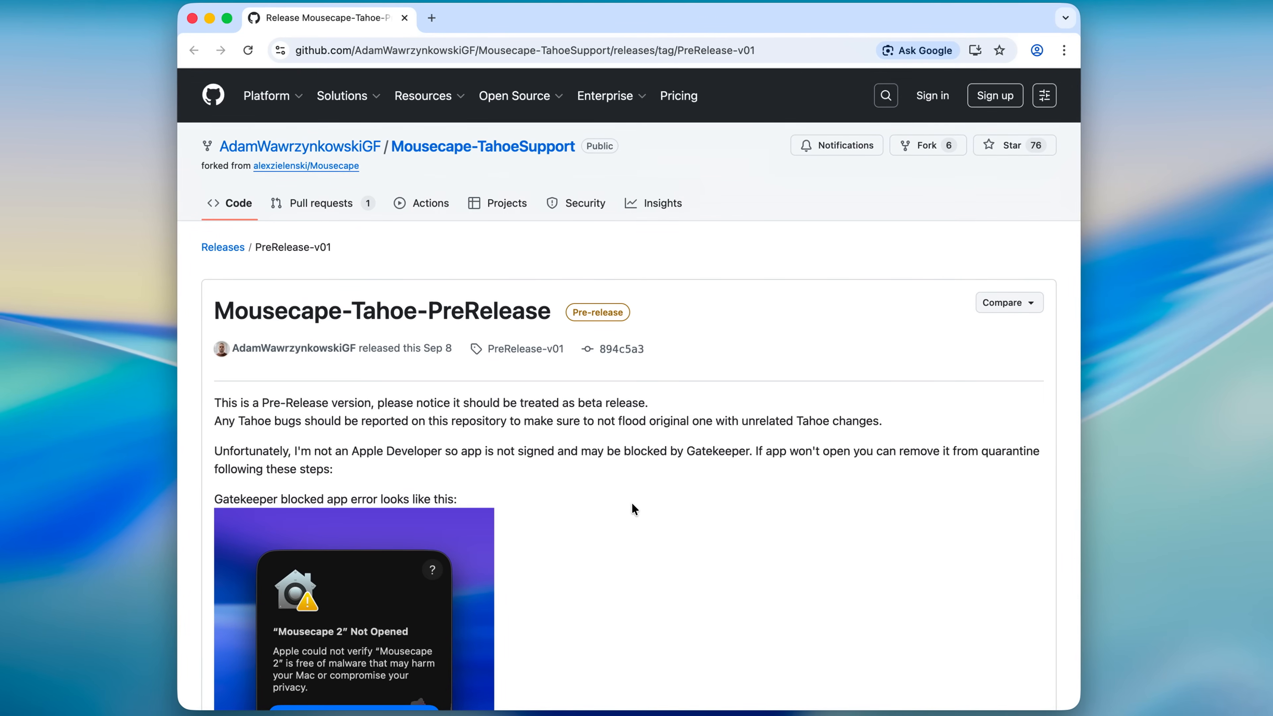
Scroll down through the Mousecape-Tahoe-PreRelease release notes
scroll("down", 3)
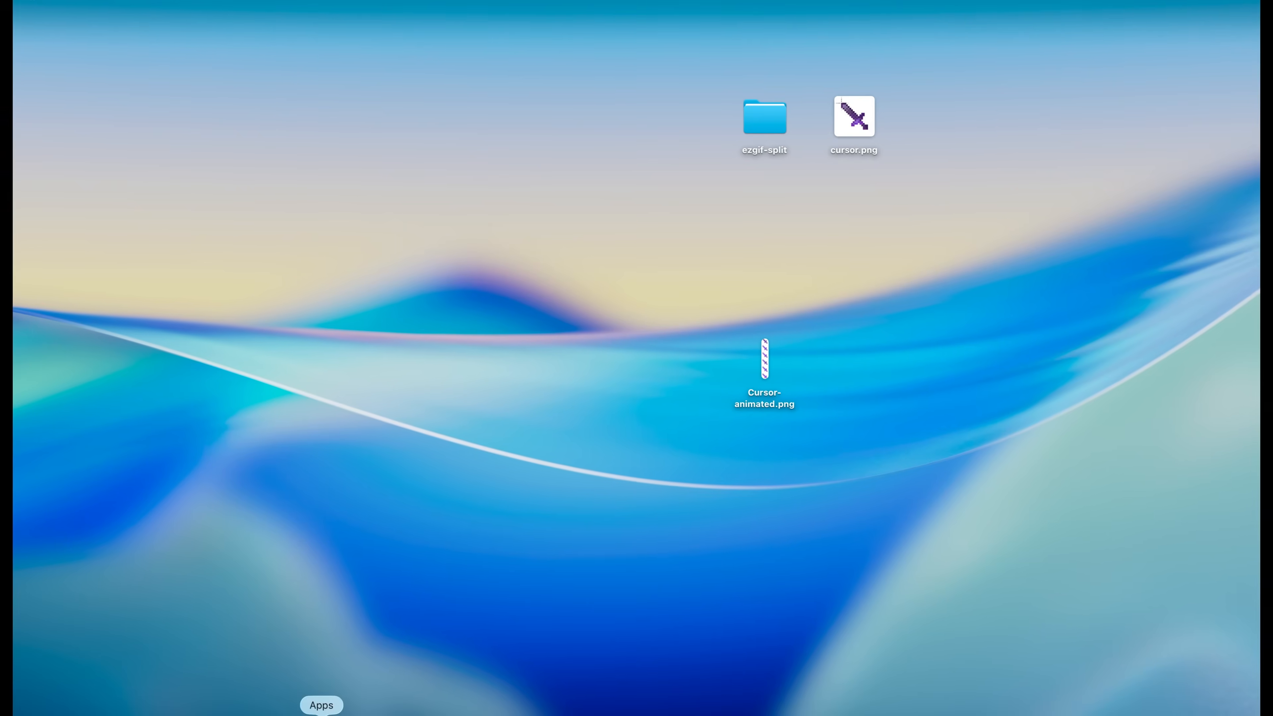
Launch Mousecape and dismiss the 'Not Opened' Gatekeeper warning with Done
left_click(321, 704)
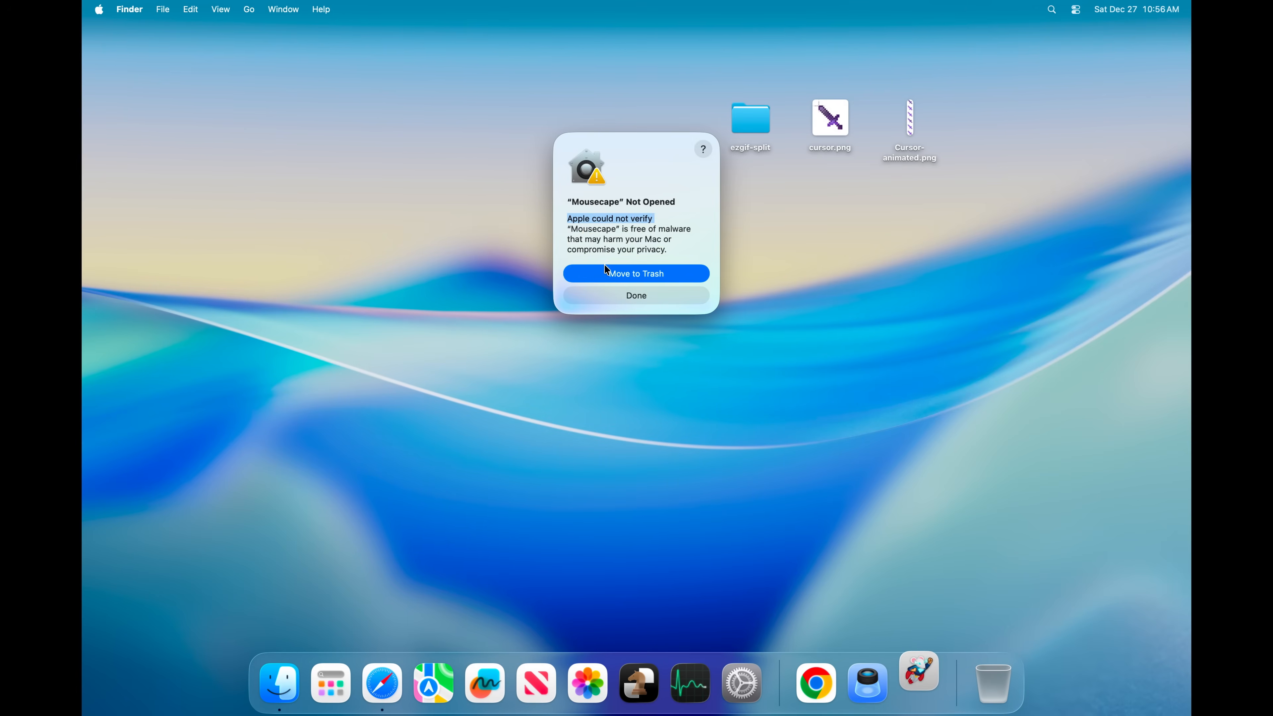
left_click(635, 295)
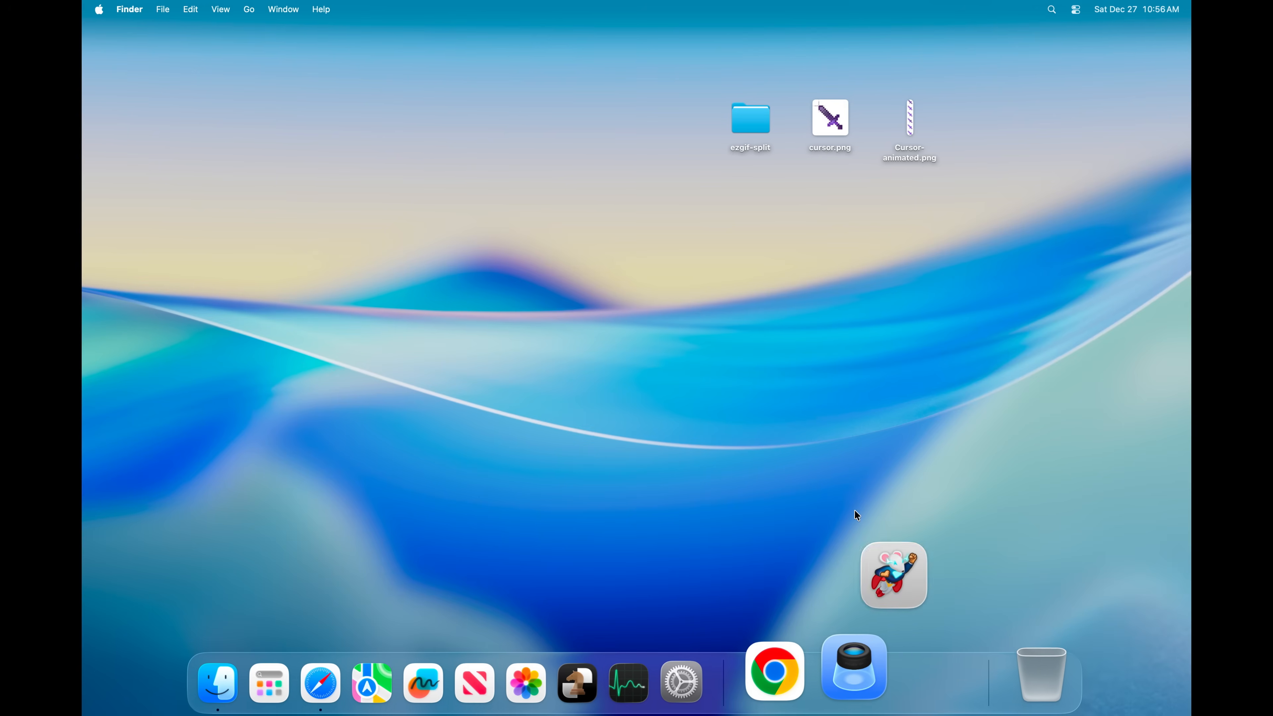
mouse_move(761, 669)
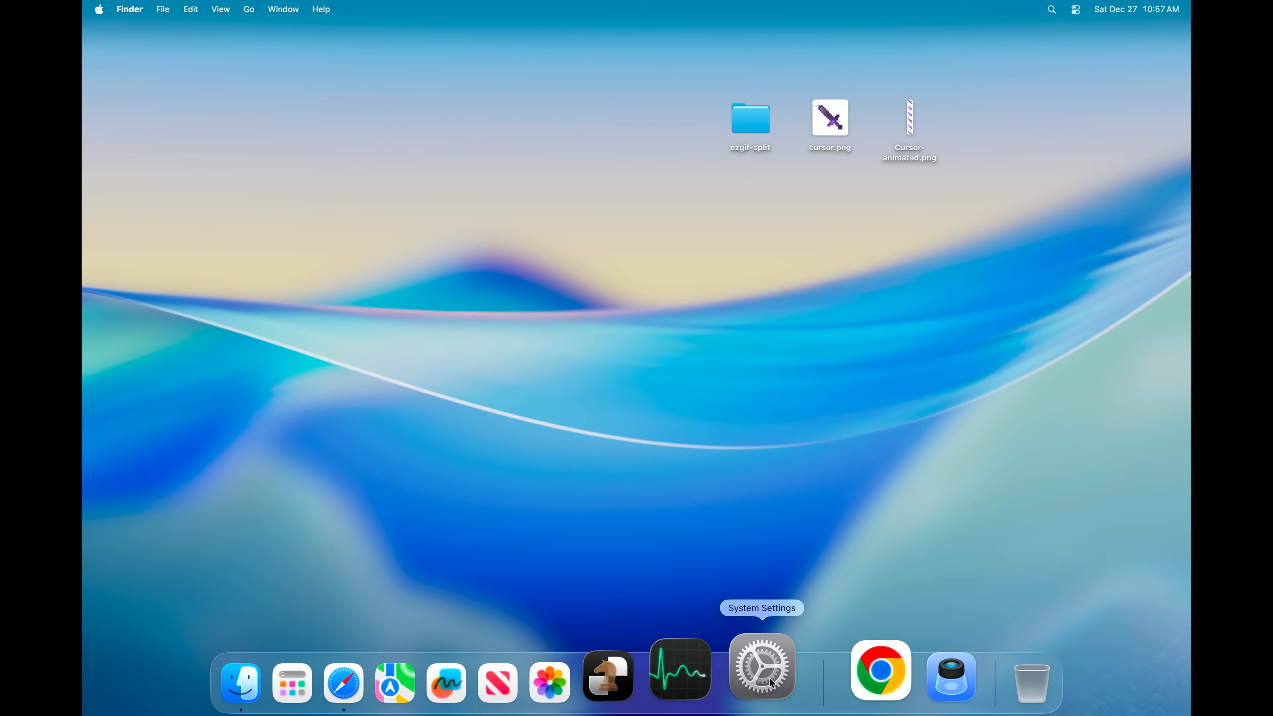
In Privacy & Security, choose Open Anyway for Mousecape and confirm with the admin password
left_click(762, 668)
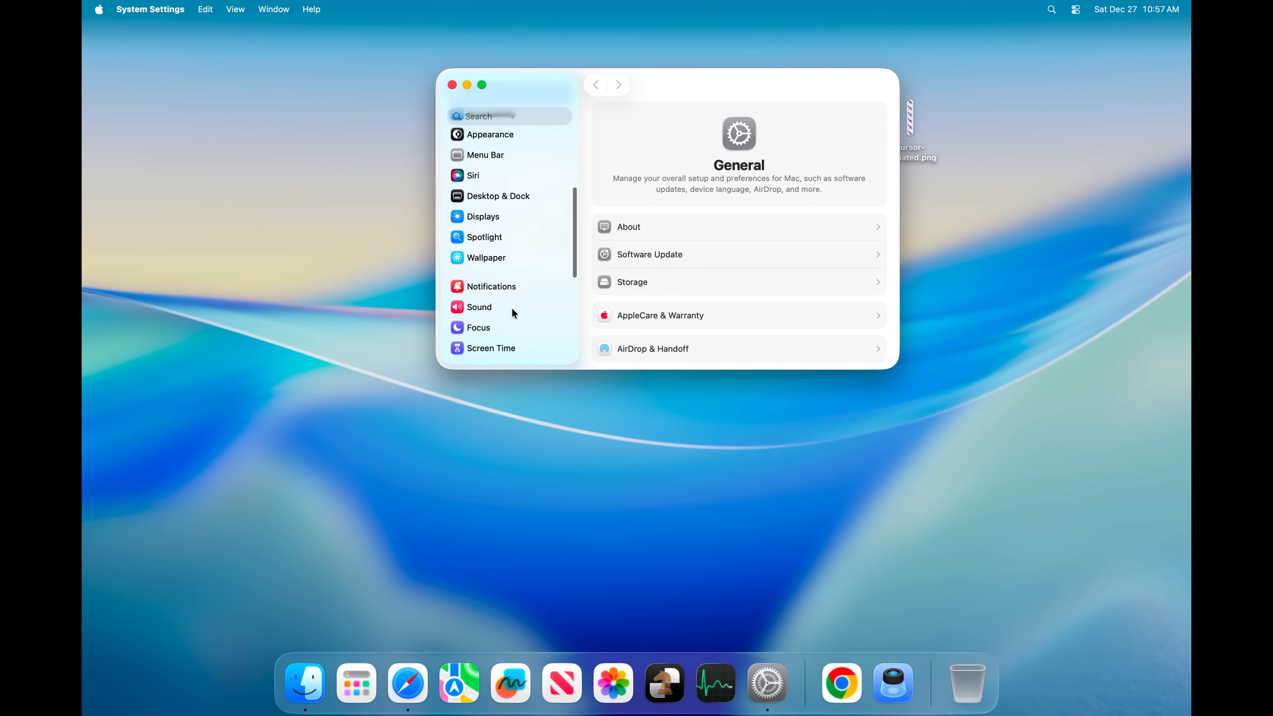
left_click(502, 287)
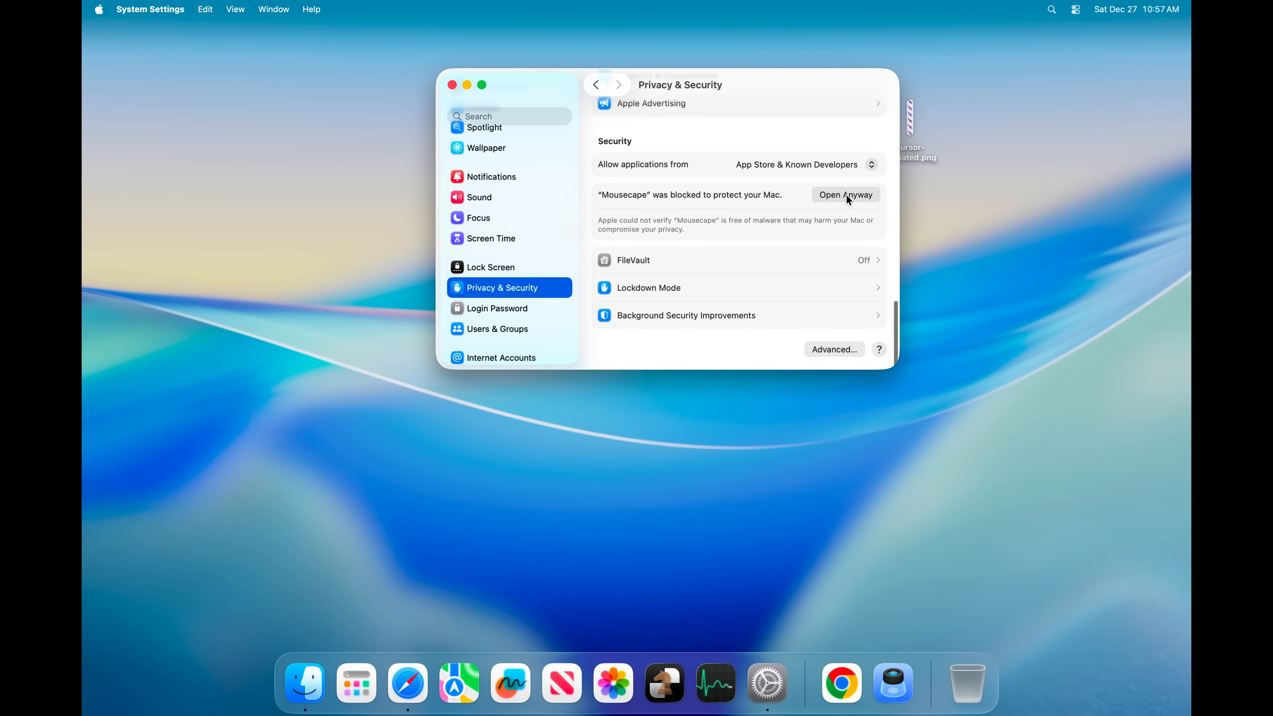
left_click(846, 195)
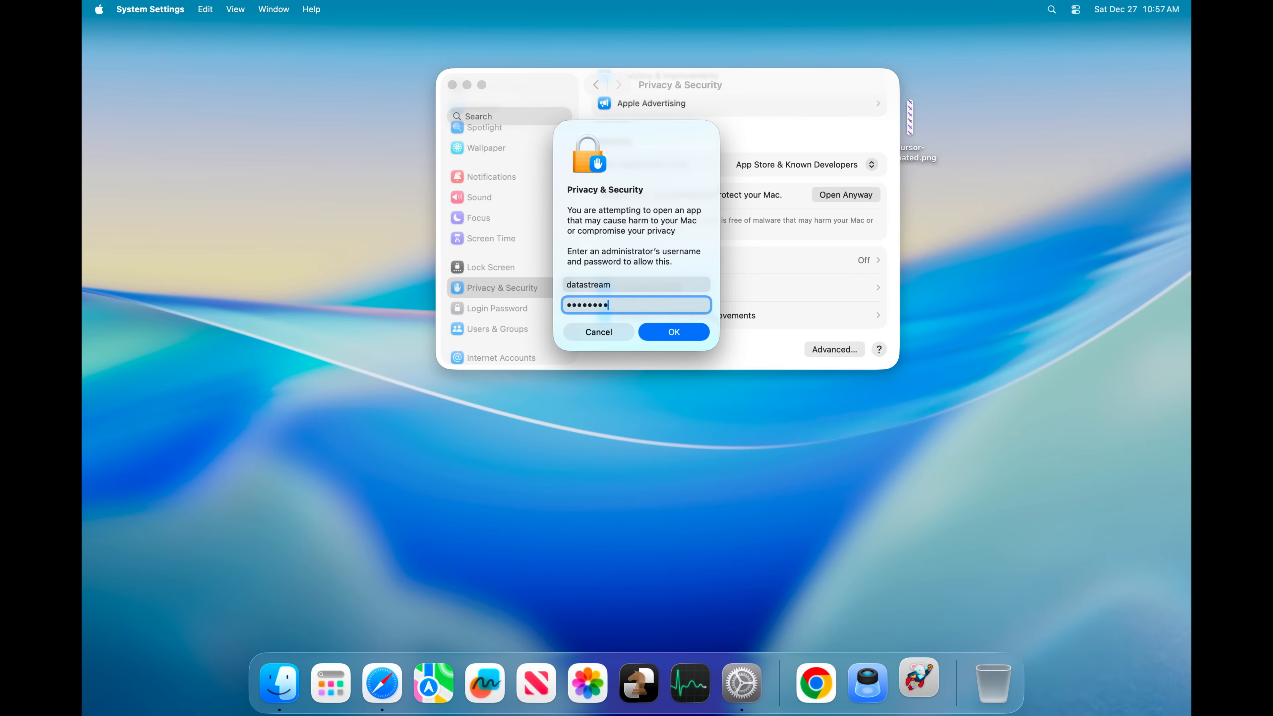
left_click(673, 331)
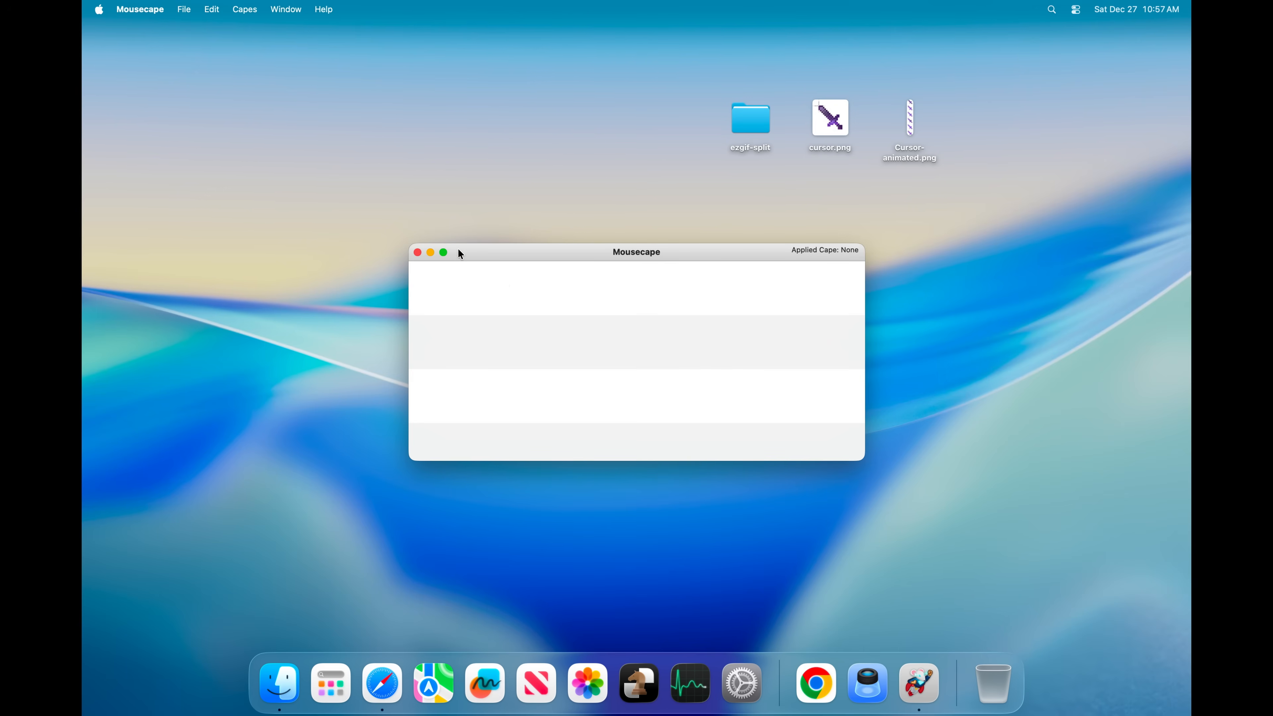
Create a new cape Minecraft-cursor and add a cursor entry, selecting the Unknown cursor
left_click(184, 8)
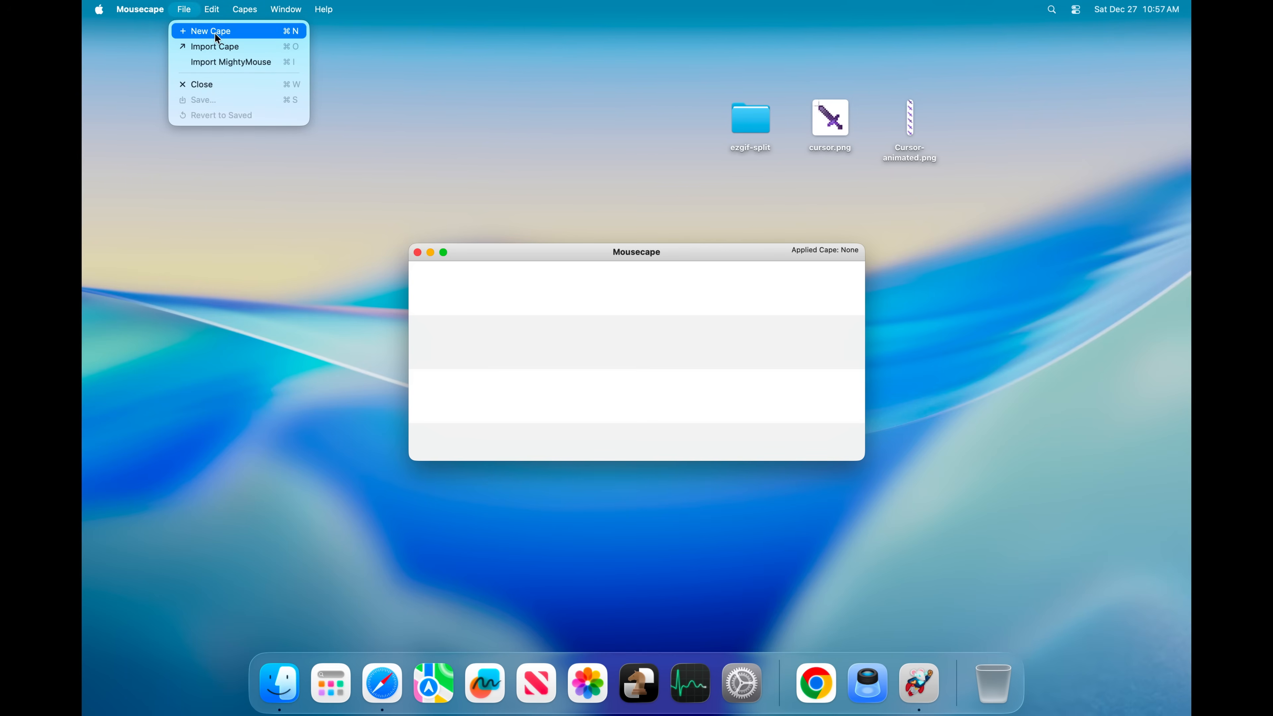
right_click(487, 272)
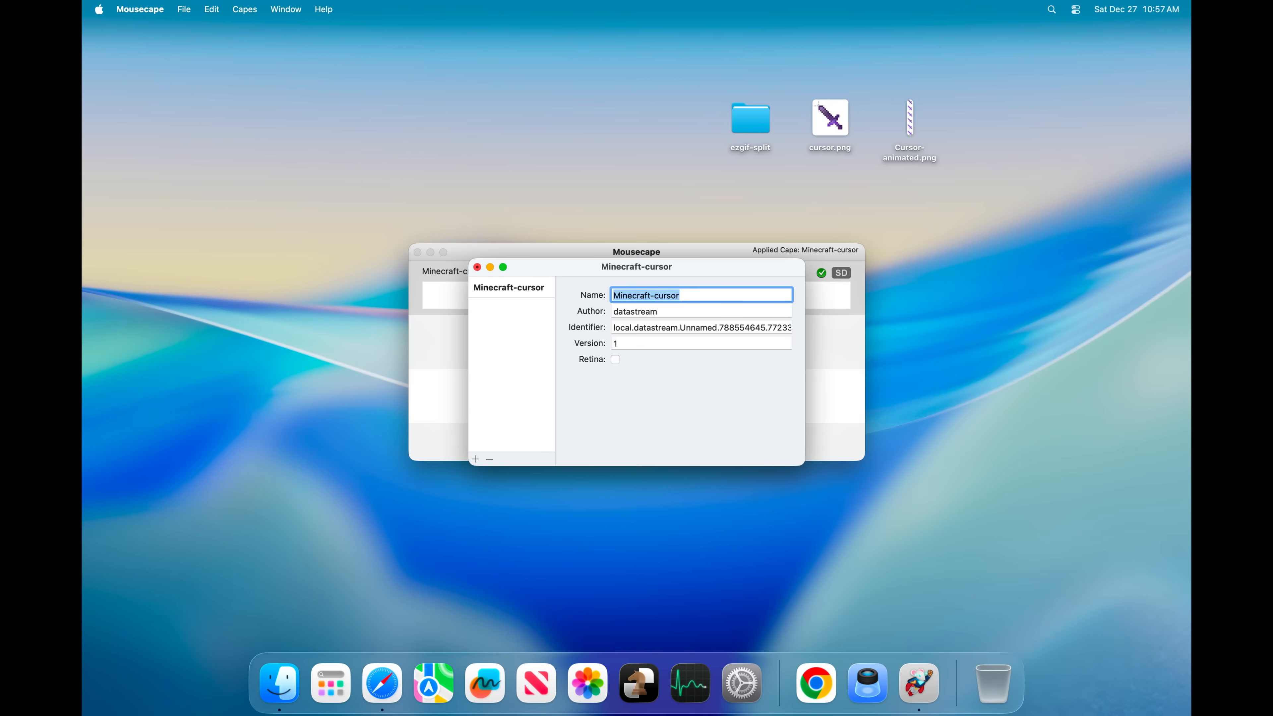
left_click(475, 459)
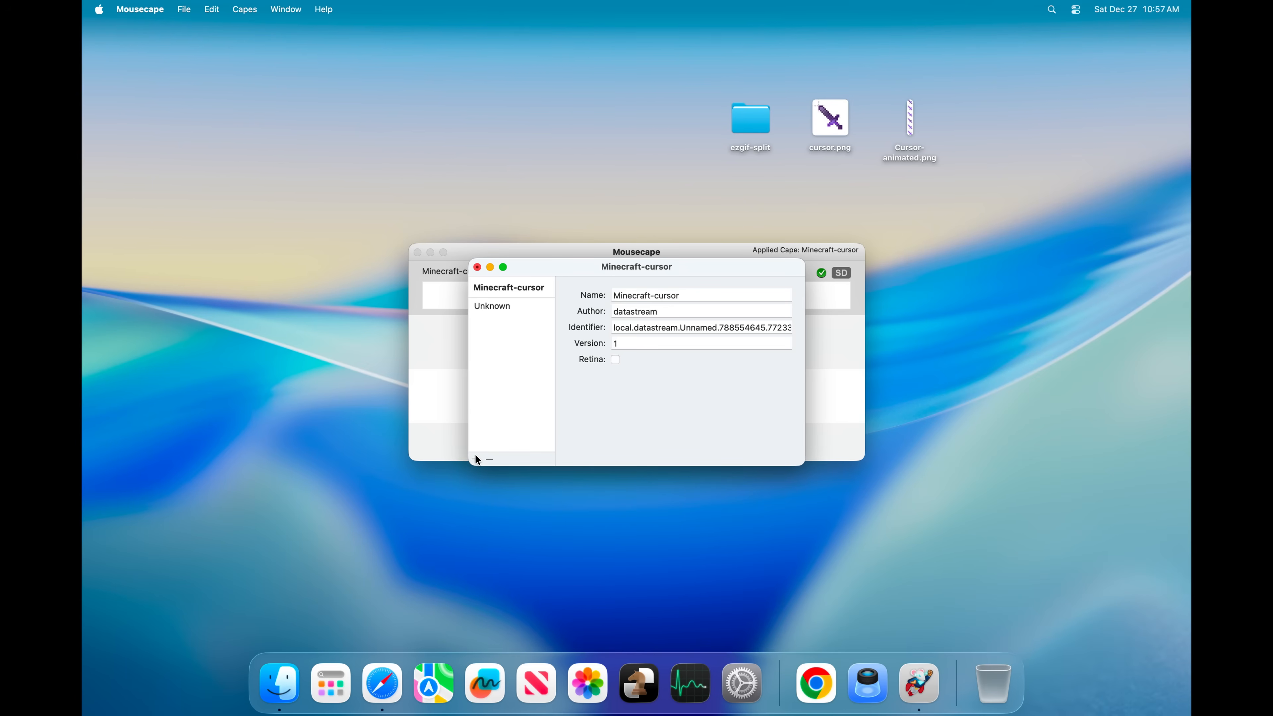
left_click(491, 306)
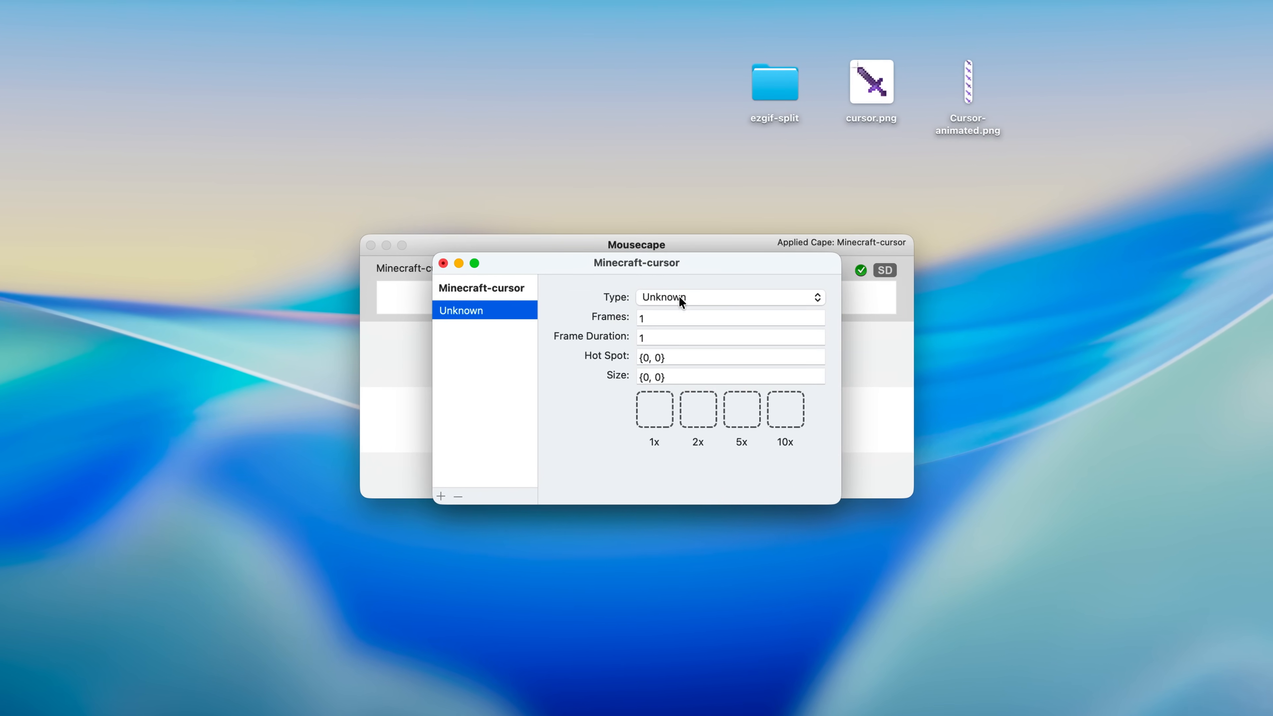
Set the cursor type to Arrow with the Cursor-animated sprite sheet and 10 frames
left_click(728, 297)
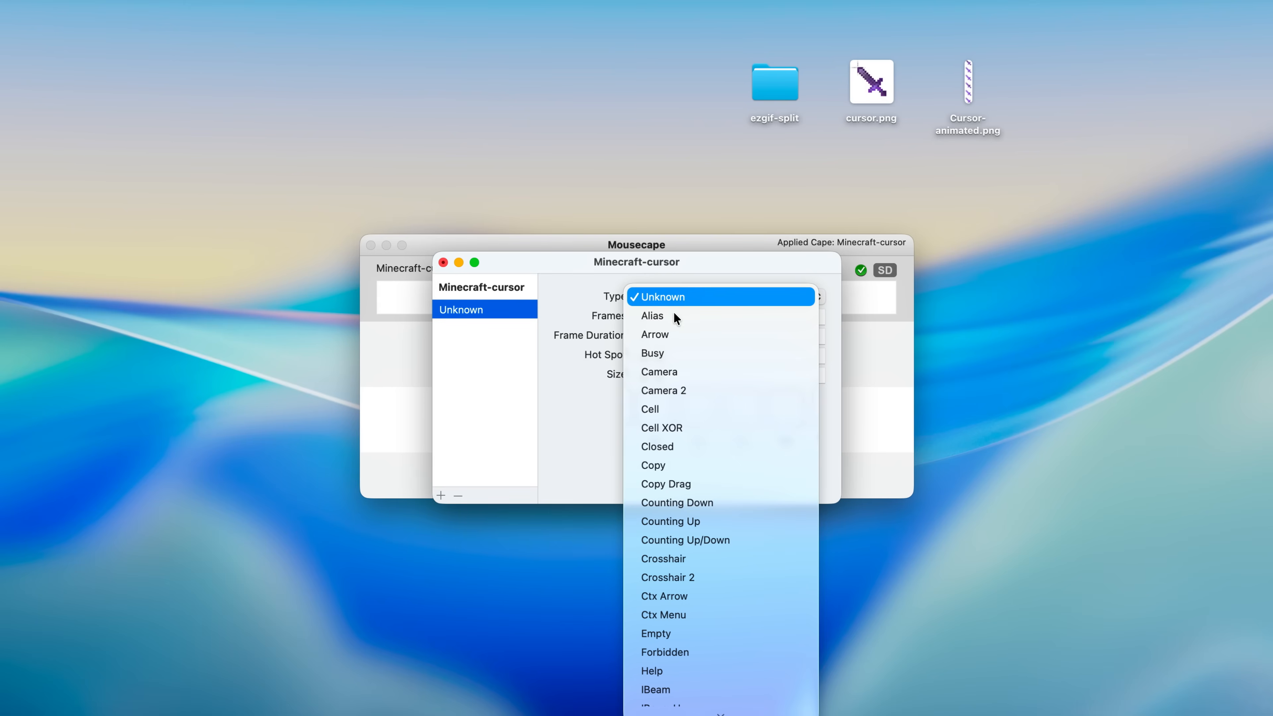
left_click(654, 334)
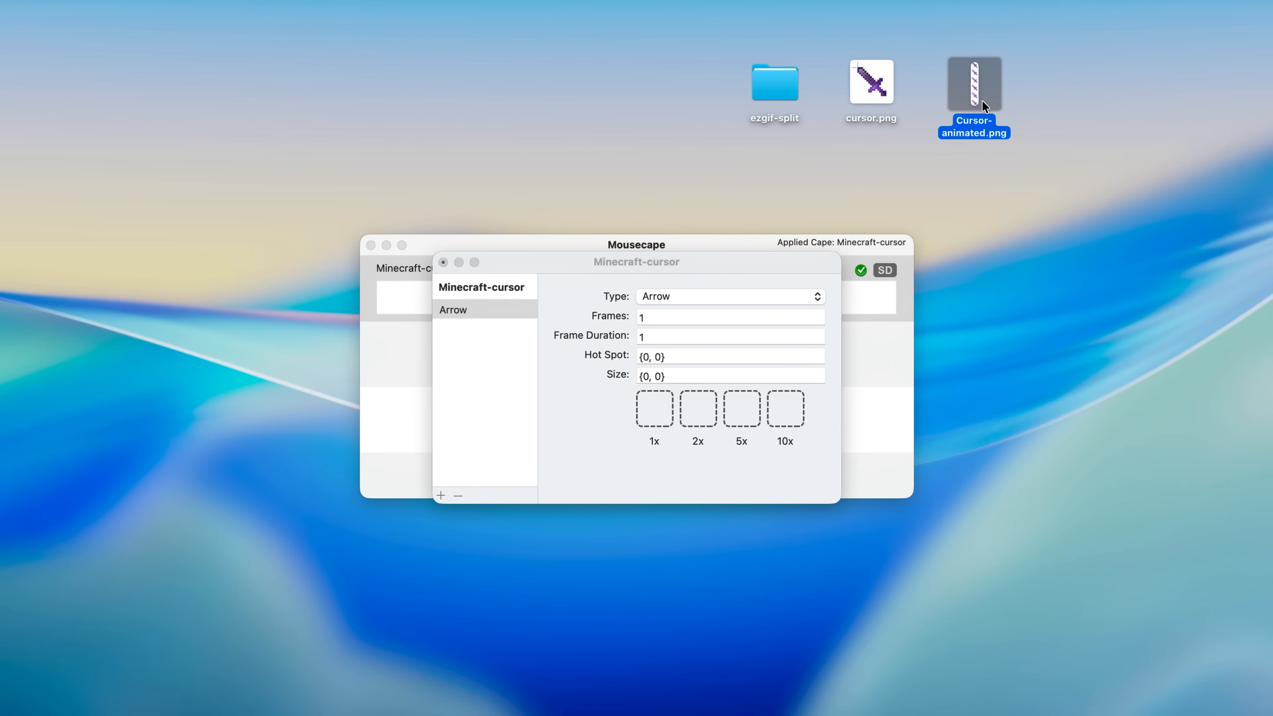
mouse_move(984, 98)
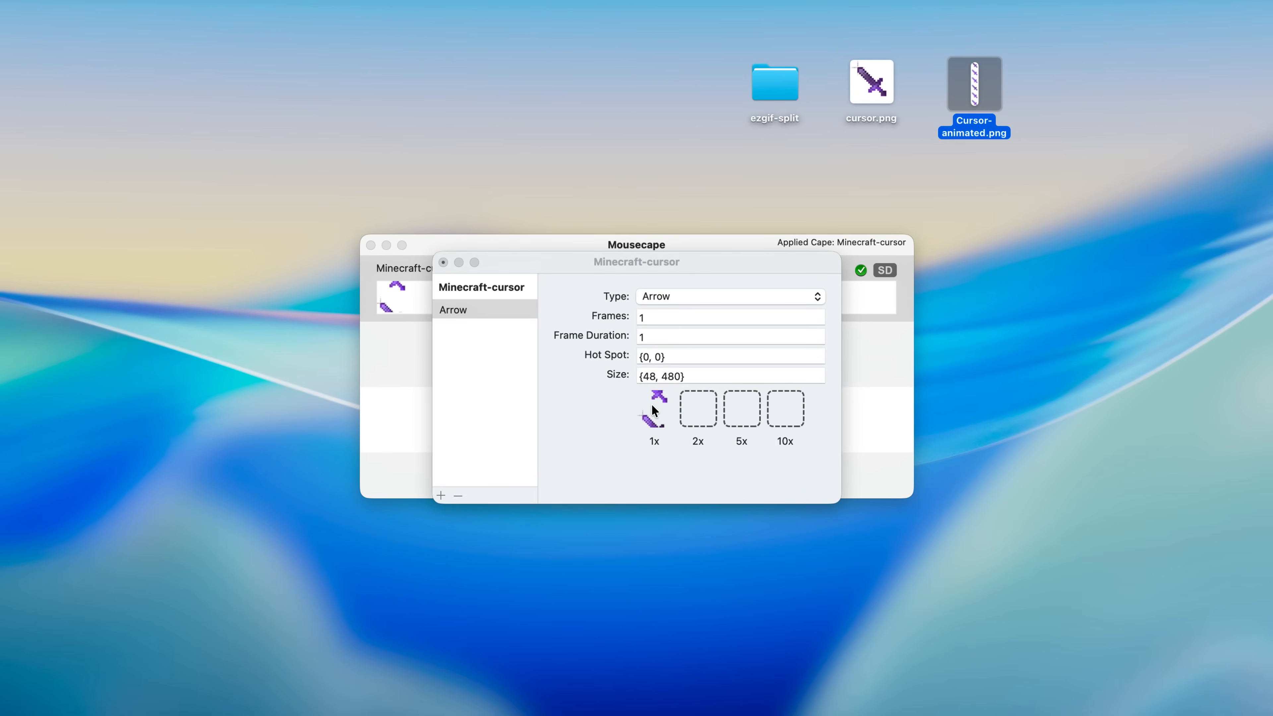
left_click(728, 315)
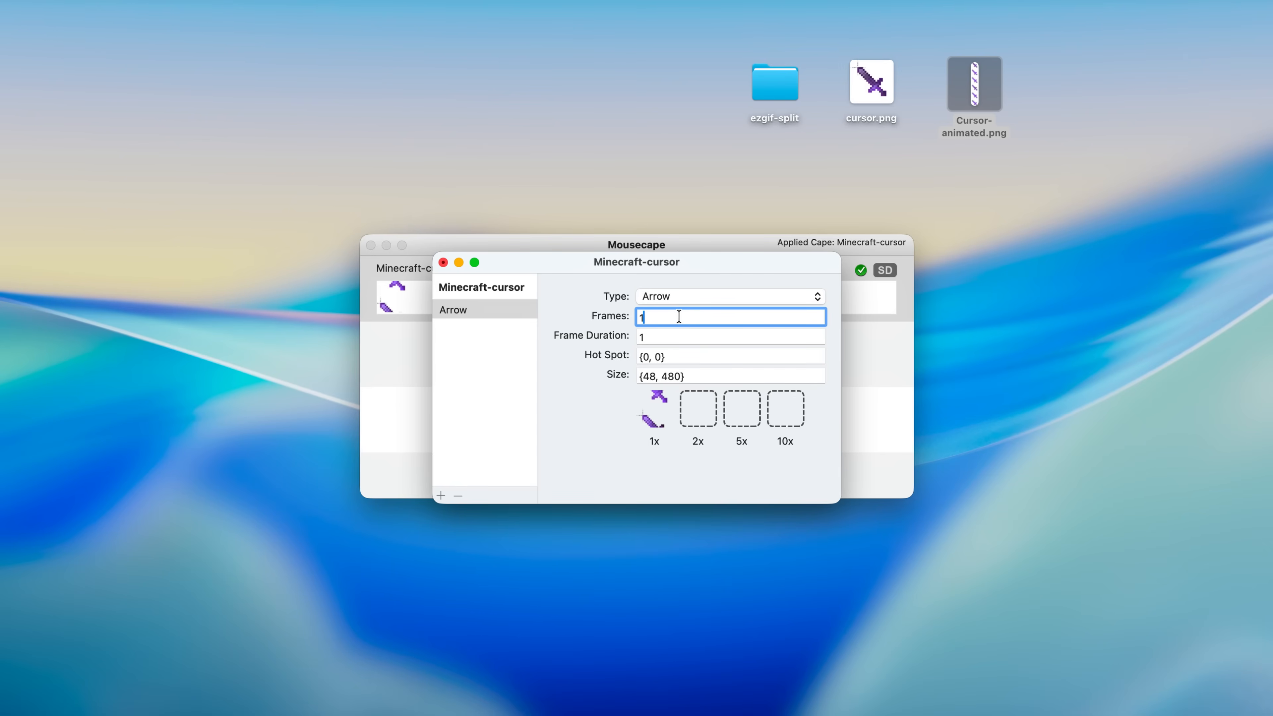
type("0")
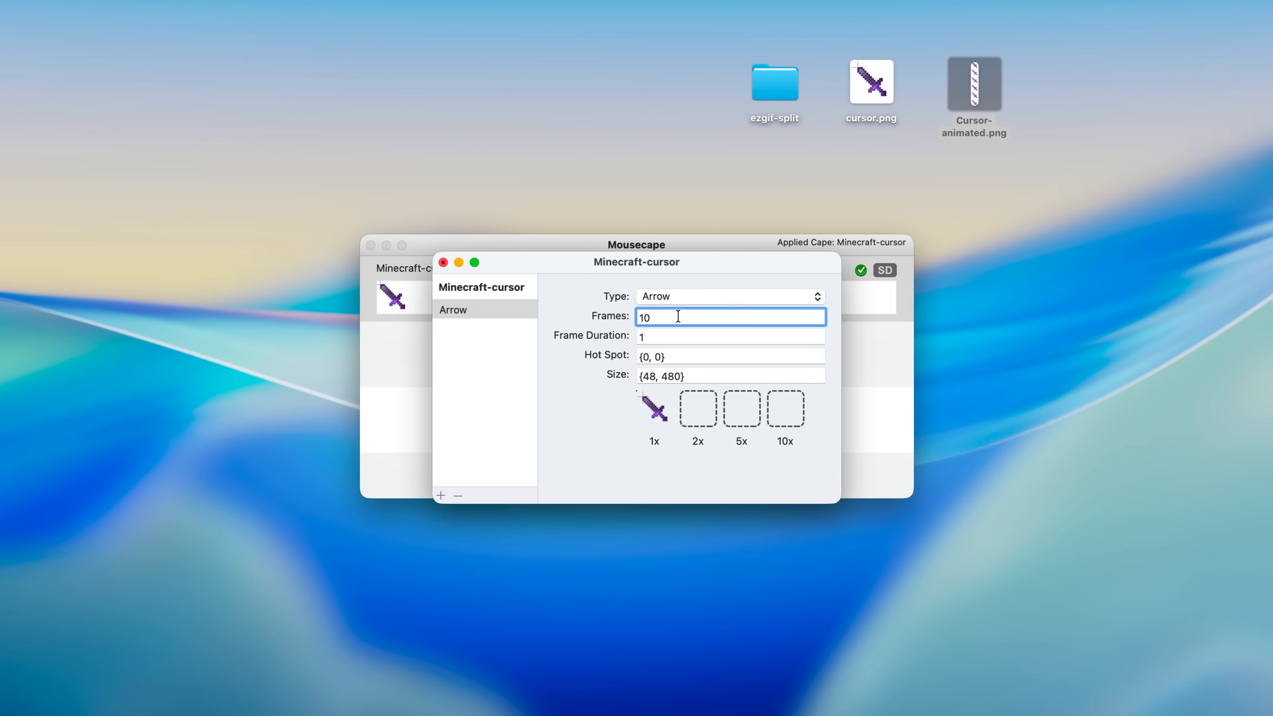
left_click(728, 355)
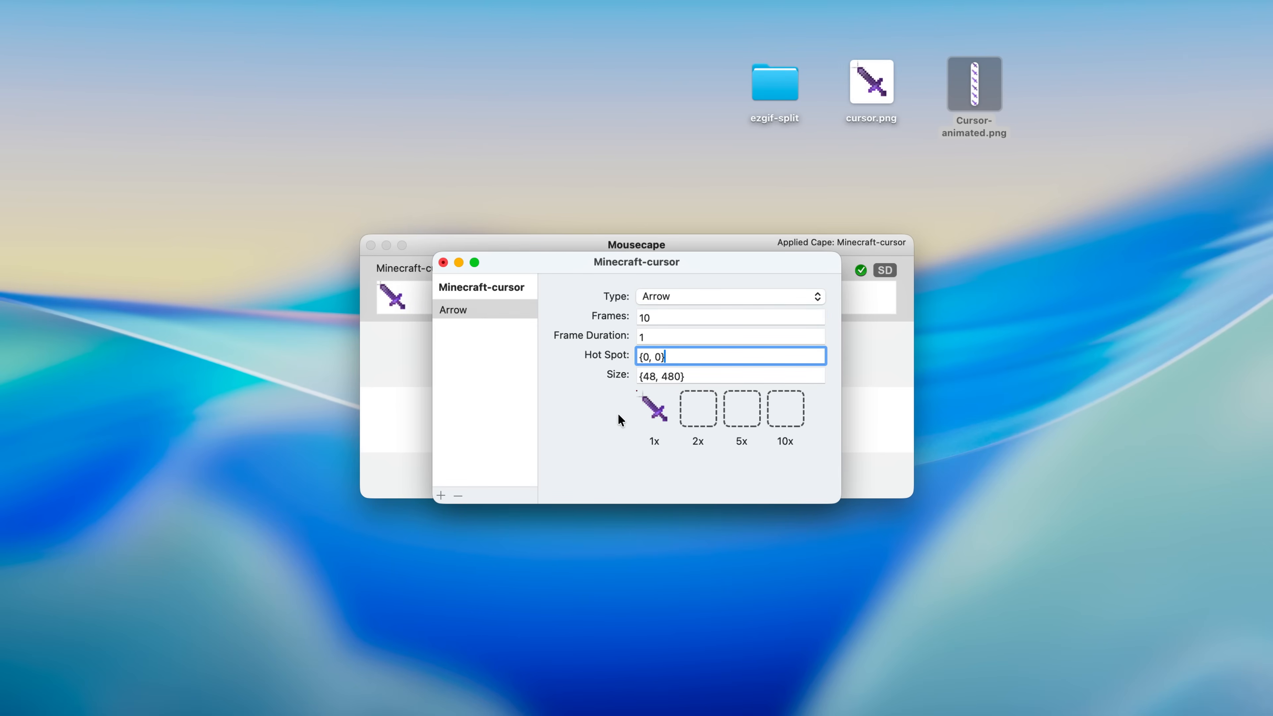
mouse_move(637, 397)
type("1")
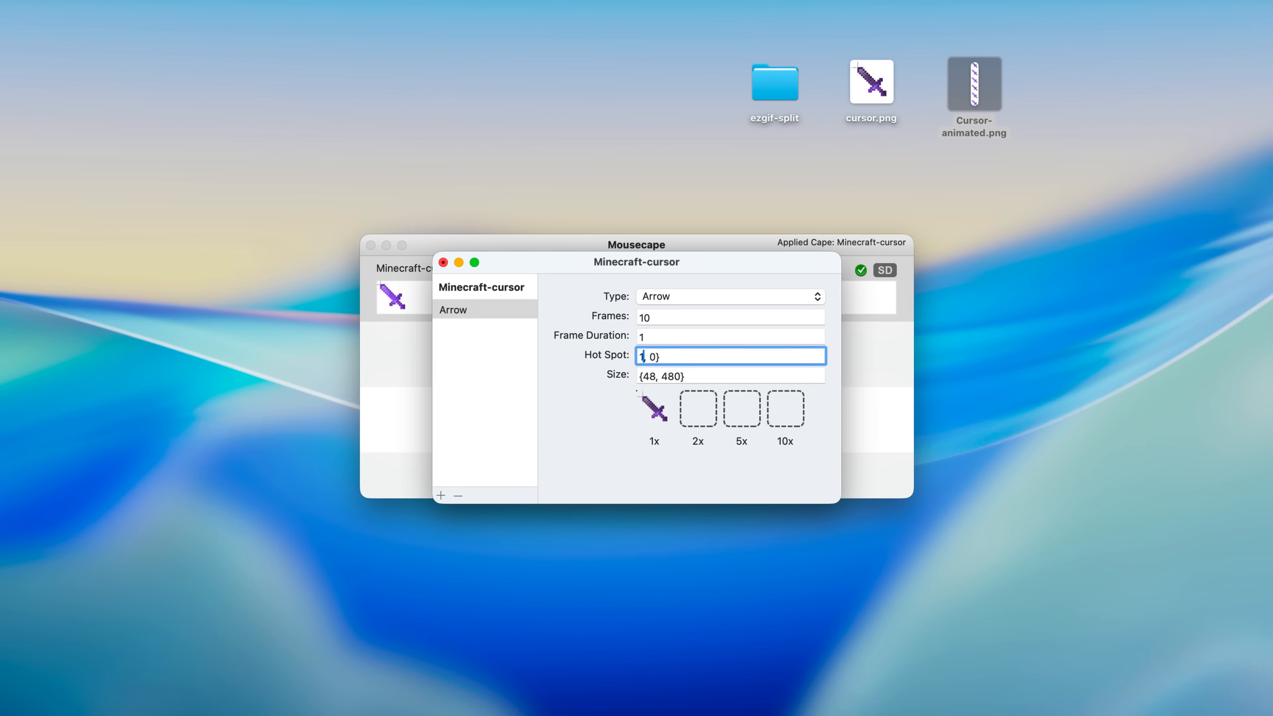
Set the Arrow cursor's hot spot to {8.5, 8.5} and size to {48, 48}
type("9")
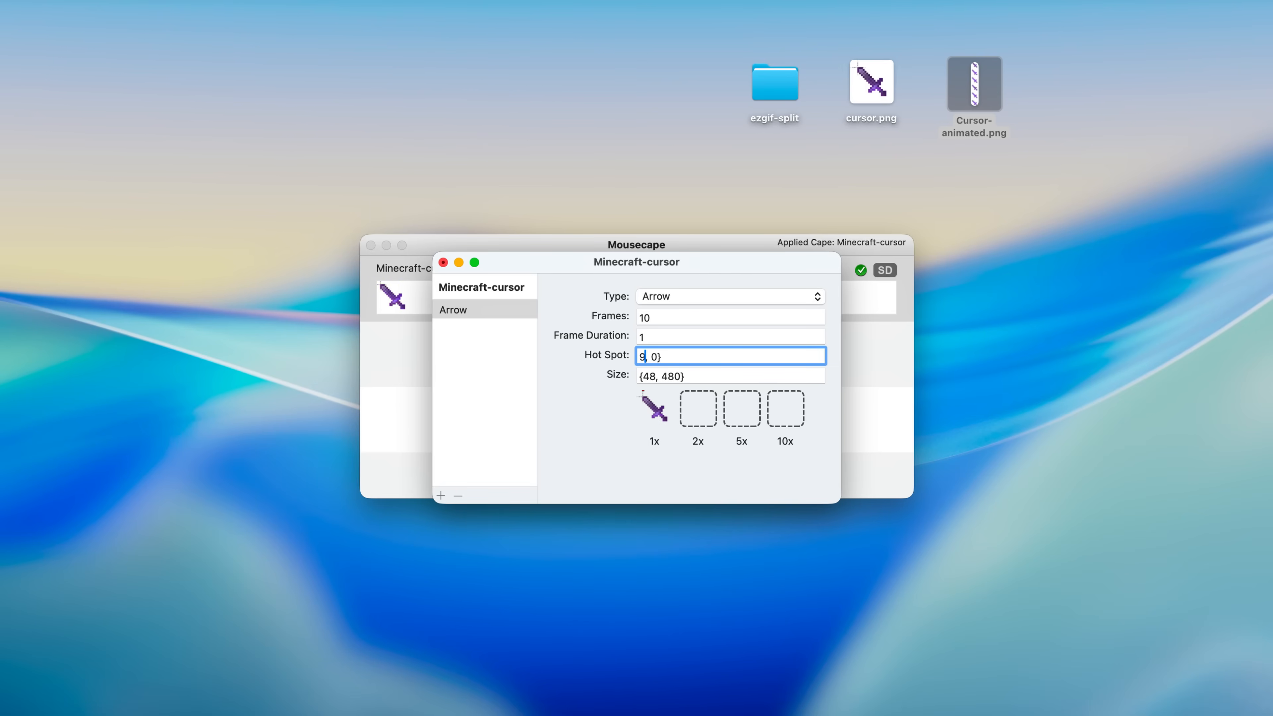
type("{8.5, 8}")
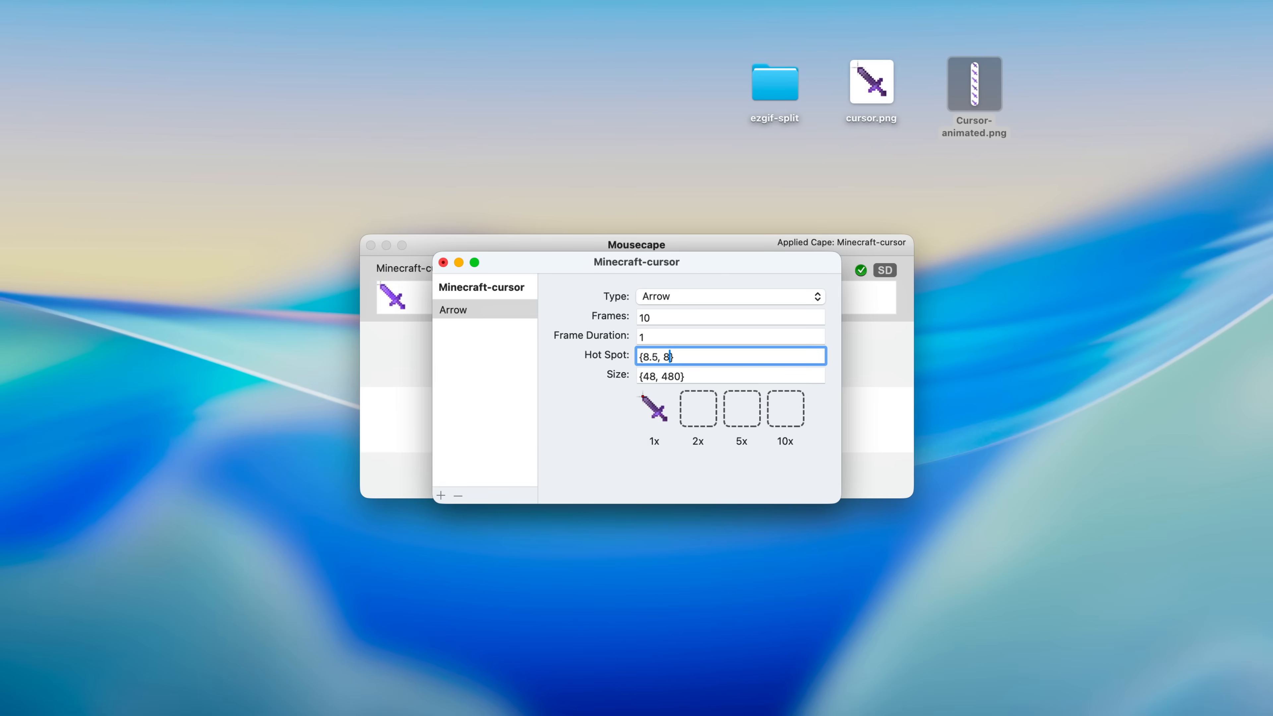
left_click(729, 375)
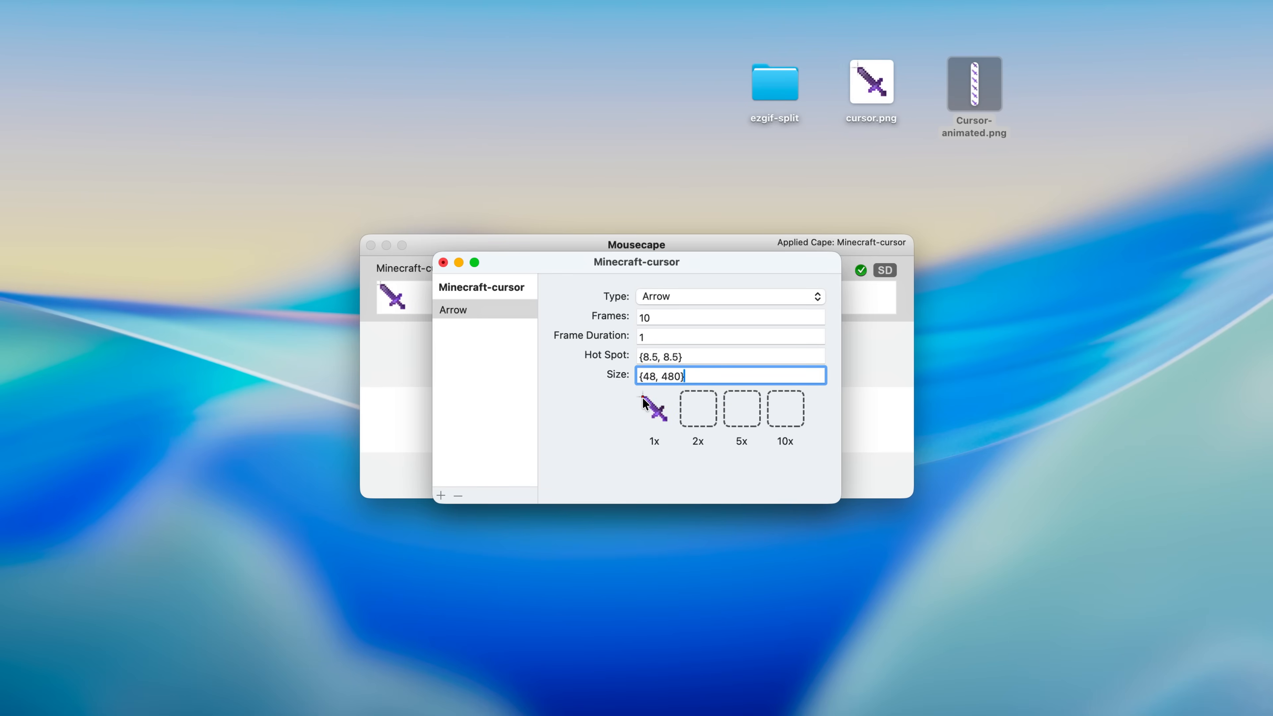
type("{48, 48}")
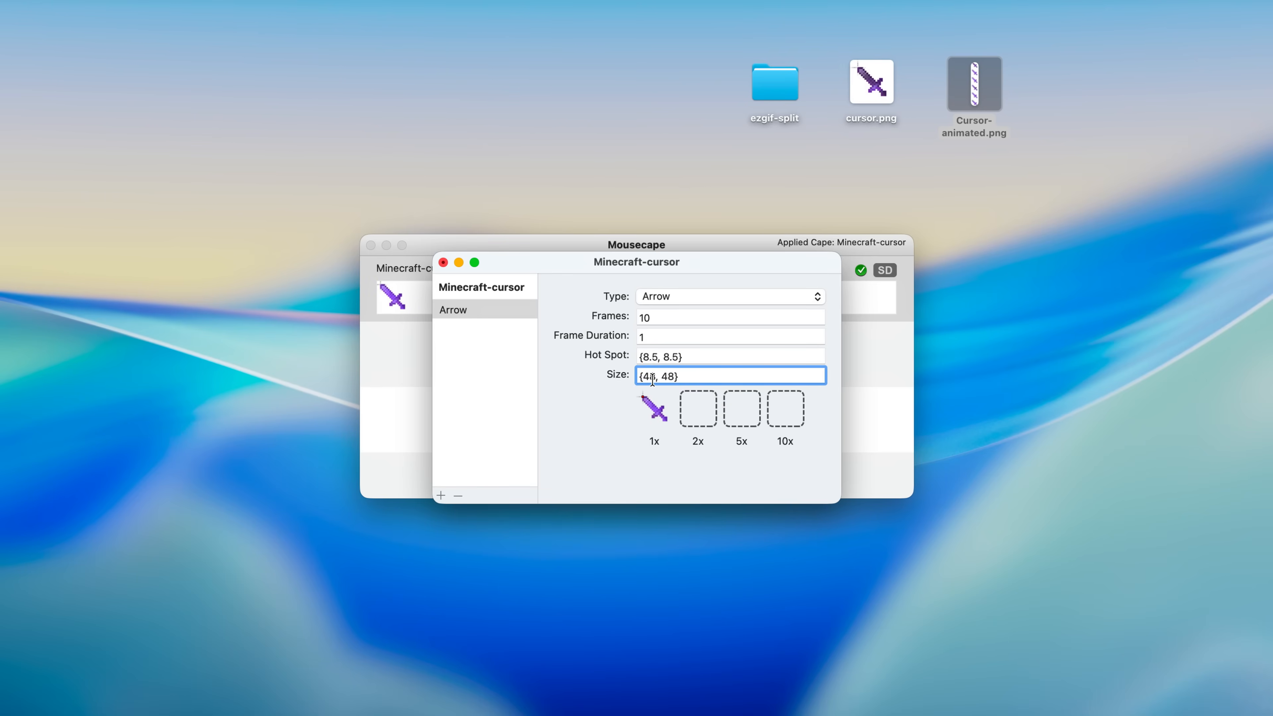
type("48")
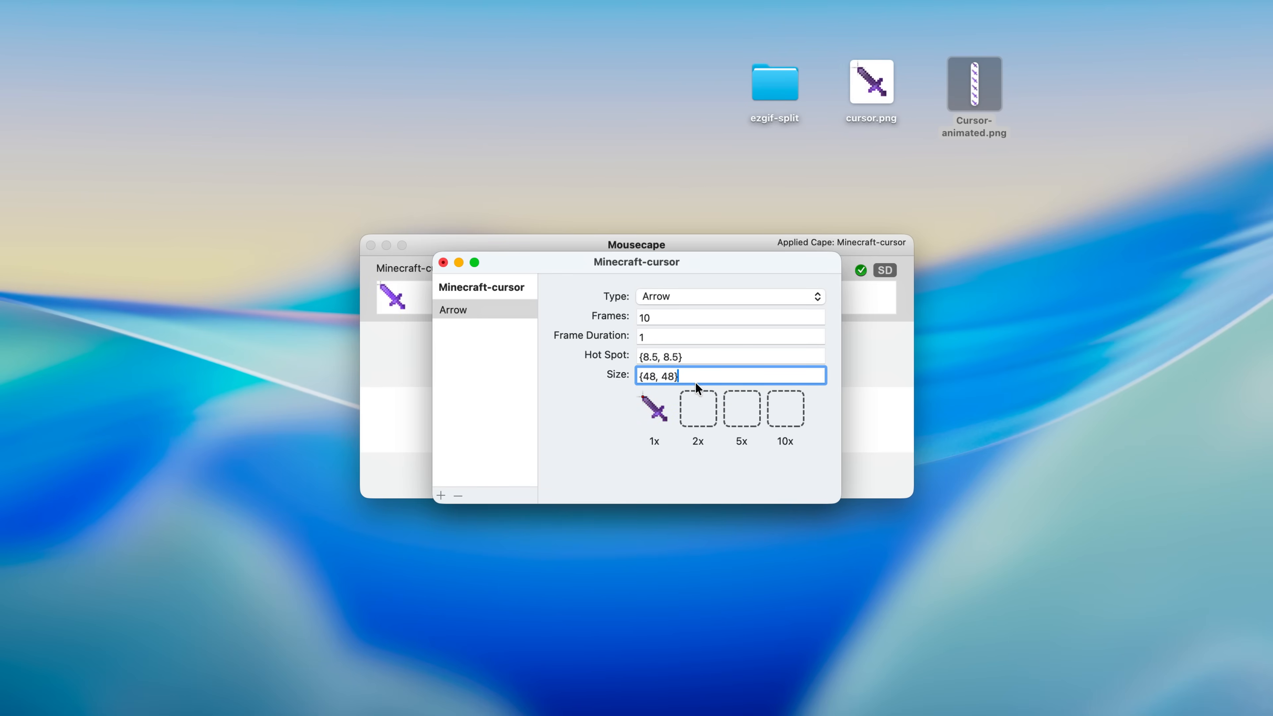
Set the frame duration to .3, replacing an initial .5
left_click(730, 335)
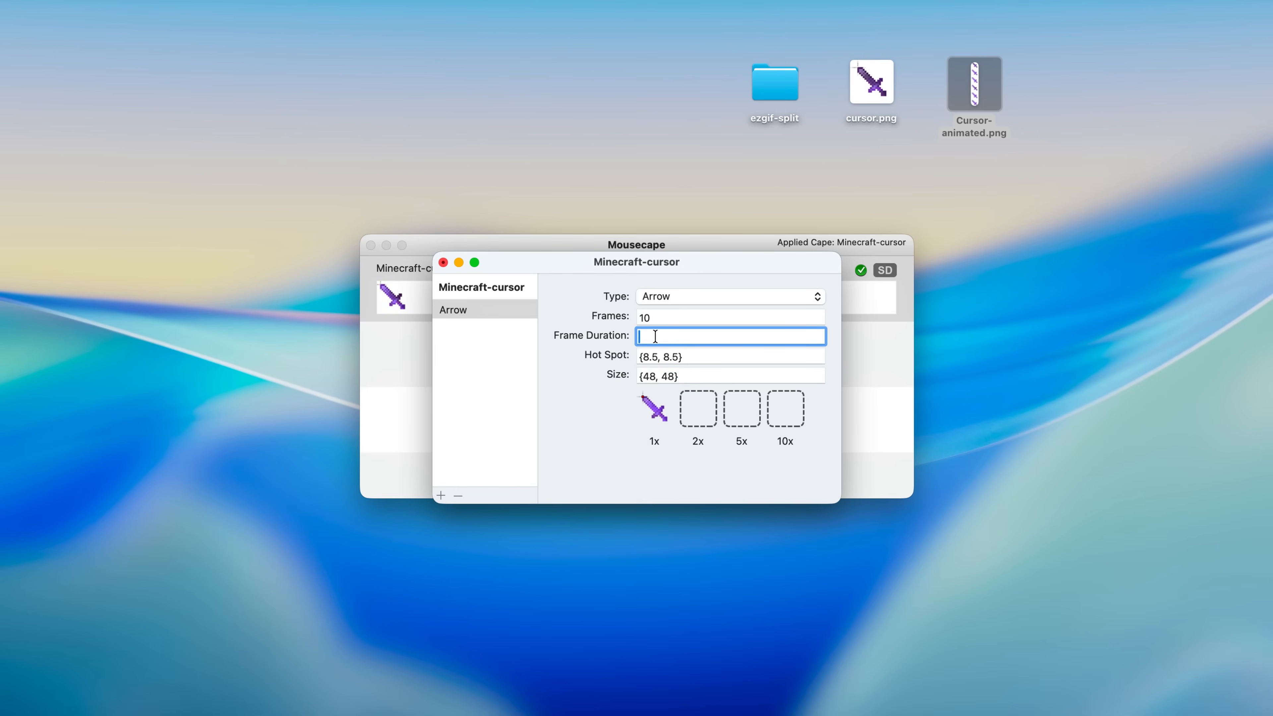
type(".5")
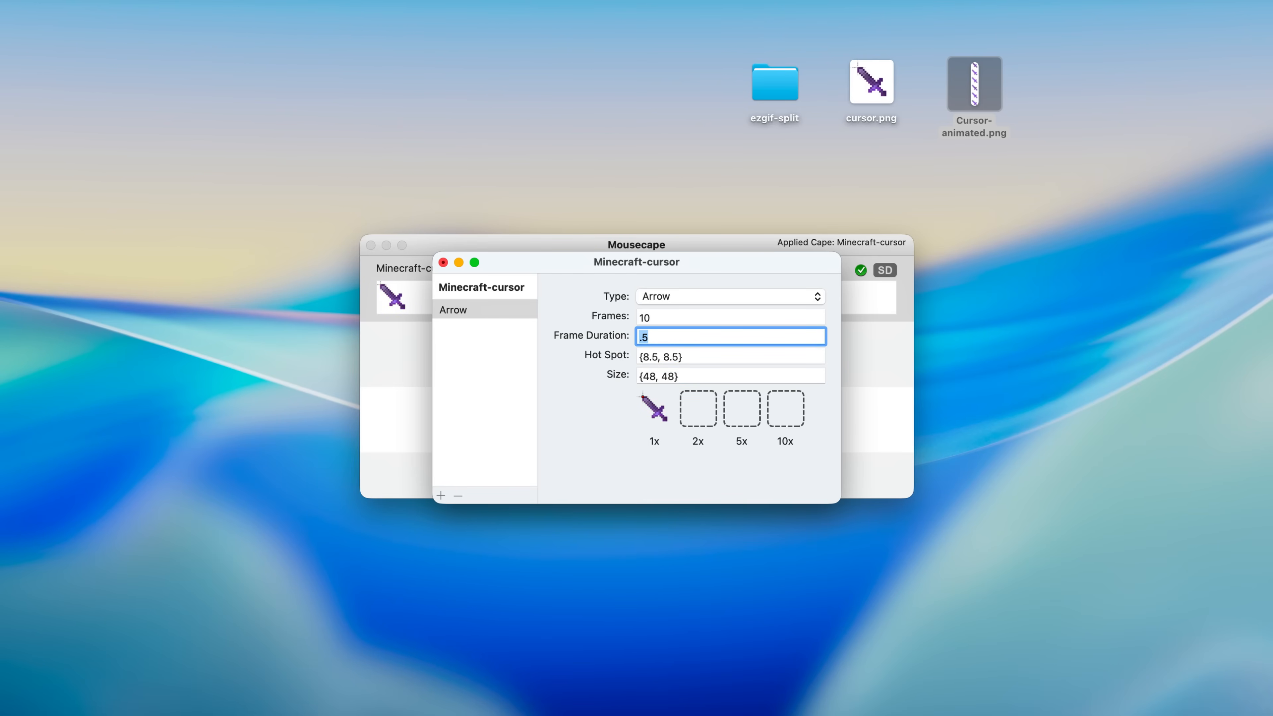
key("backspace")
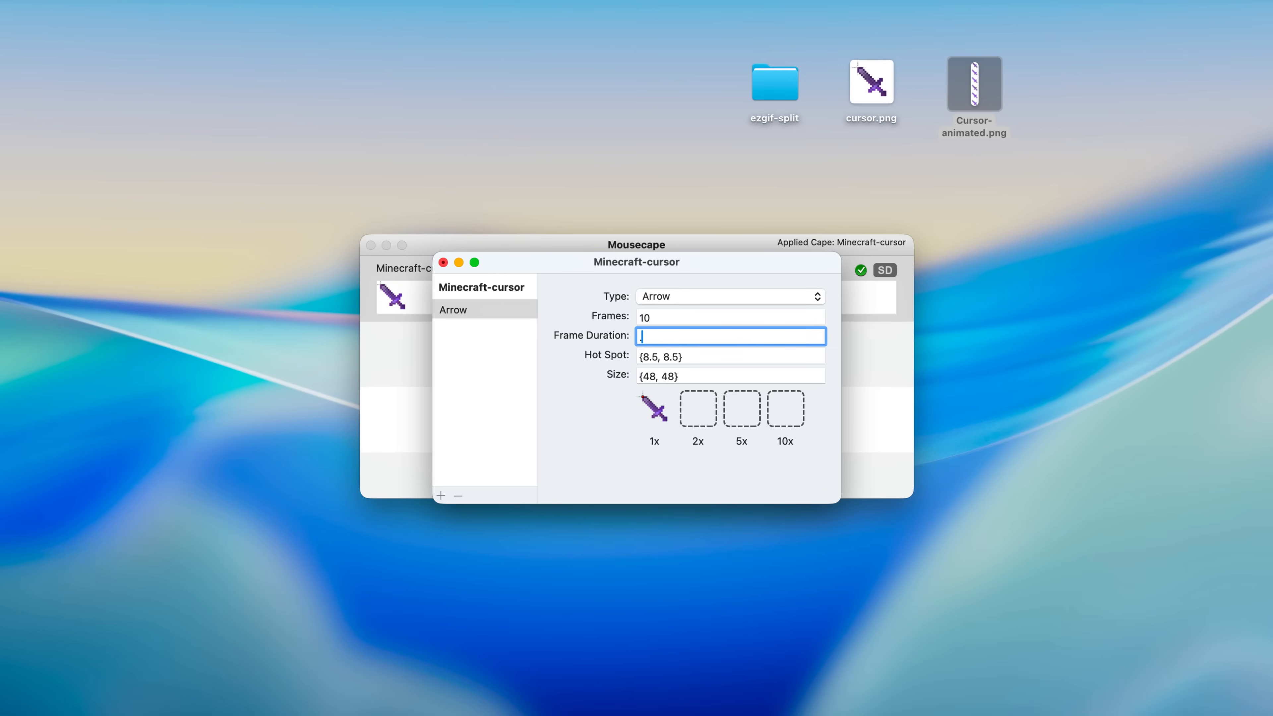
type(".3")
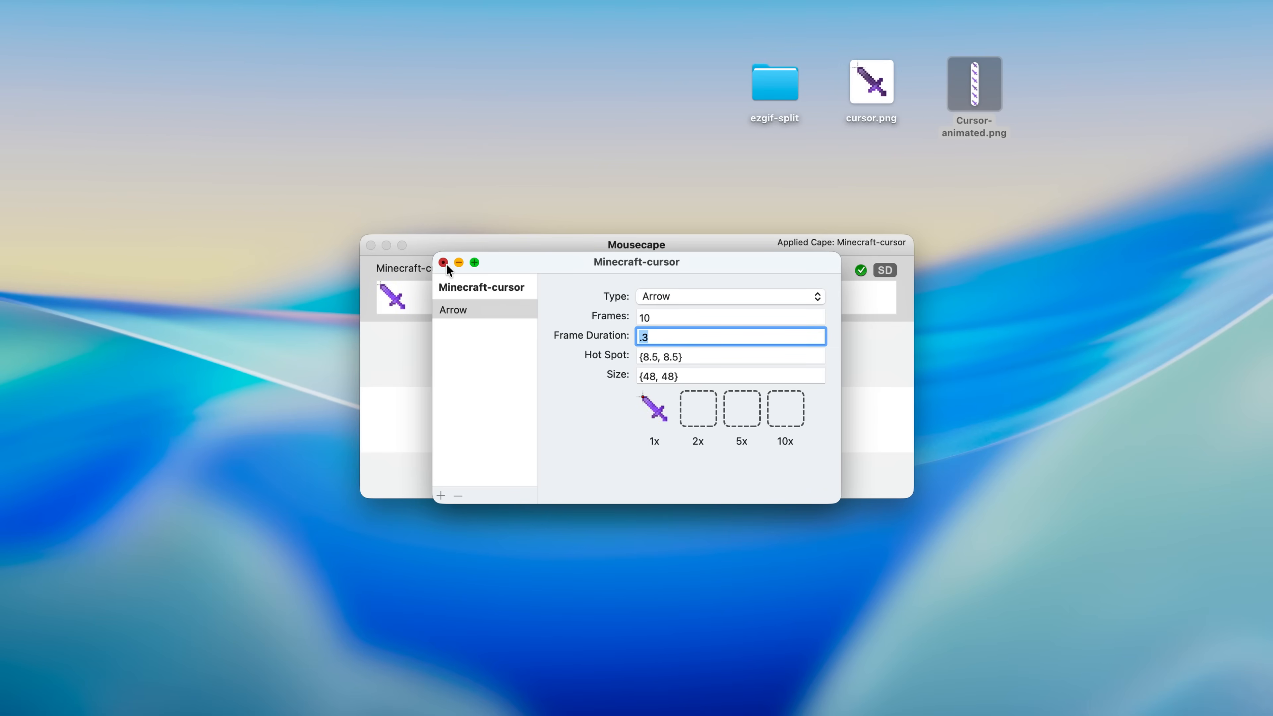
Close the cape editor and save the Minecraft-cursor cape
left_click(444, 261)
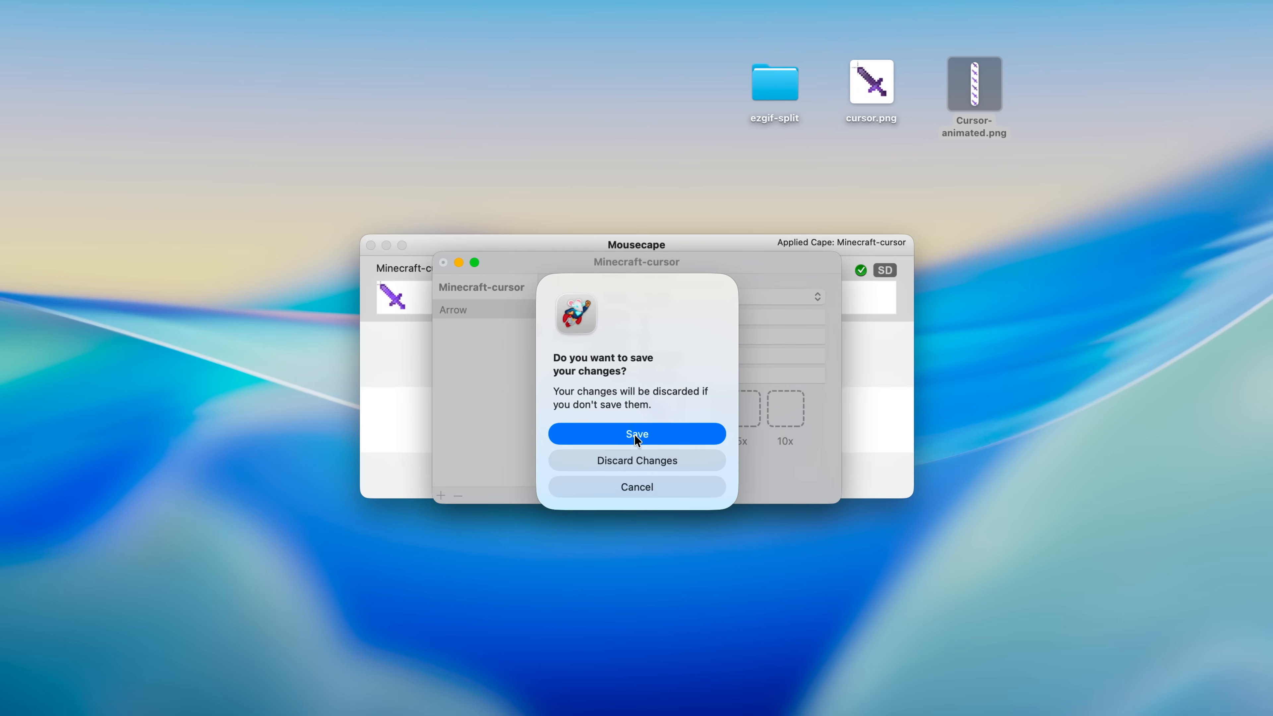
left_click(636, 434)
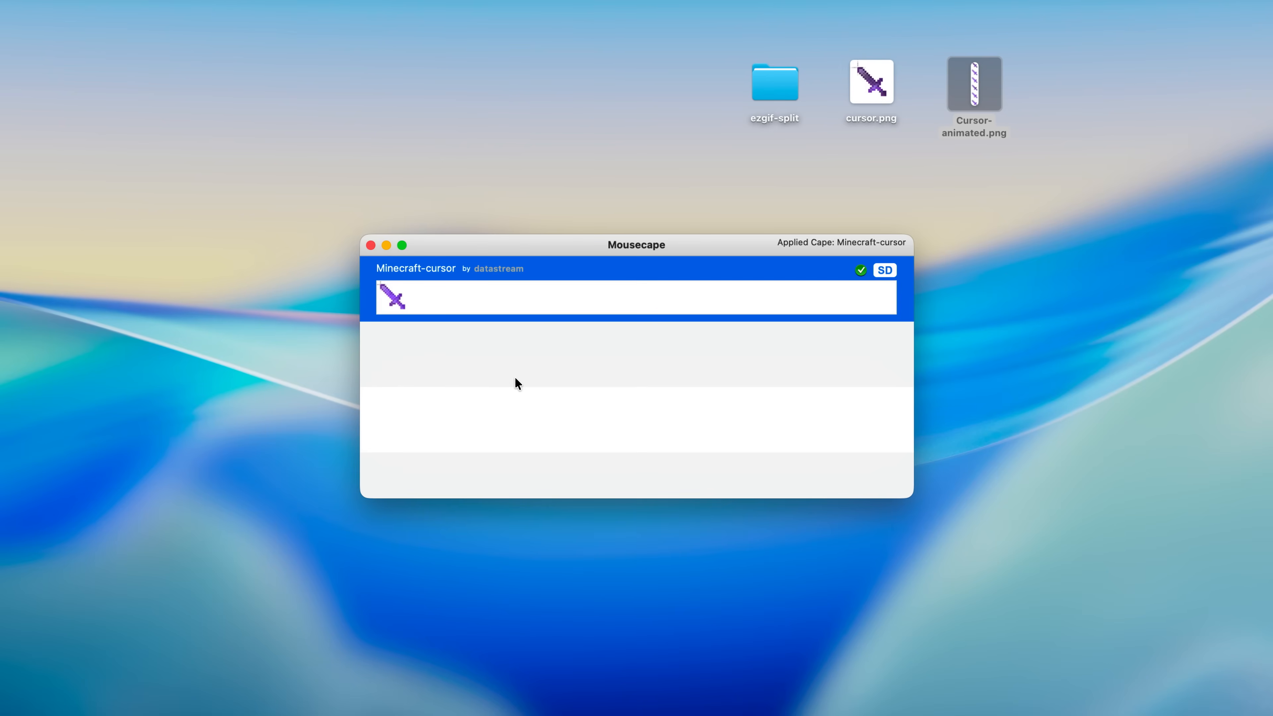
mouse_move(381, 299)
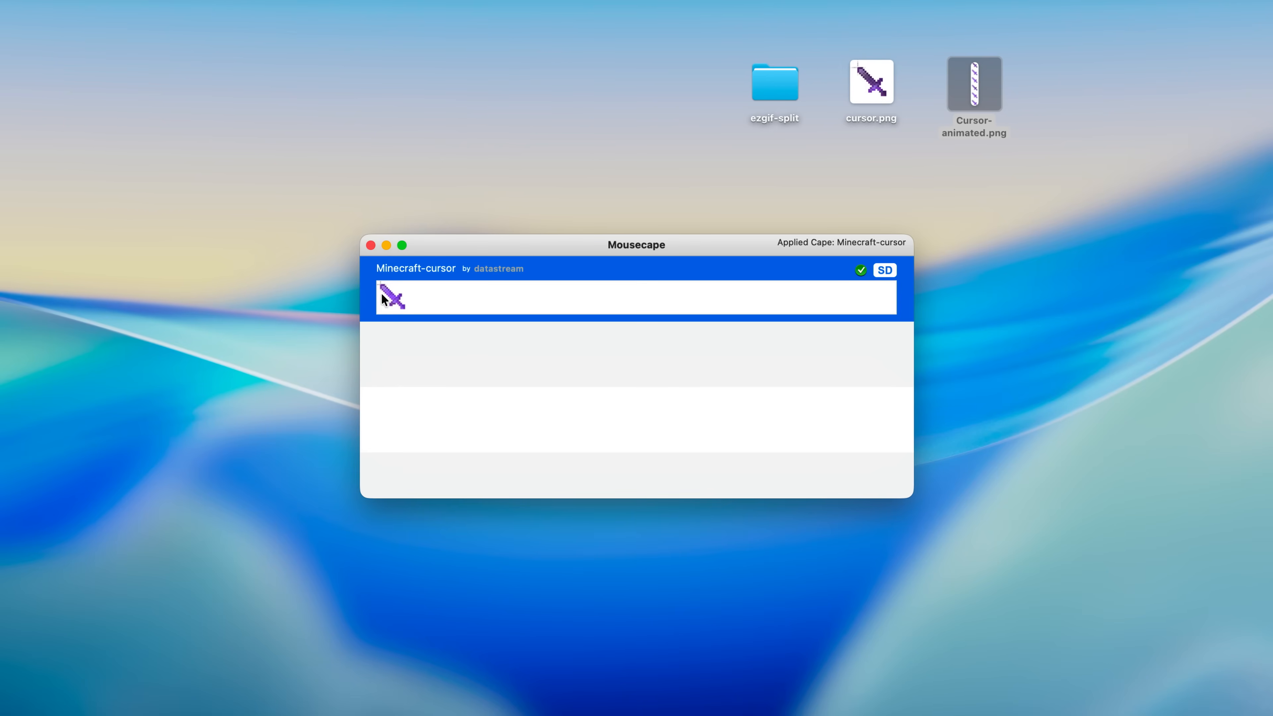
mouse_move(435, 185)
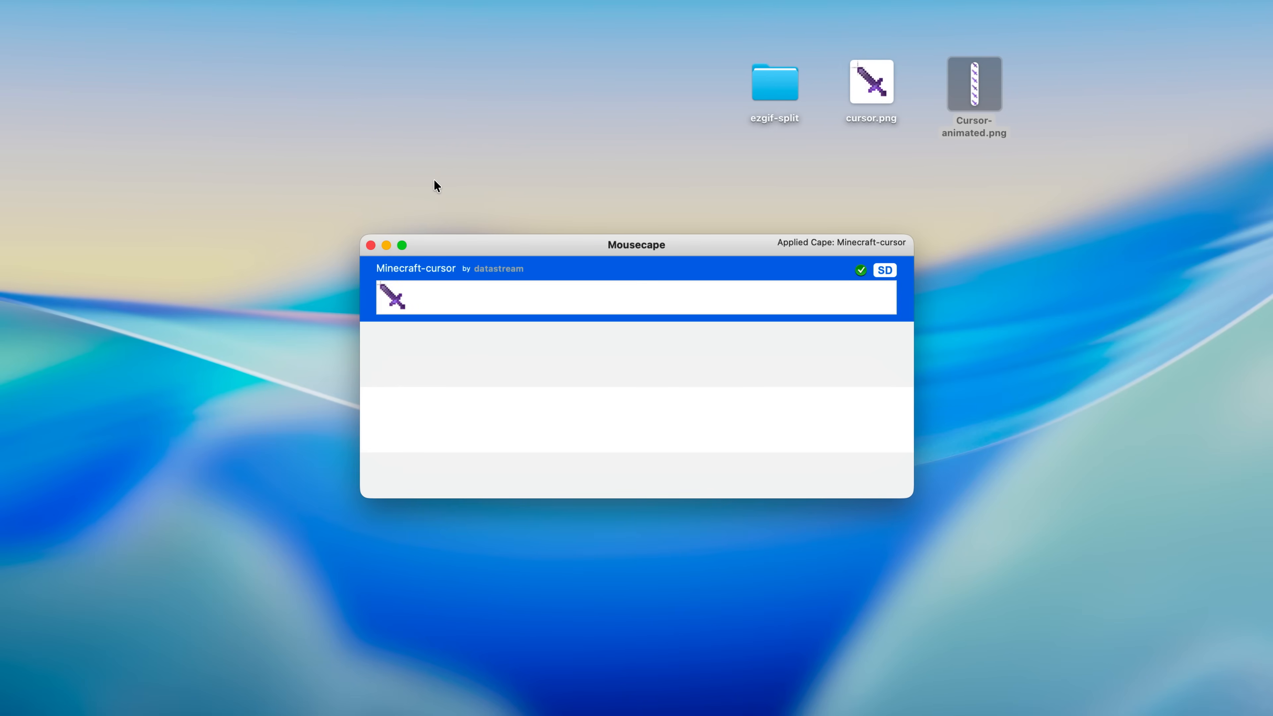